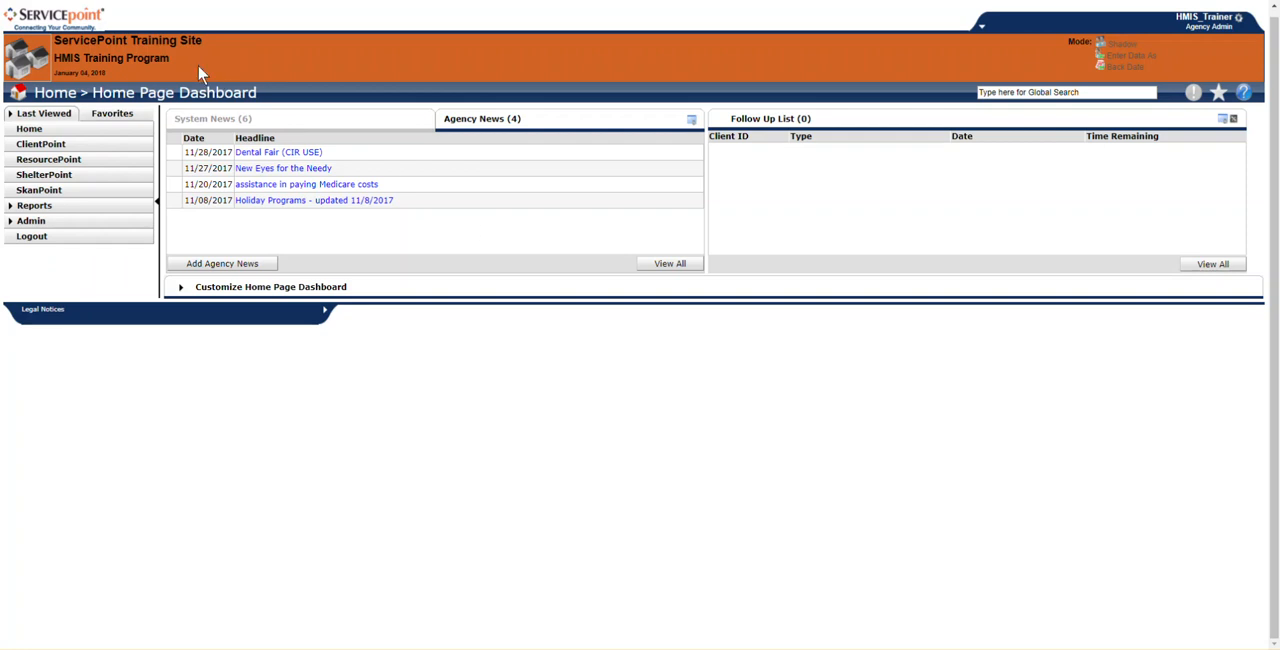
mouse_move(56, 16)
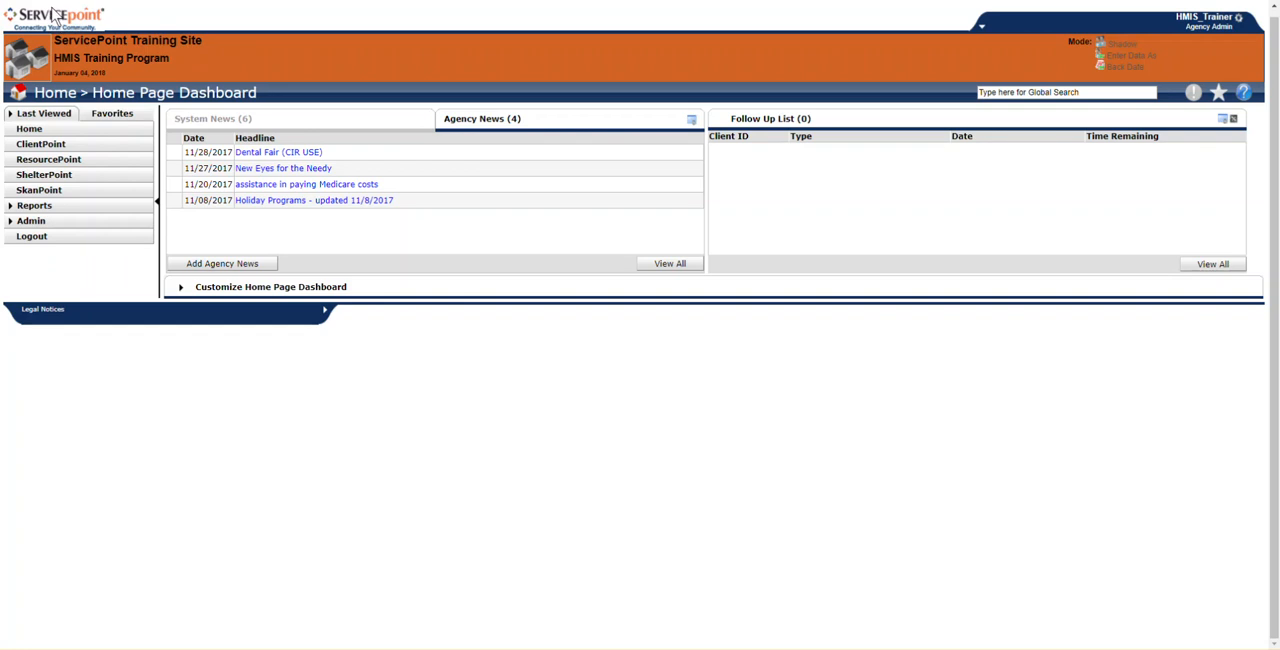
mouse_move(536, 380)
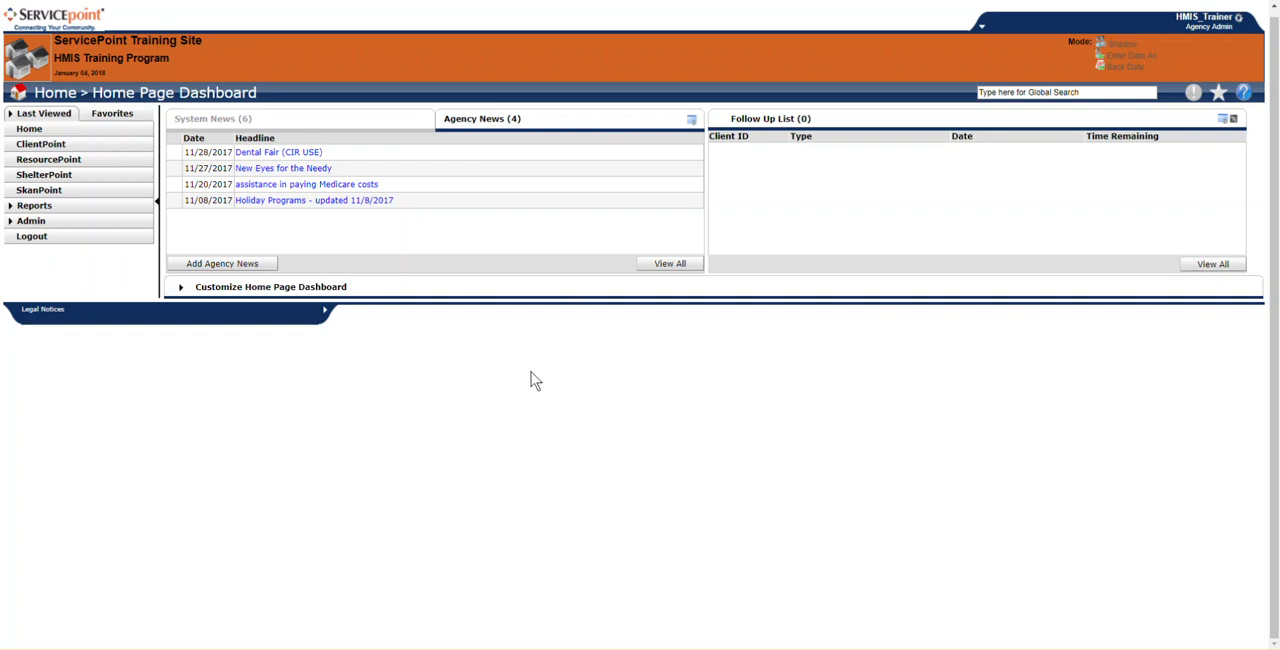
mouse_move(544, 392)
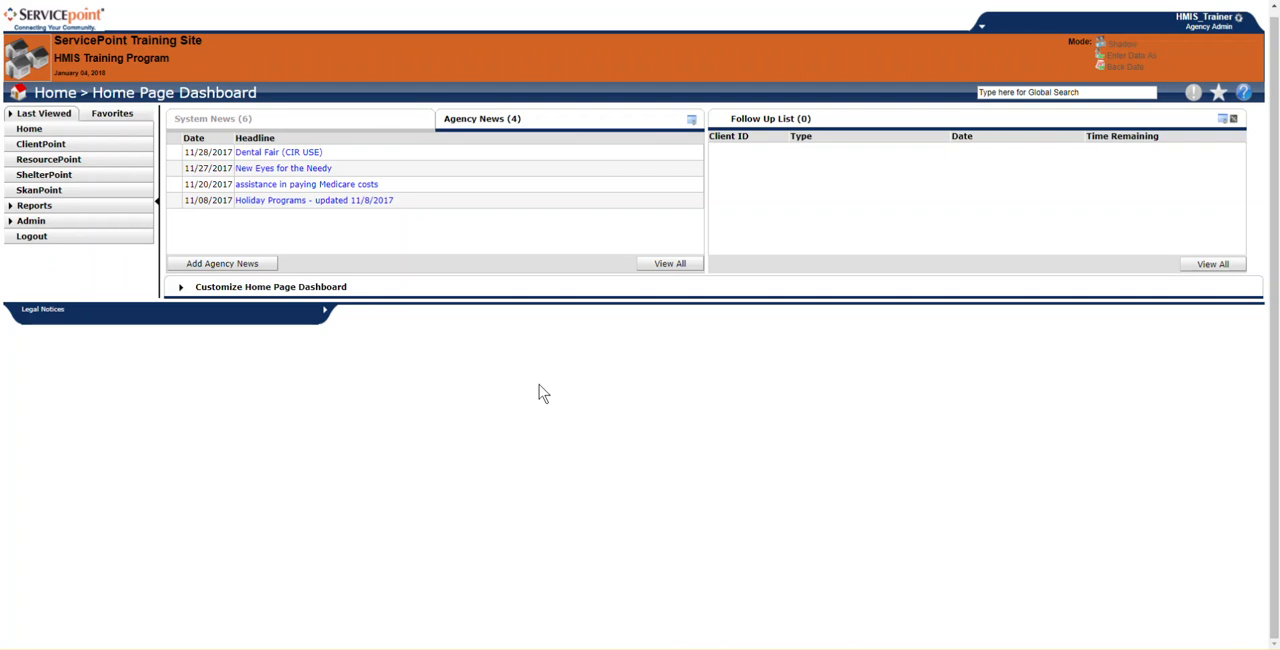
mouse_move(324, 200)
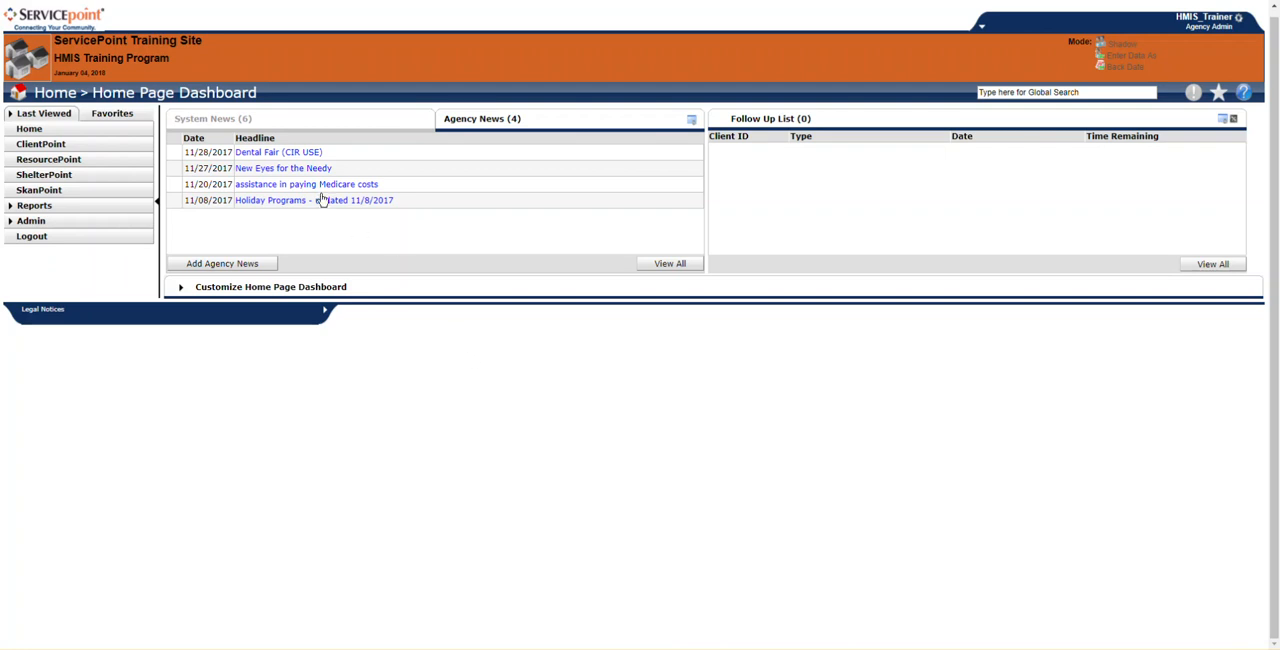
View the System News headlines, read the HMIS HelpDesk Contact Information item and exit it
click(212, 118)
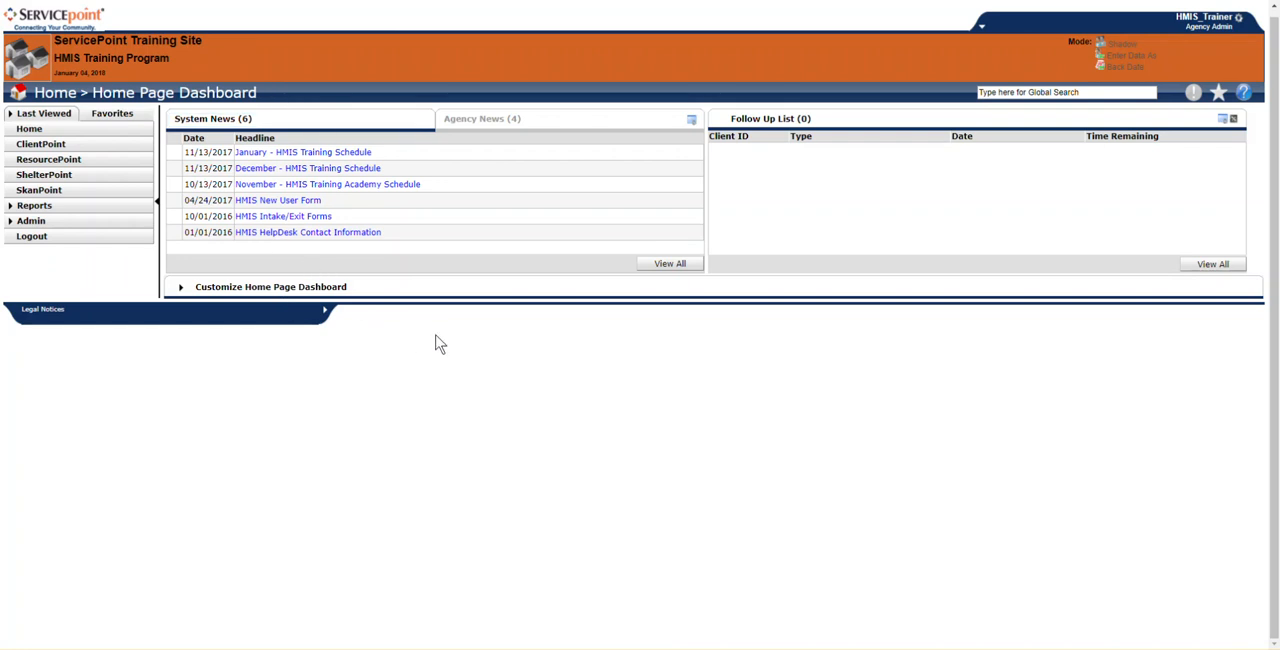
mouse_move(270, 190)
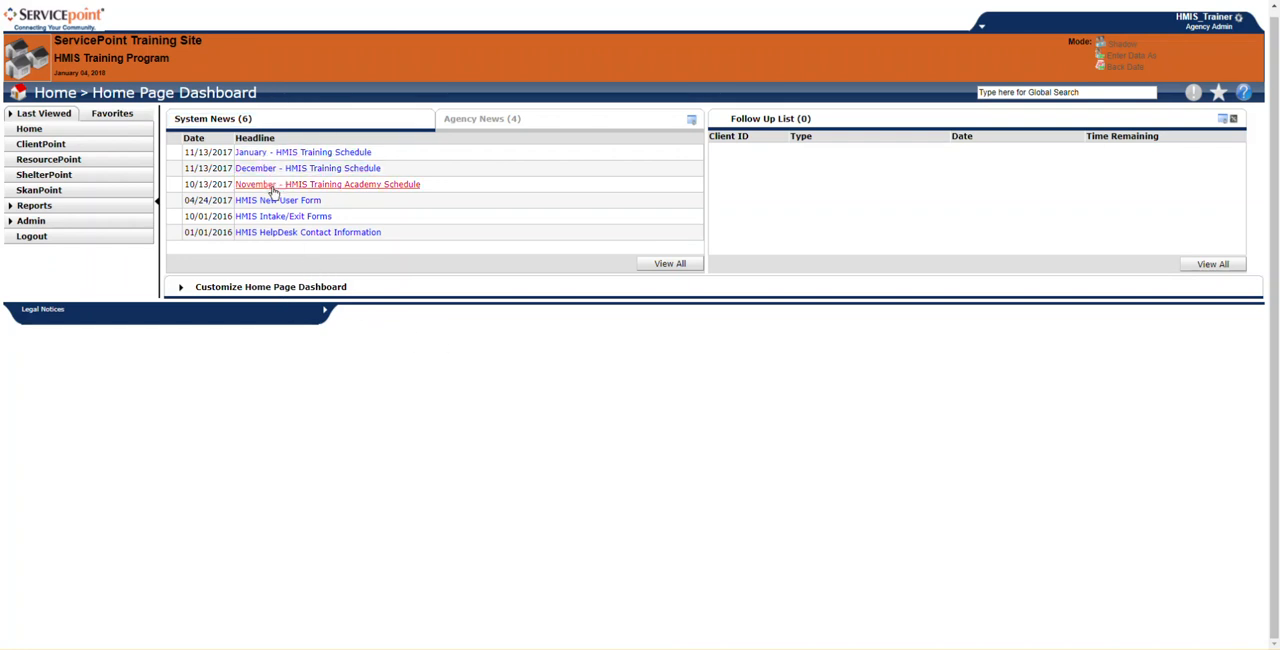
mouse_move(350, 232)
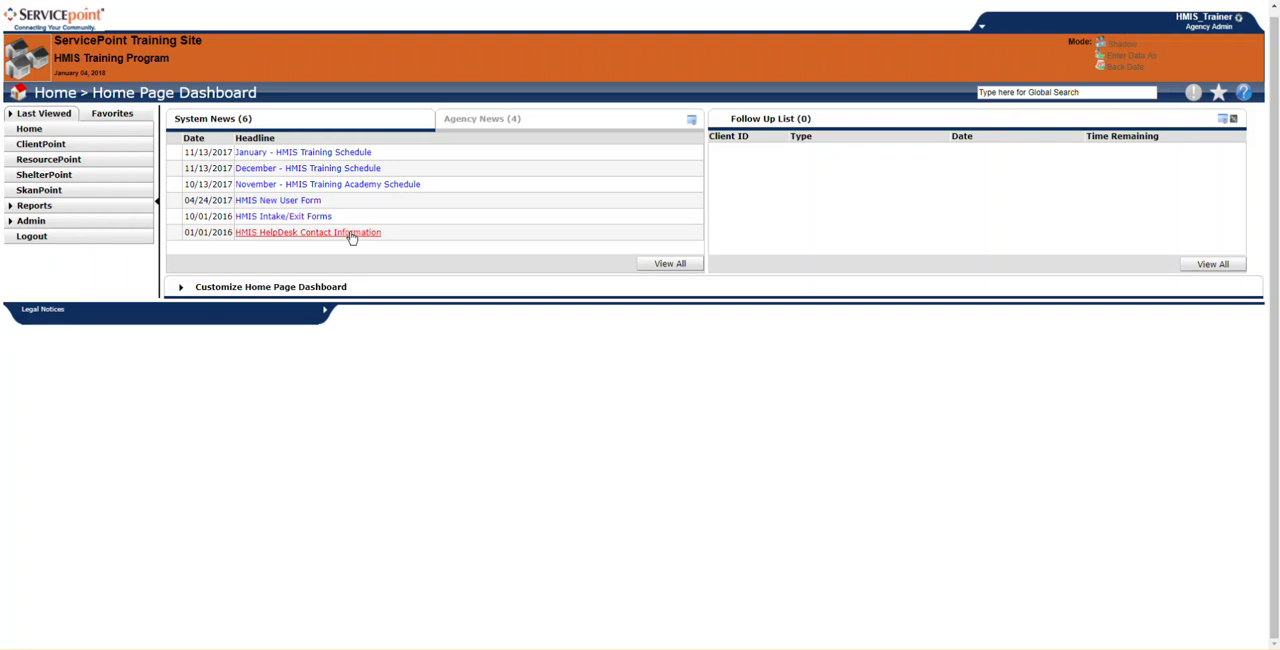
click(308, 232)
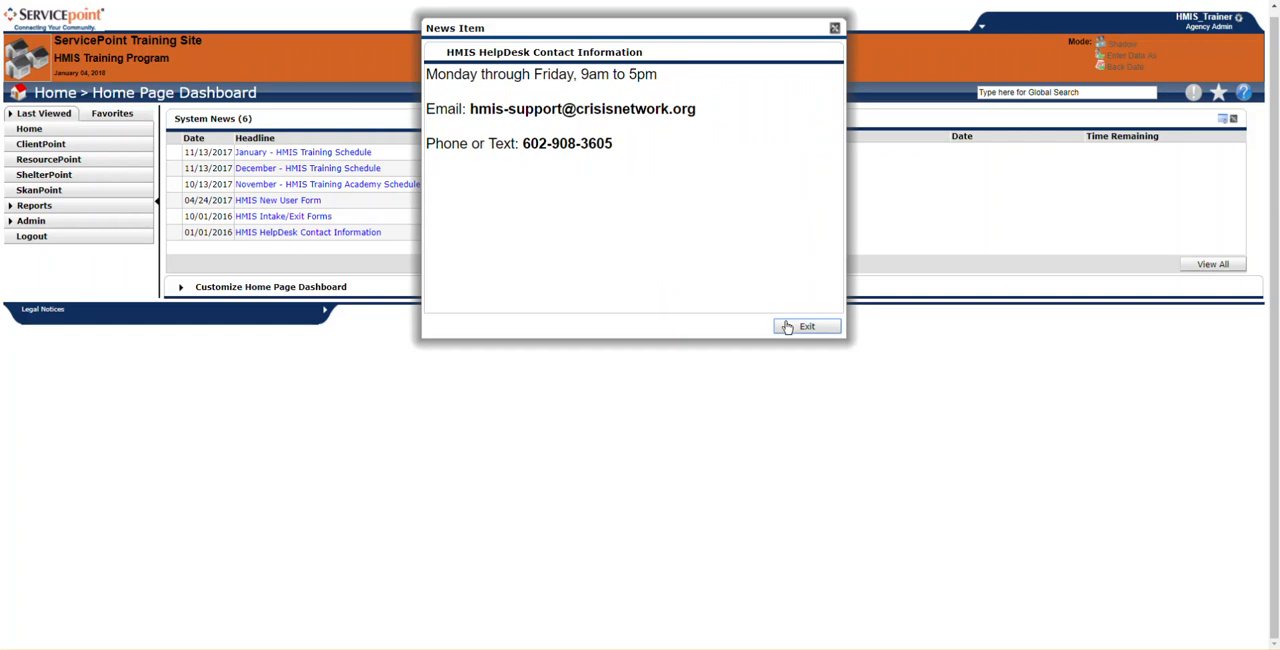
mouse_move(548, 144)
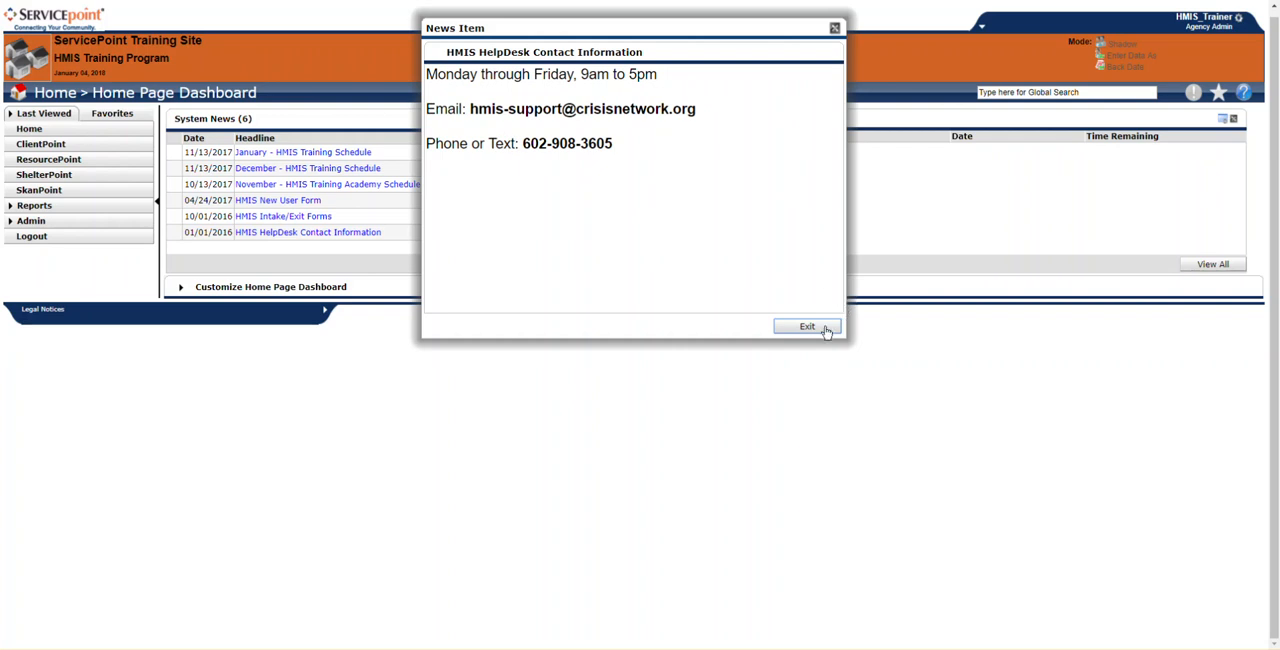
click(808, 328)
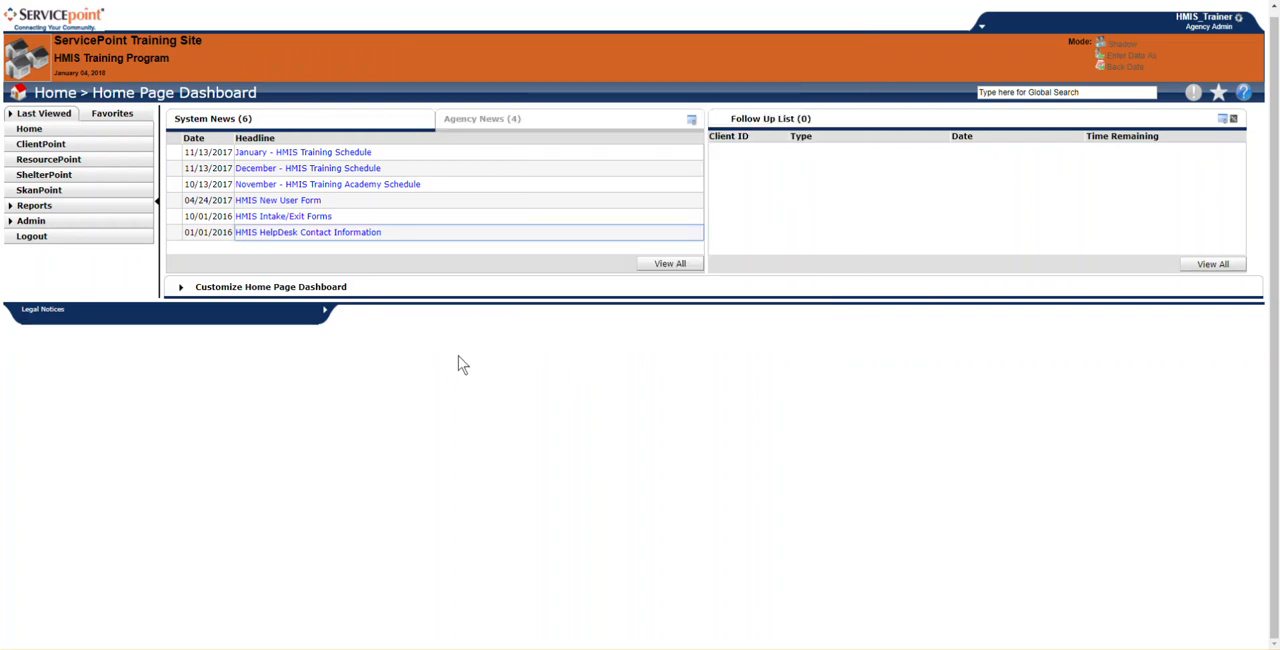
Switch the Home Page Dashboard back to the Agency News headlines
click(482, 118)
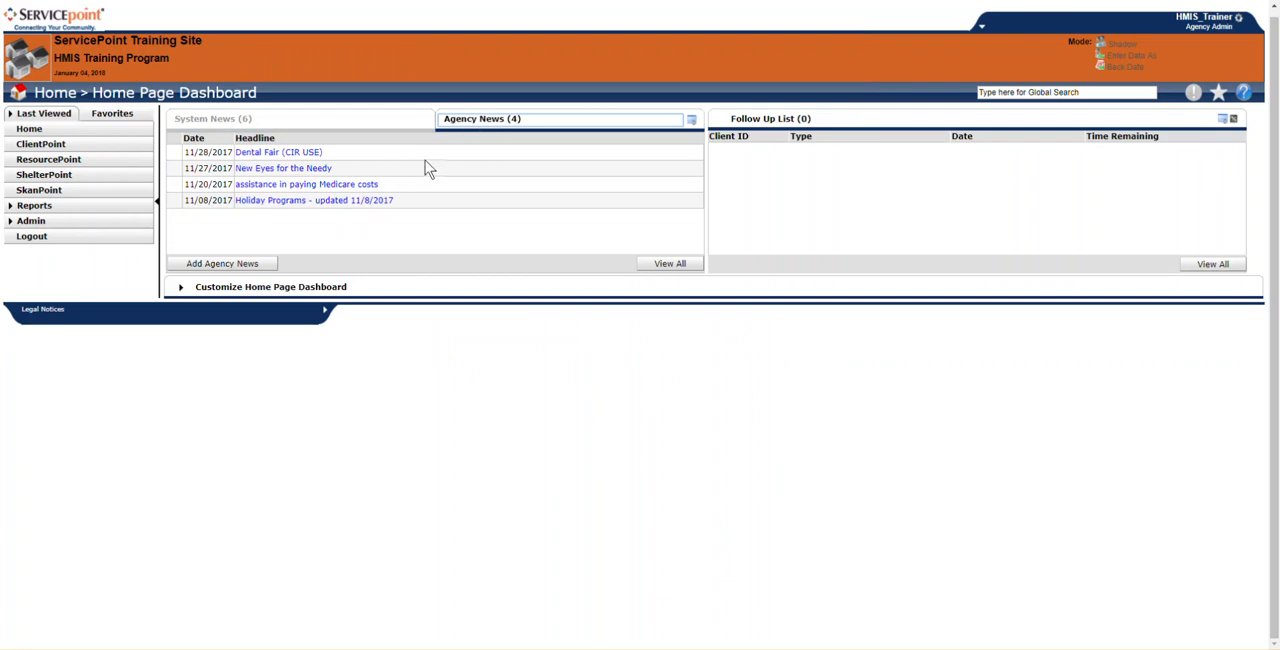
mouse_move(152, 170)
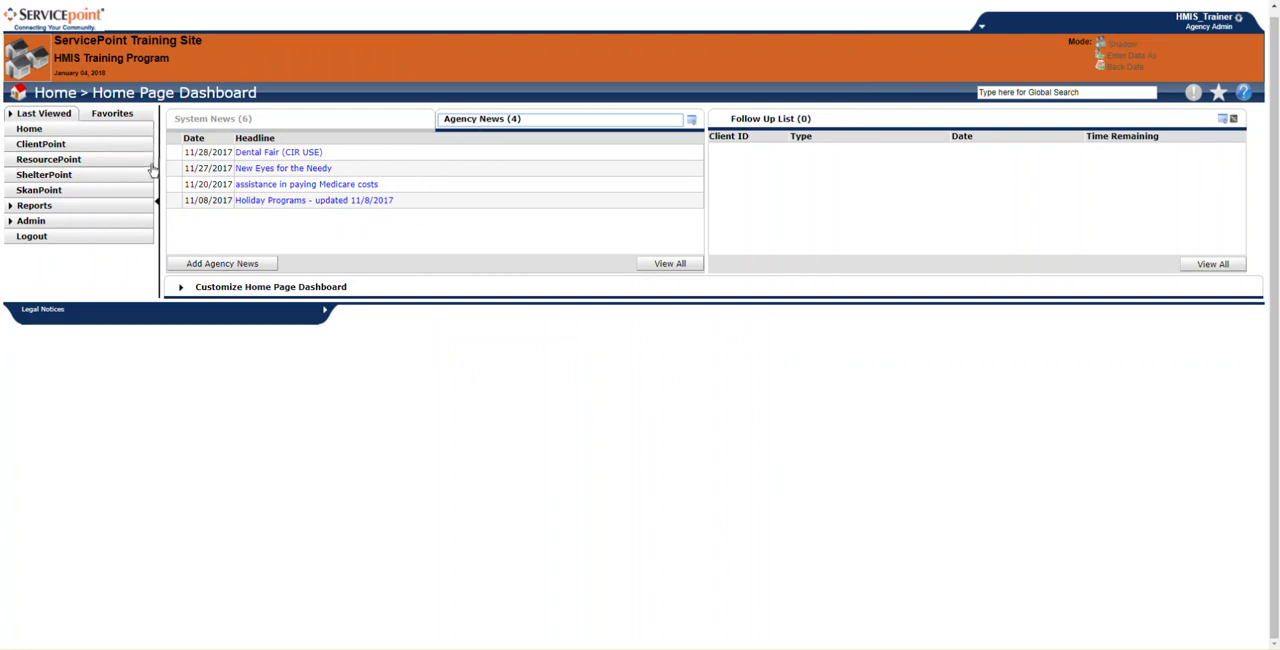
mouse_move(294, 248)
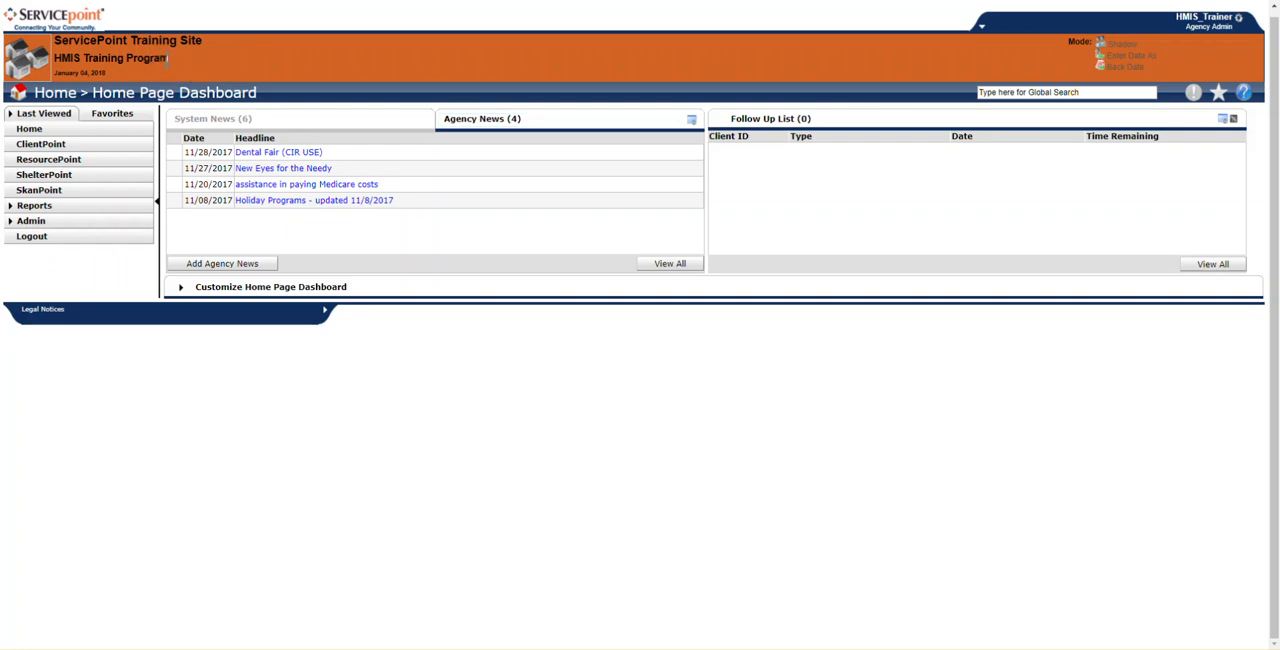
mouse_move(184, 64)
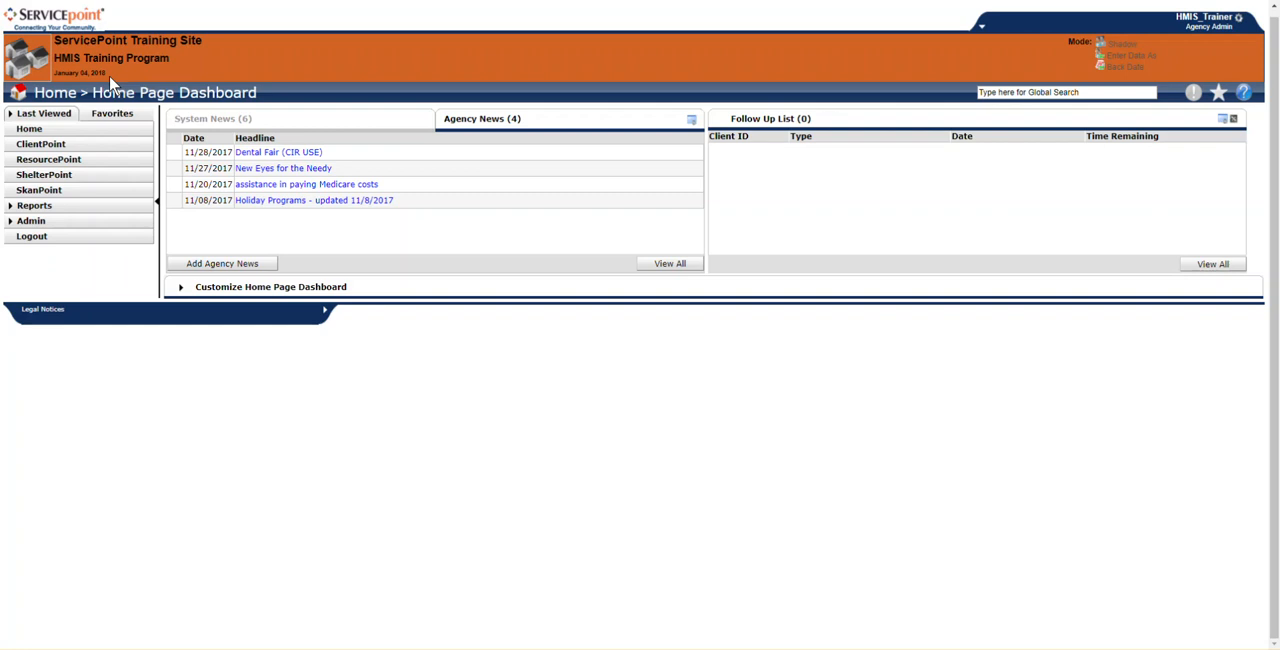
mouse_move(164, 88)
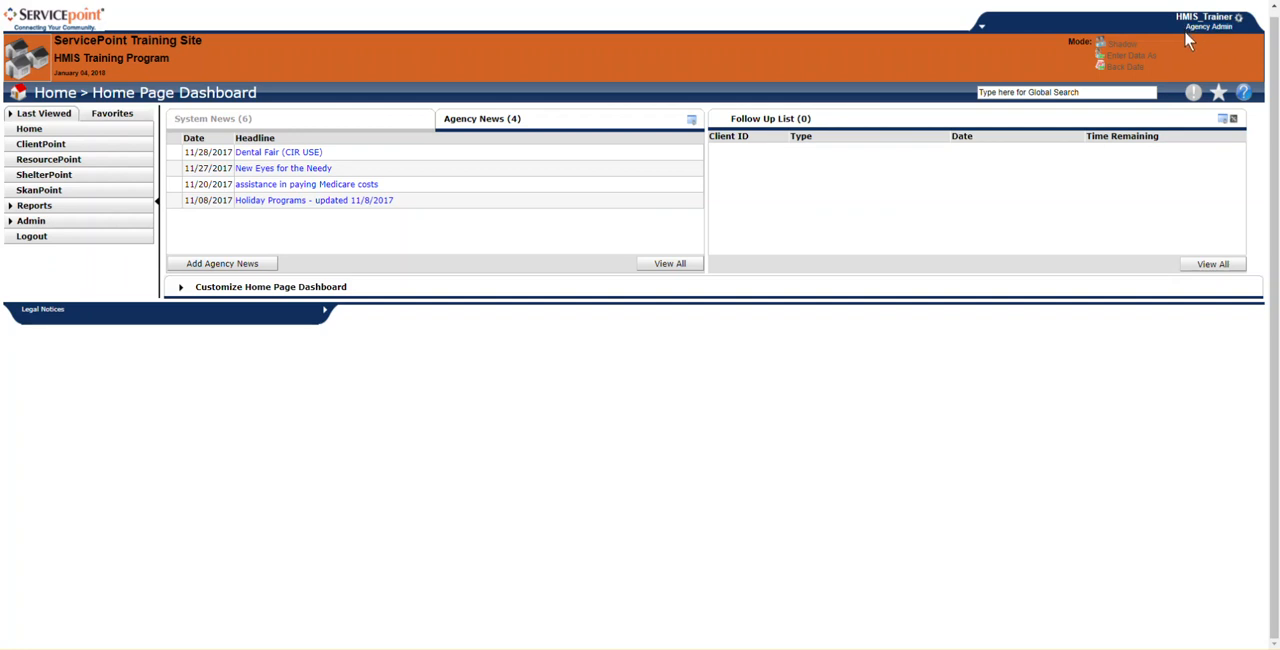
mouse_move(1192, 48)
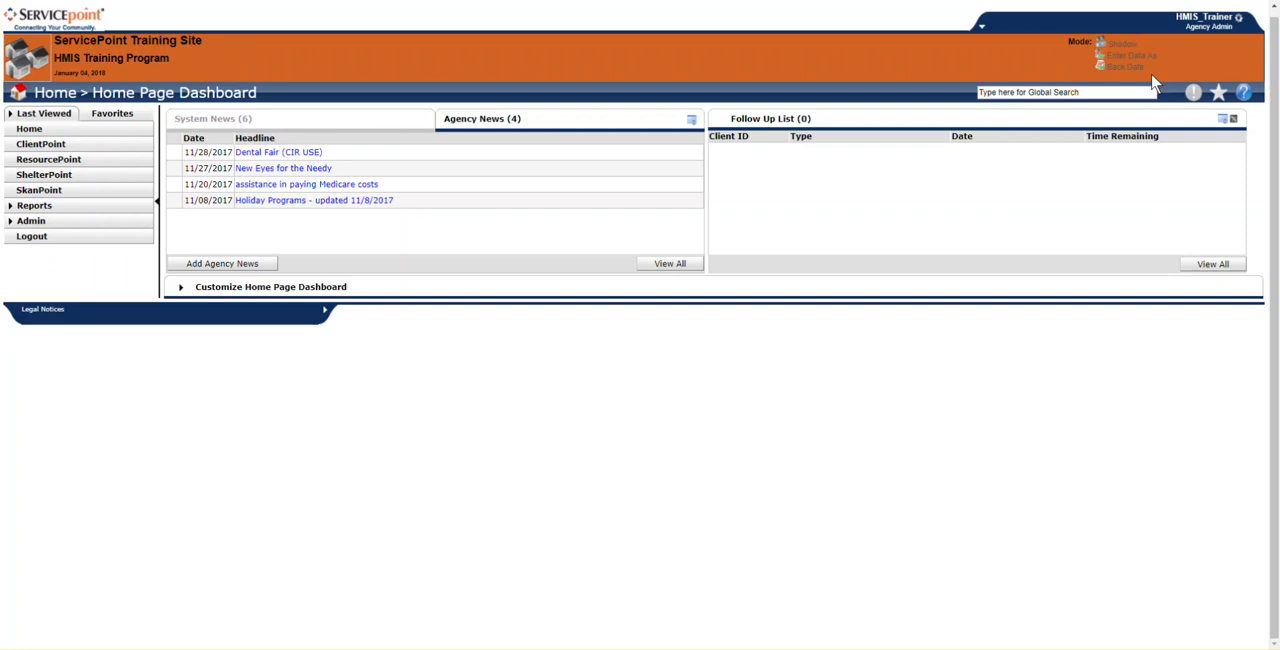
Reach the Admin > Shadow Mode user search from the header's Shadow icon
click(1120, 44)
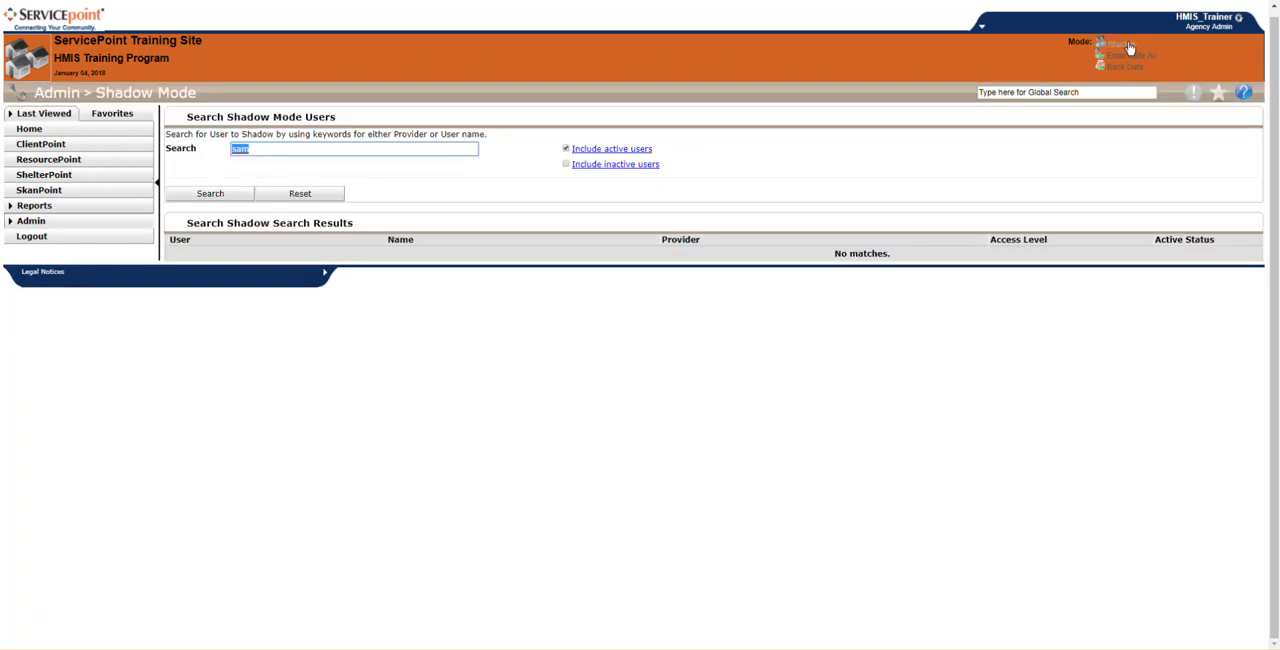
mouse_move(520, 124)
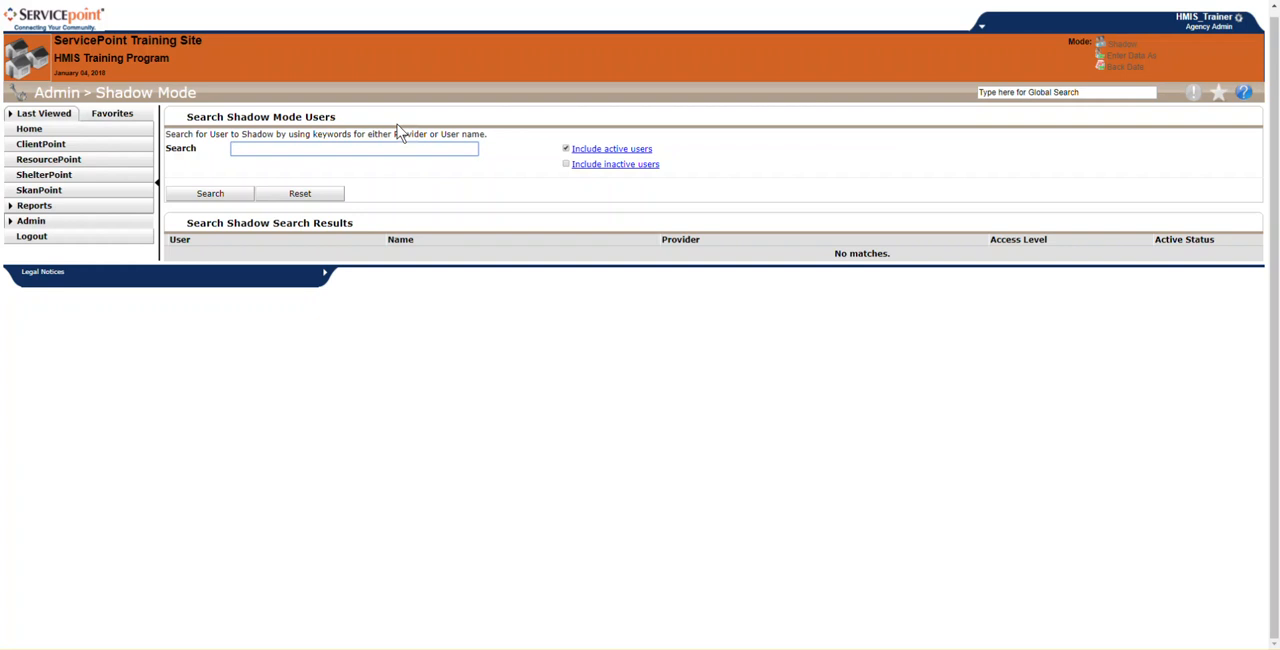
click(354, 148)
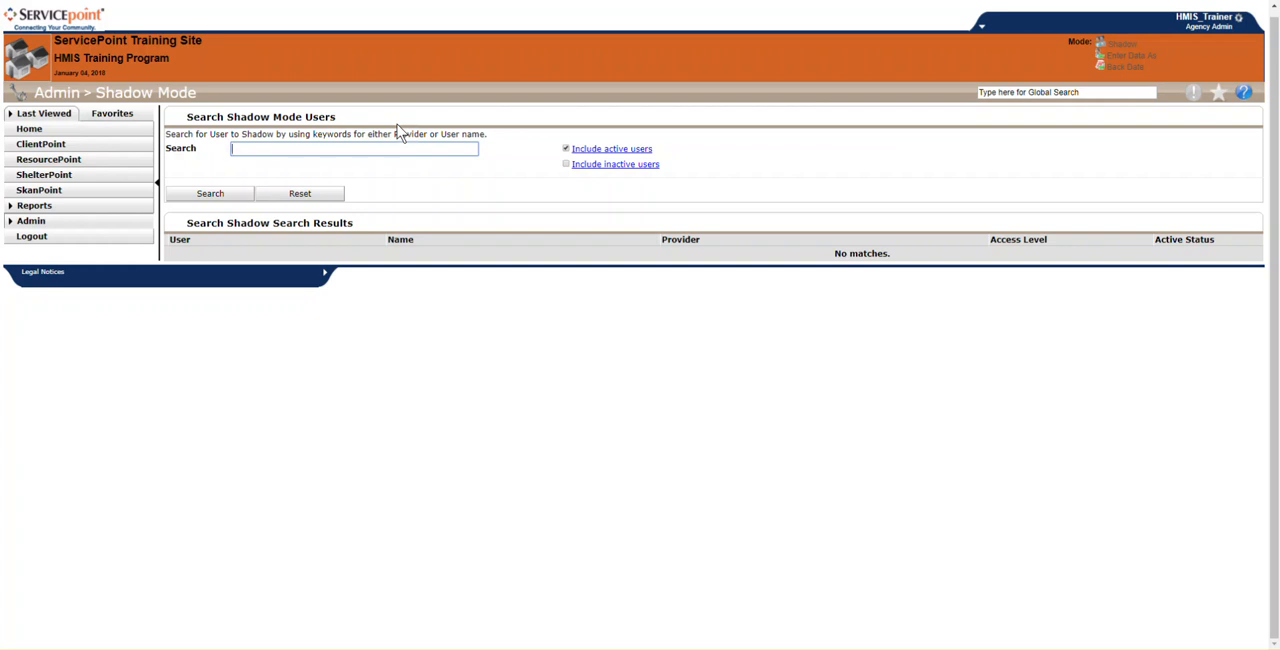
mouse_move(1130, 56)
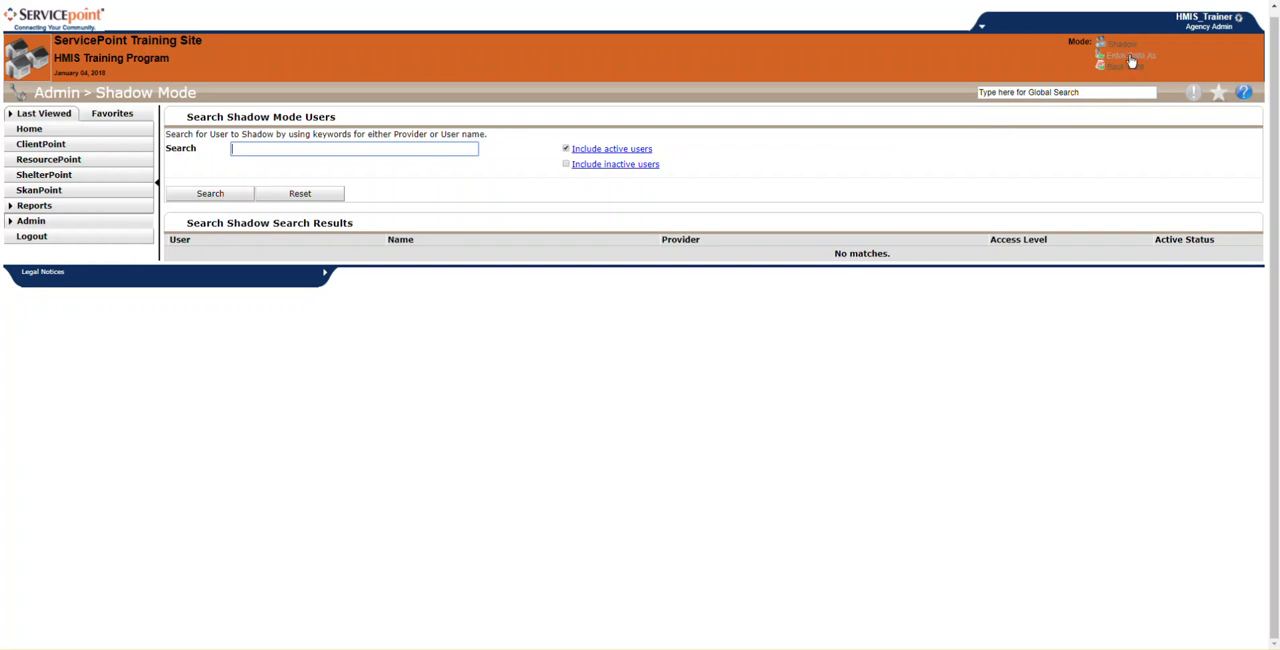
Dismiss the Enter Data As provider search, then activate Back Date mode for 01/01/2018
click(1130, 56)
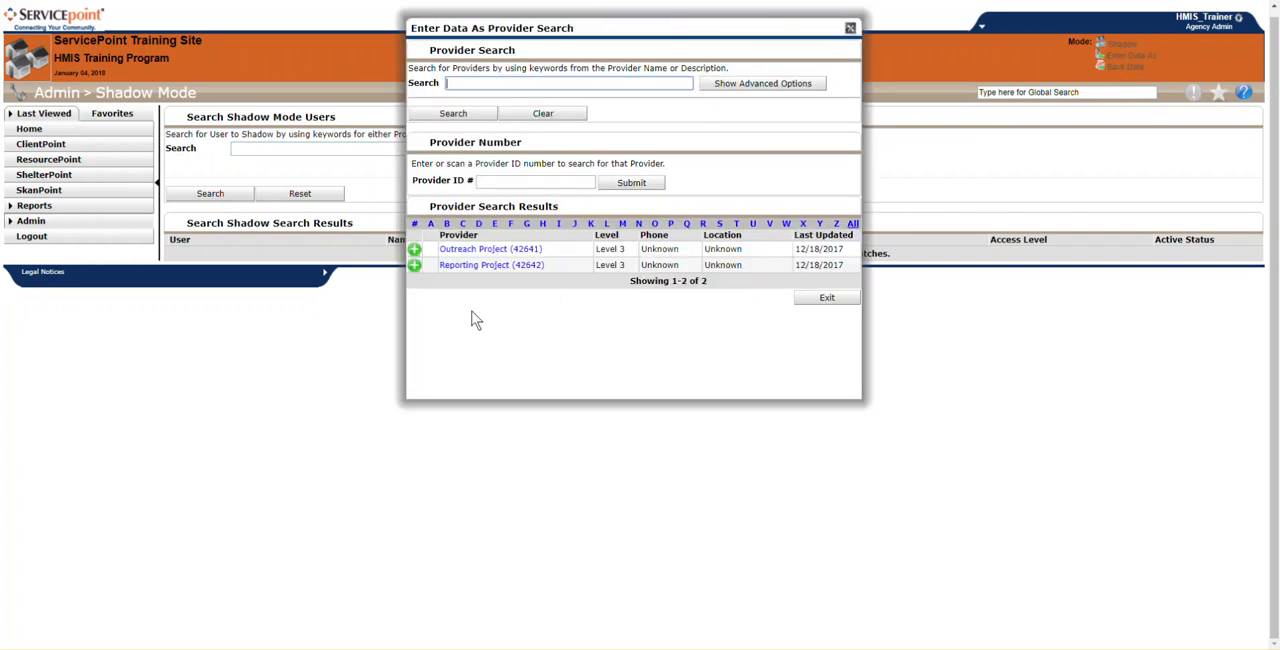
mouse_move(816, 328)
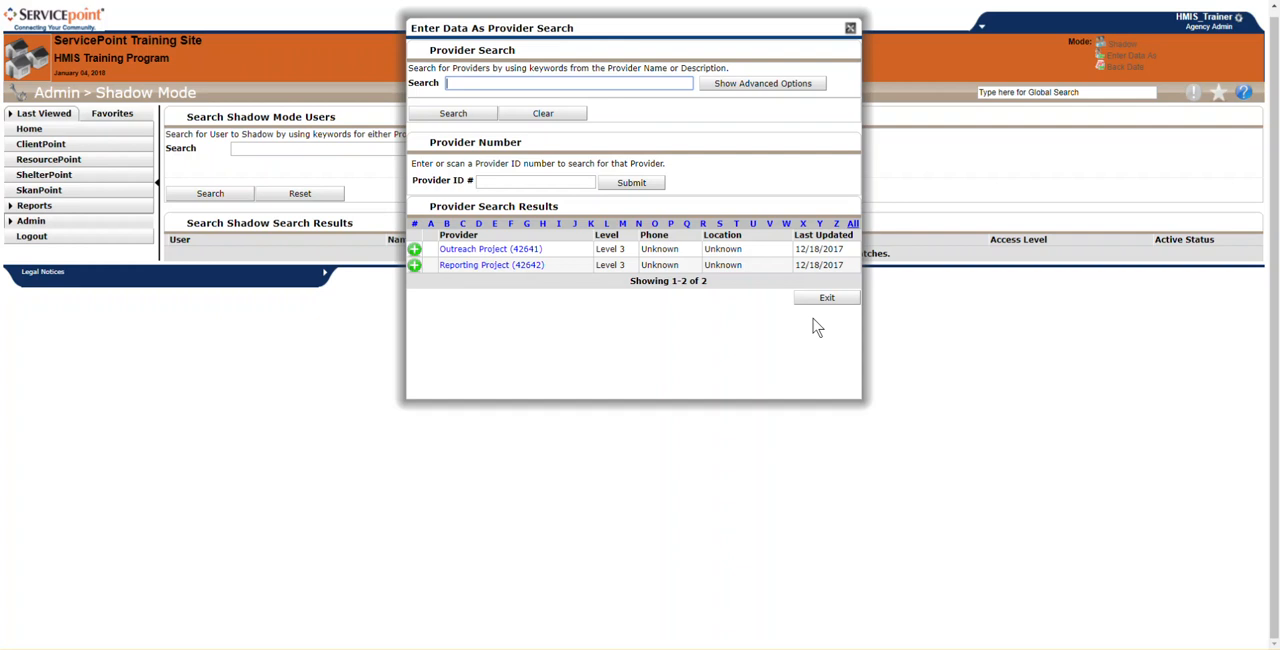
click(826, 296)
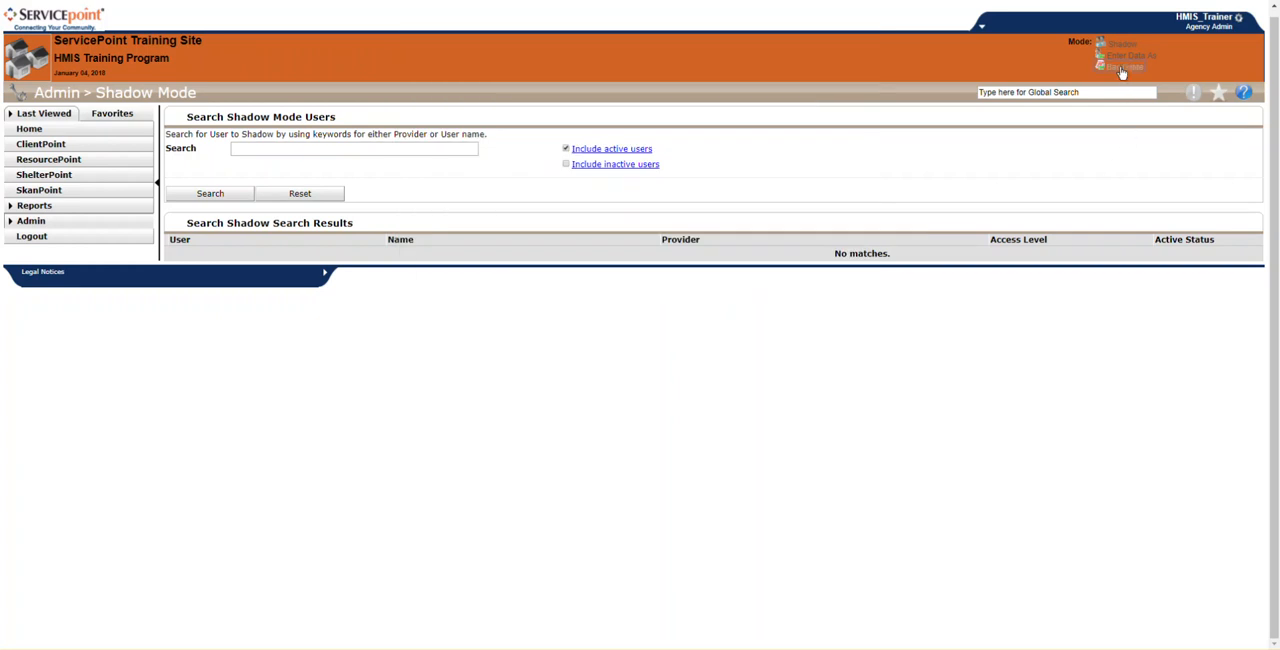
click(1124, 68)
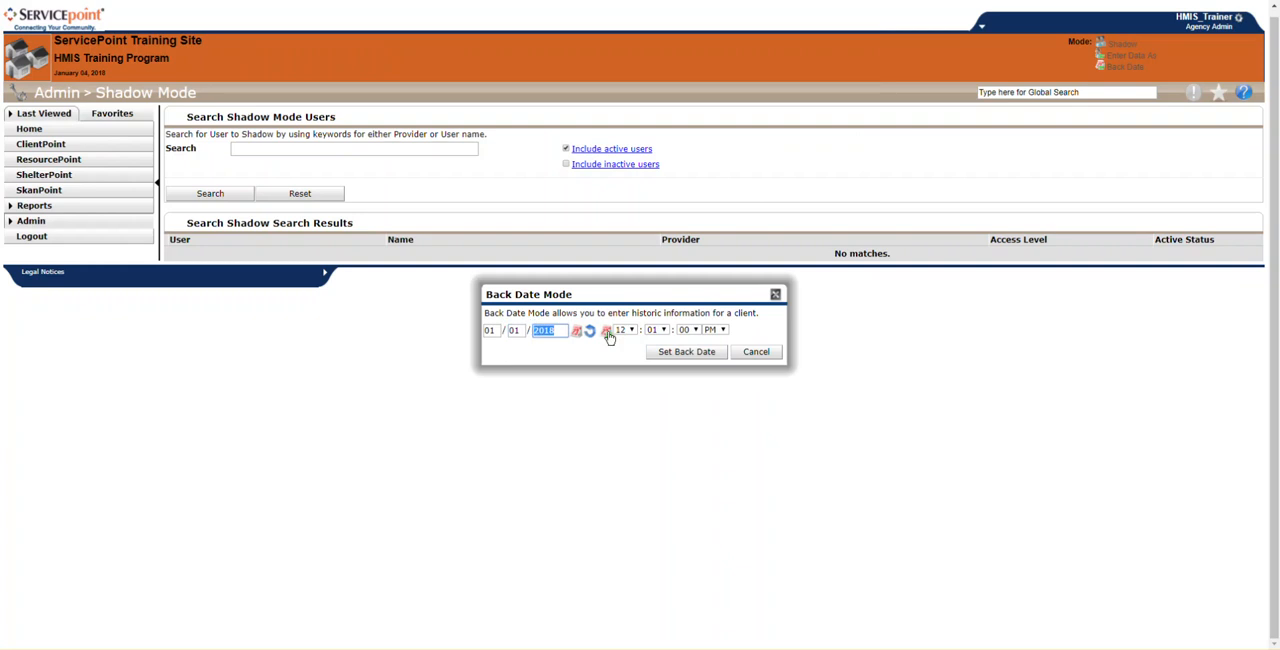
click(686, 352)
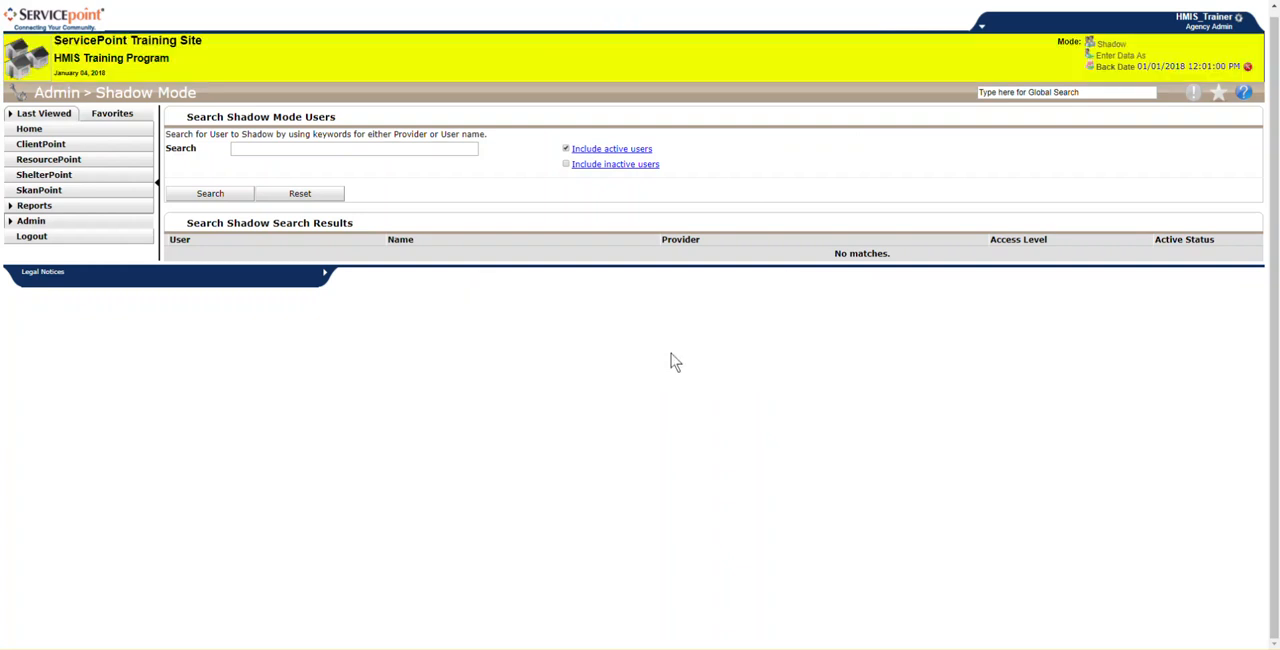
mouse_move(1010, 110)
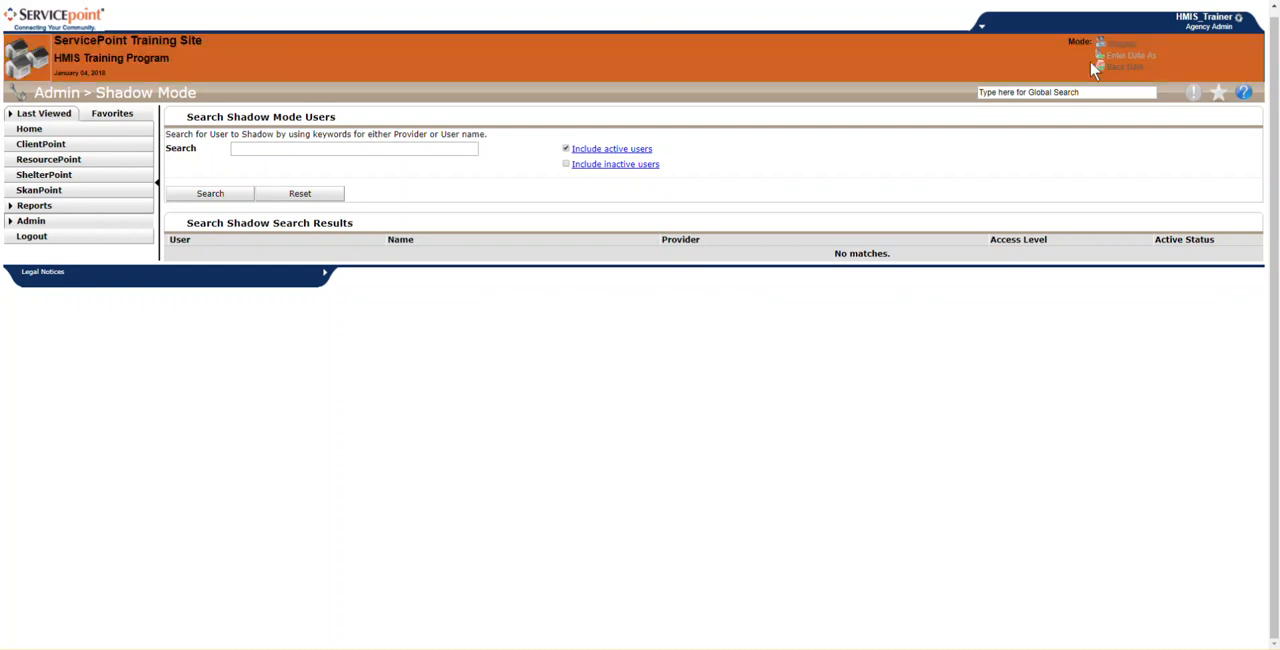
mouse_move(1116, 80)
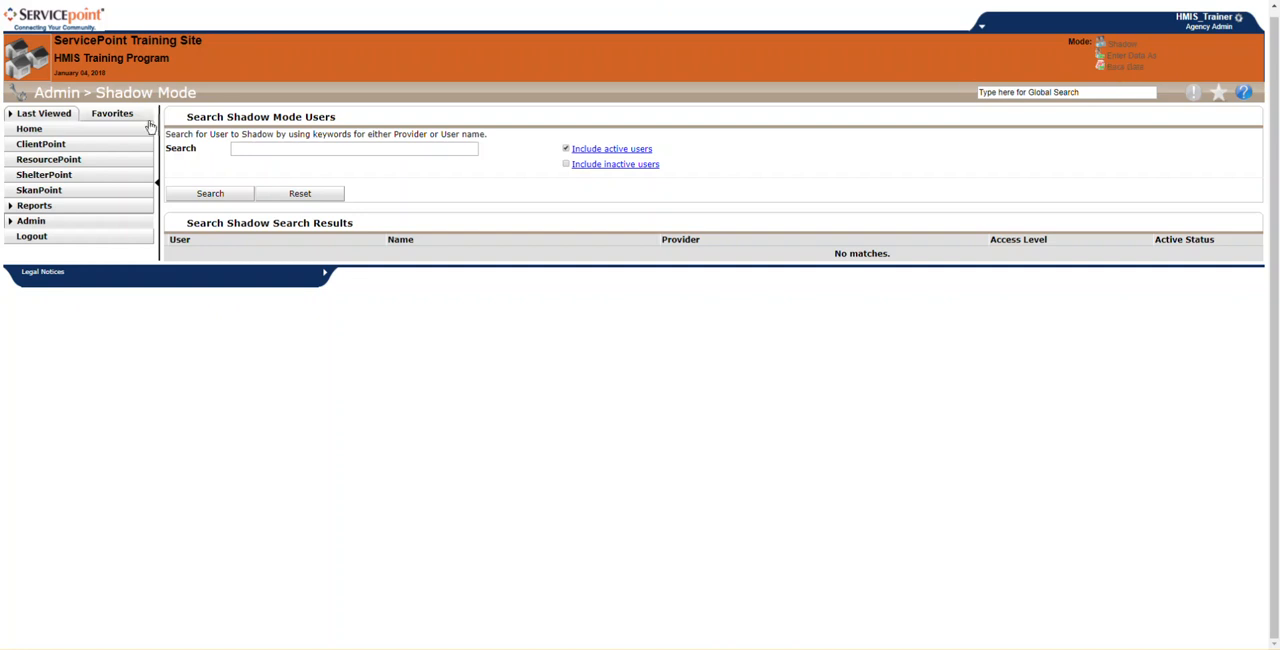
Visit Home, then the ClientPoint client search, then the ResourcePoint provider search
click(28, 128)
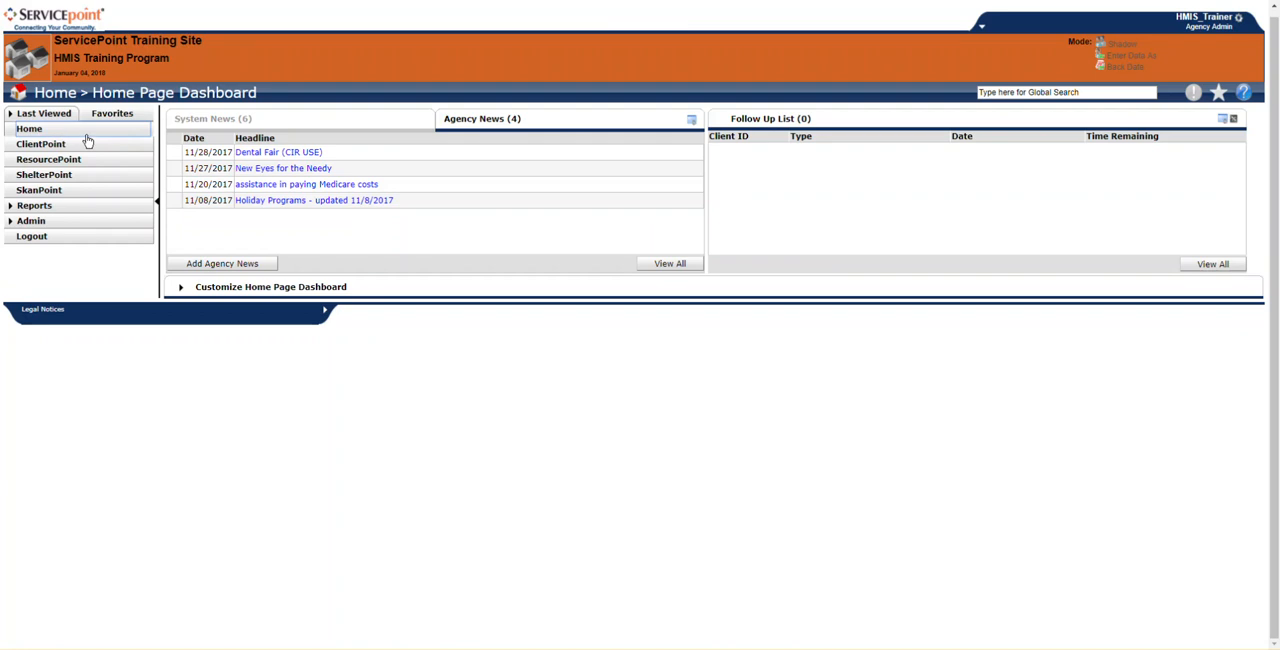
mouse_move(70, 136)
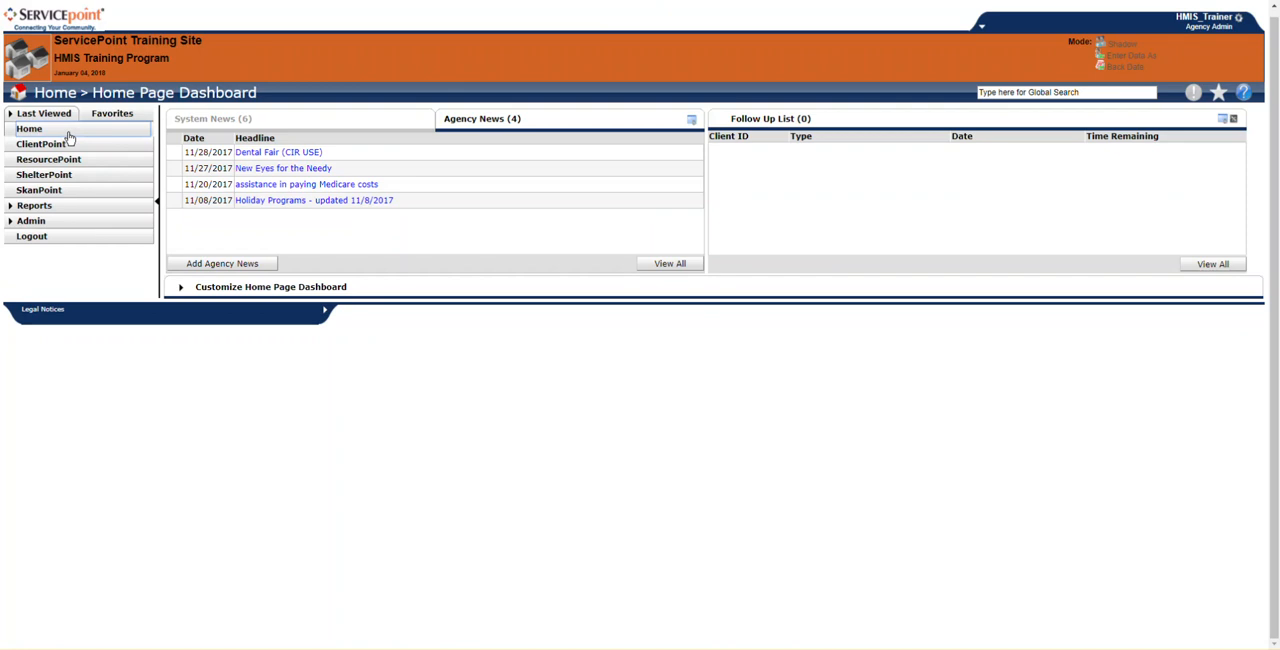
click(40, 144)
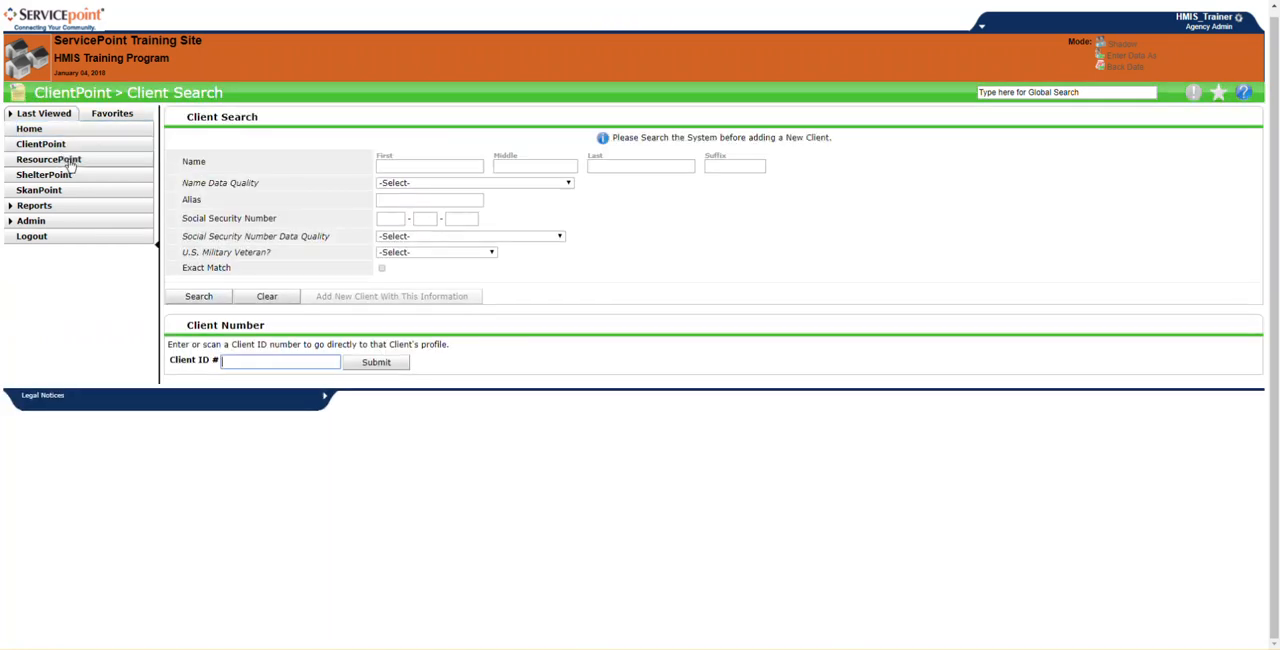
mouse_move(436, 158)
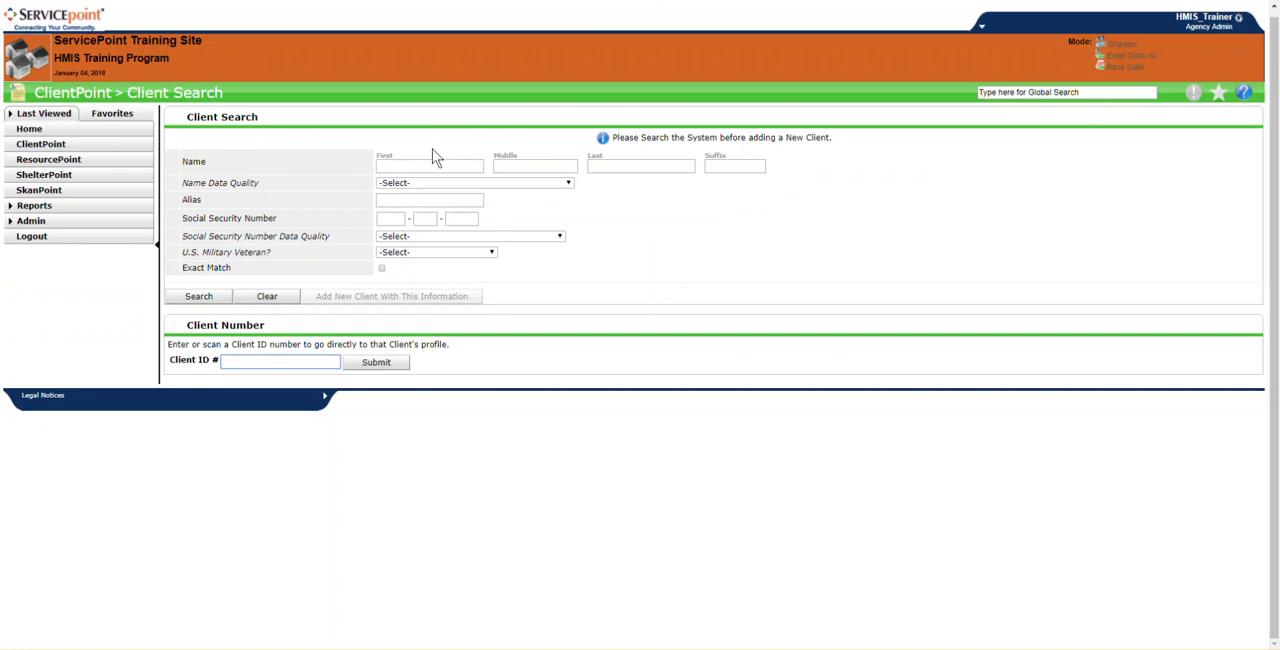
mouse_move(676, 180)
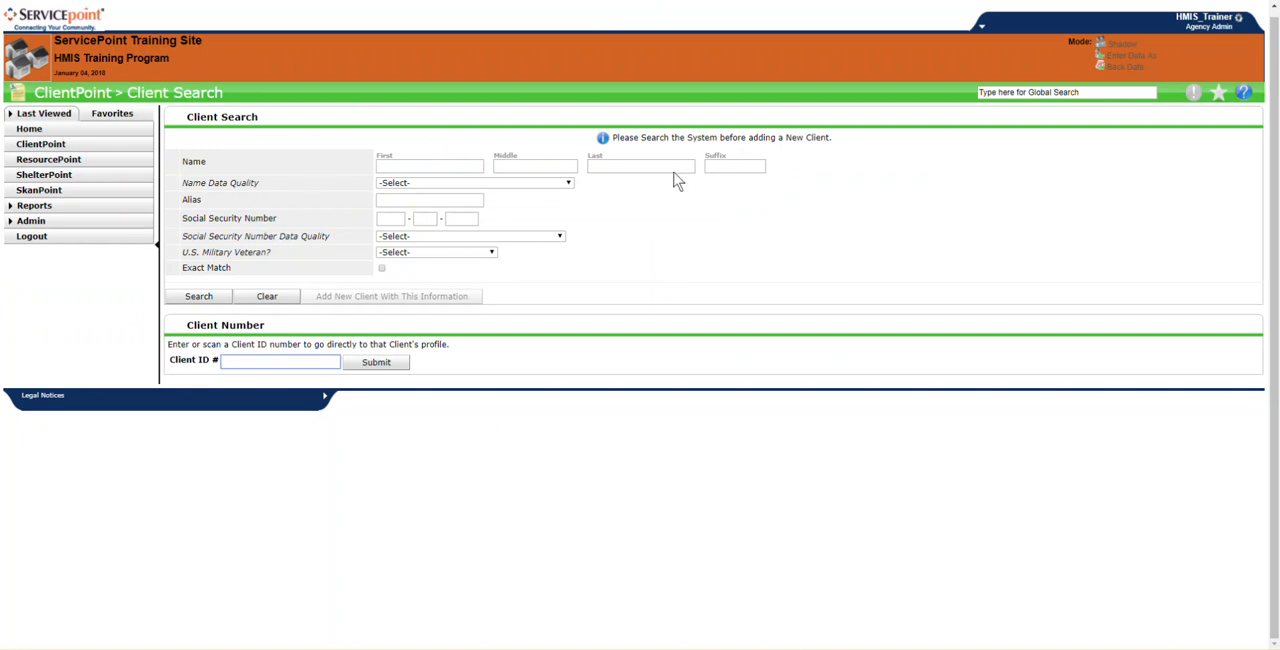
mouse_move(372, 414)
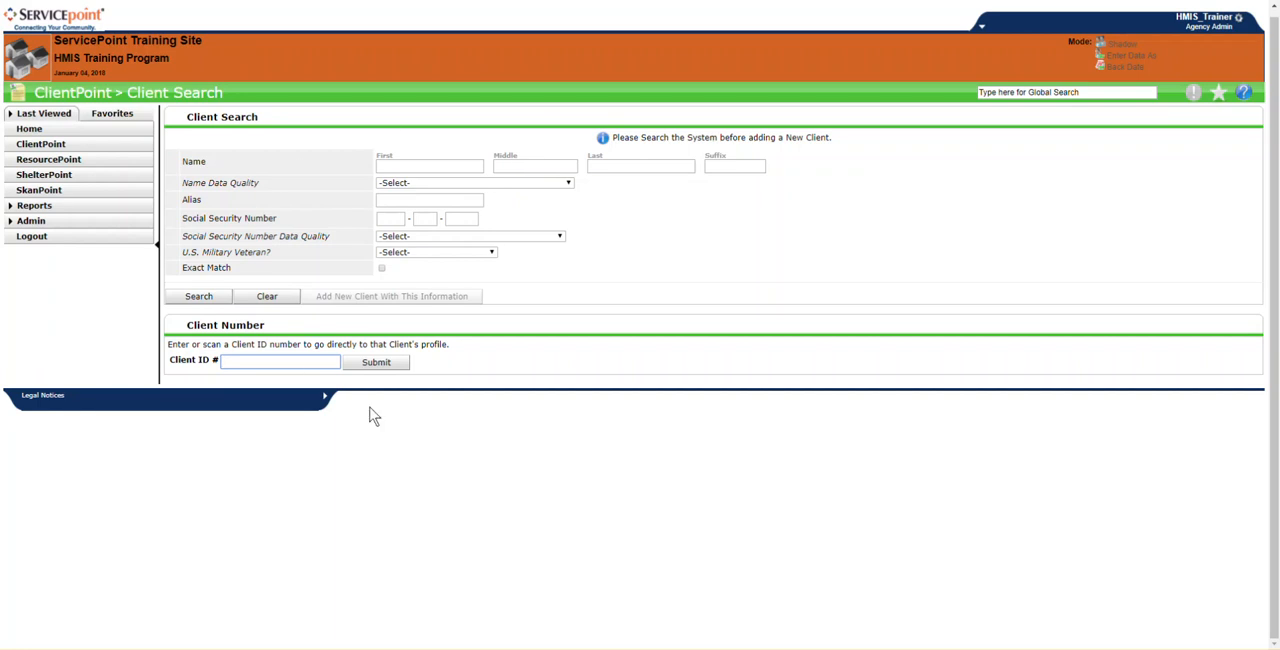
mouse_move(110, 164)
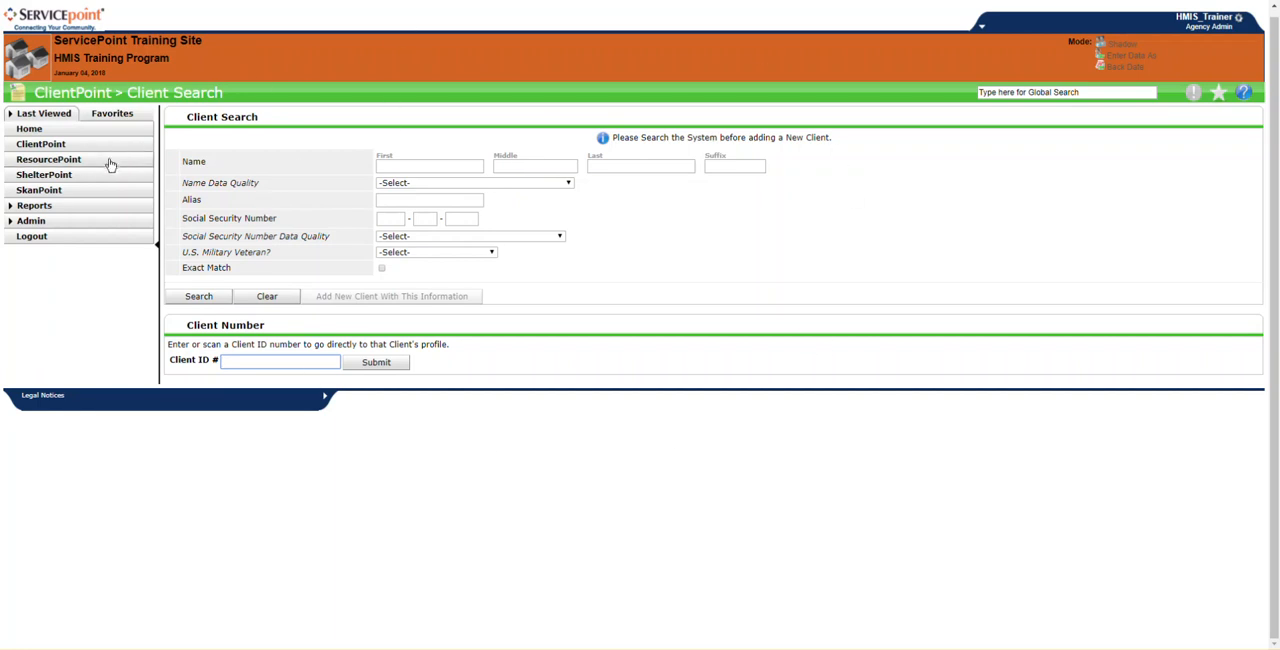
click(48, 160)
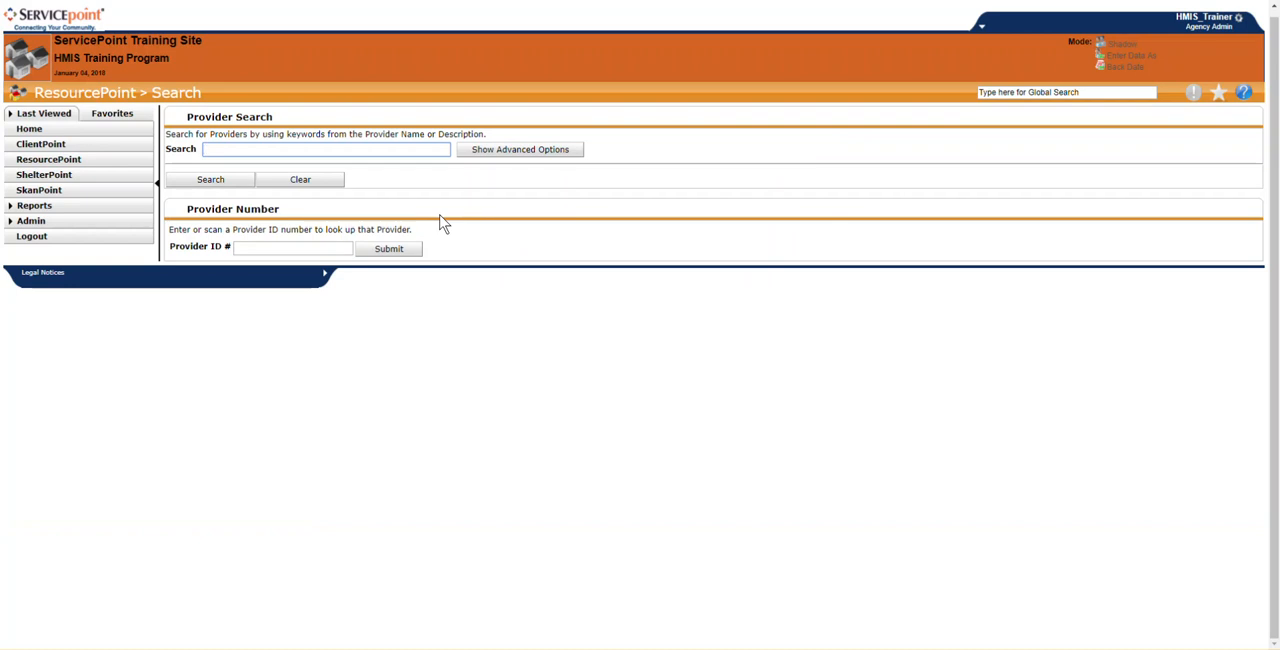
Search providers for 'Food bank', expand advanced options, then move on to ShelterPoint
text(Food)
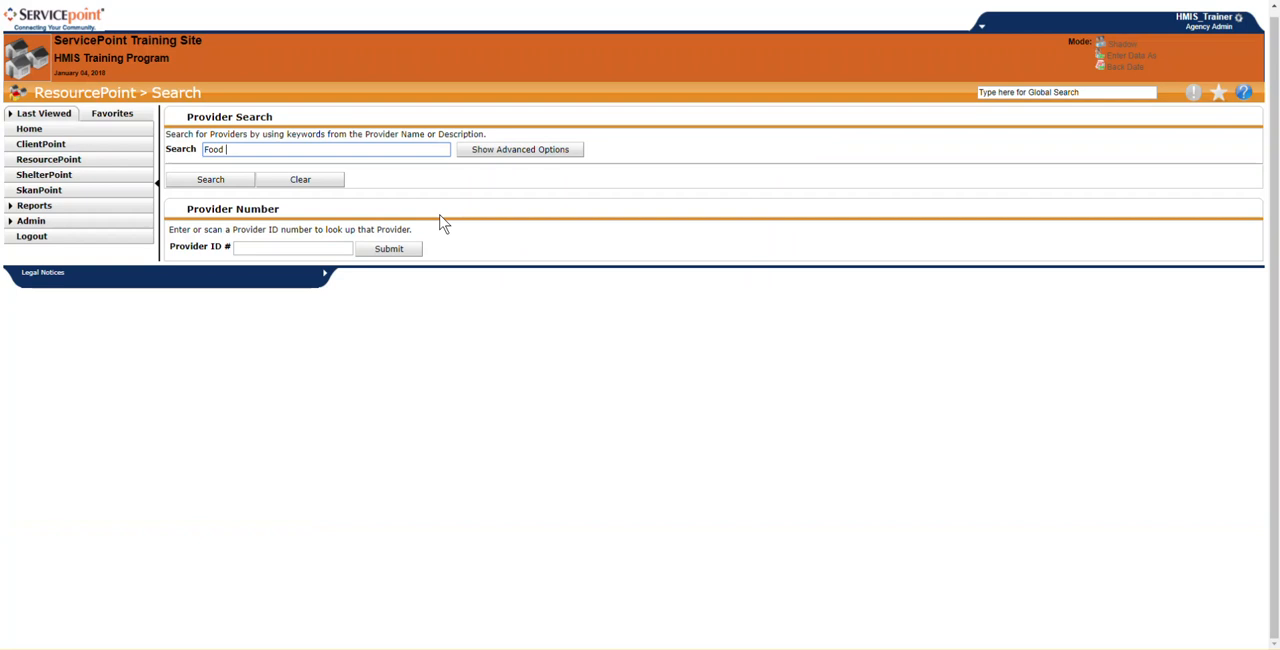
text(bank)
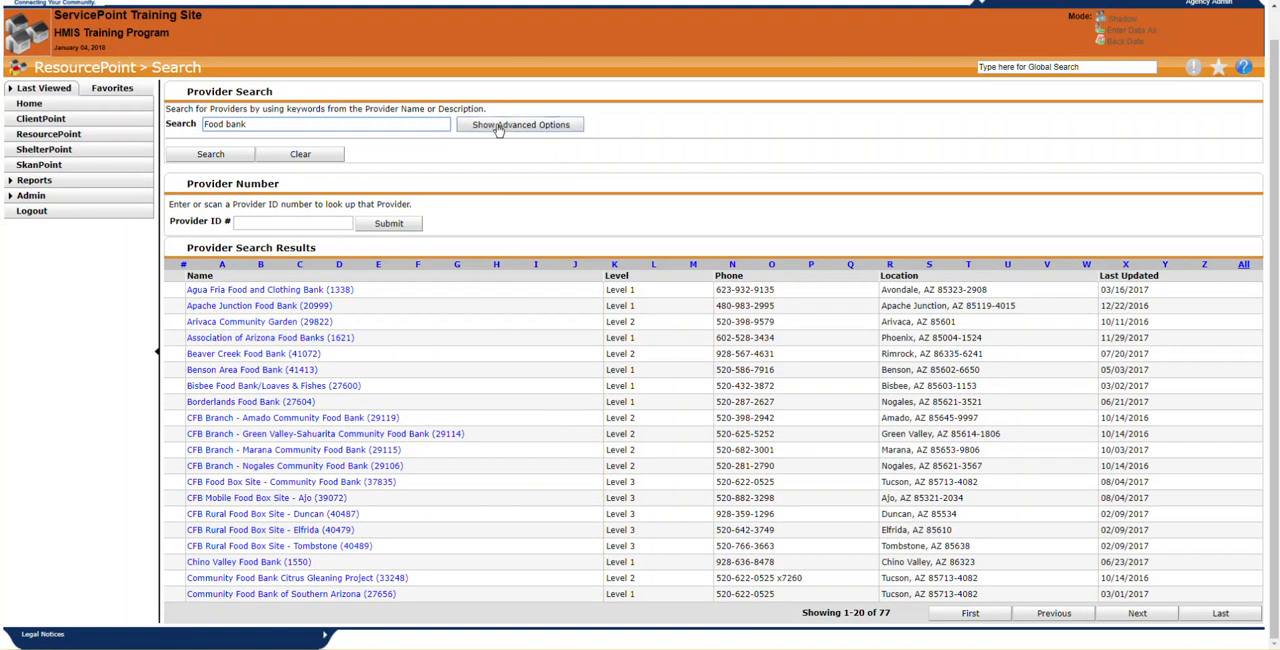
click(520, 124)
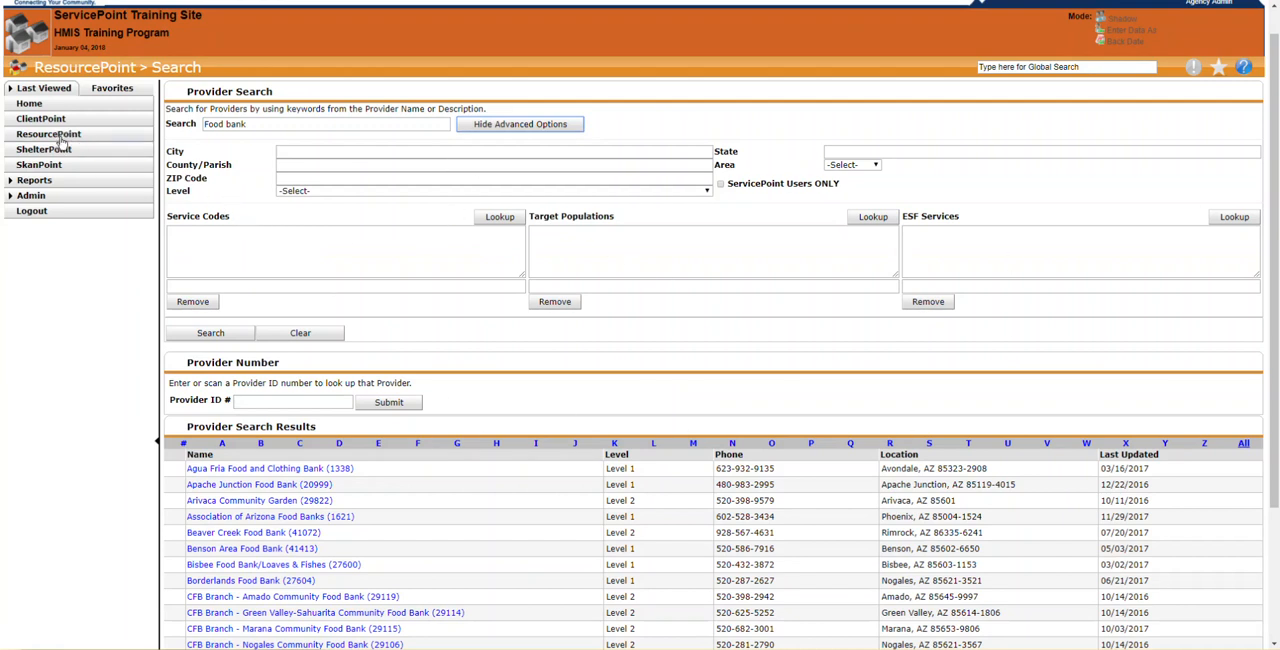
click(520, 124)
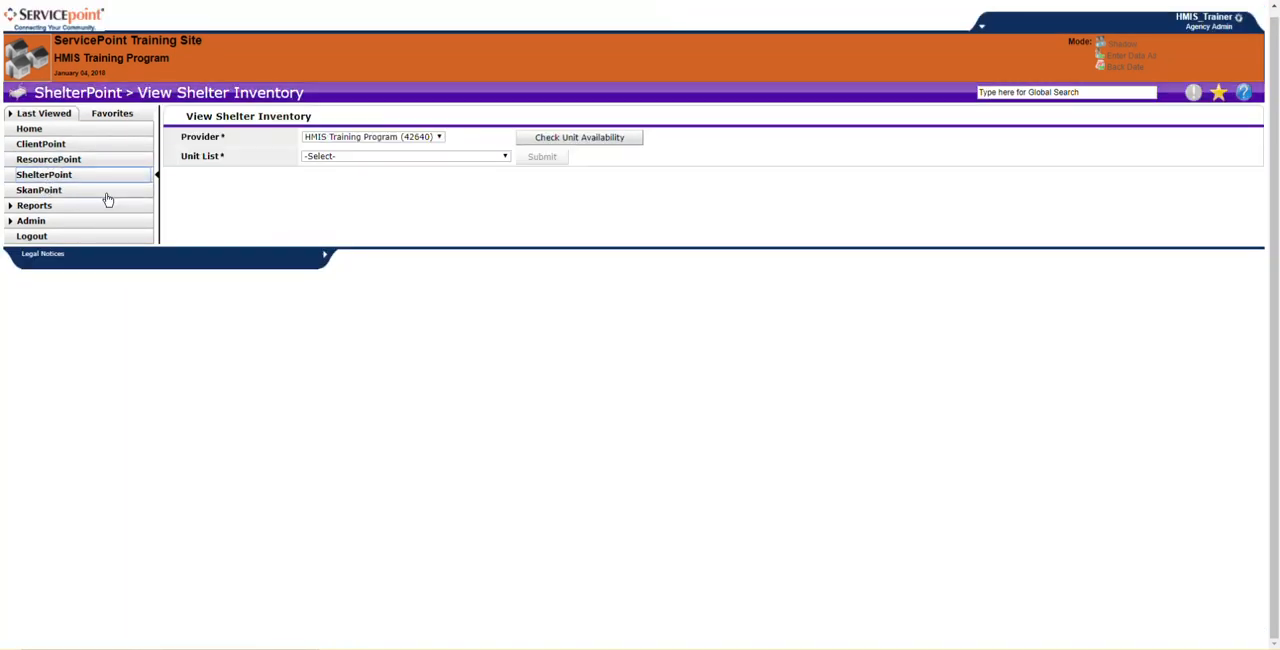
Go from ShelterPoint to the Report Dashboard and review its report list
click(404, 156)
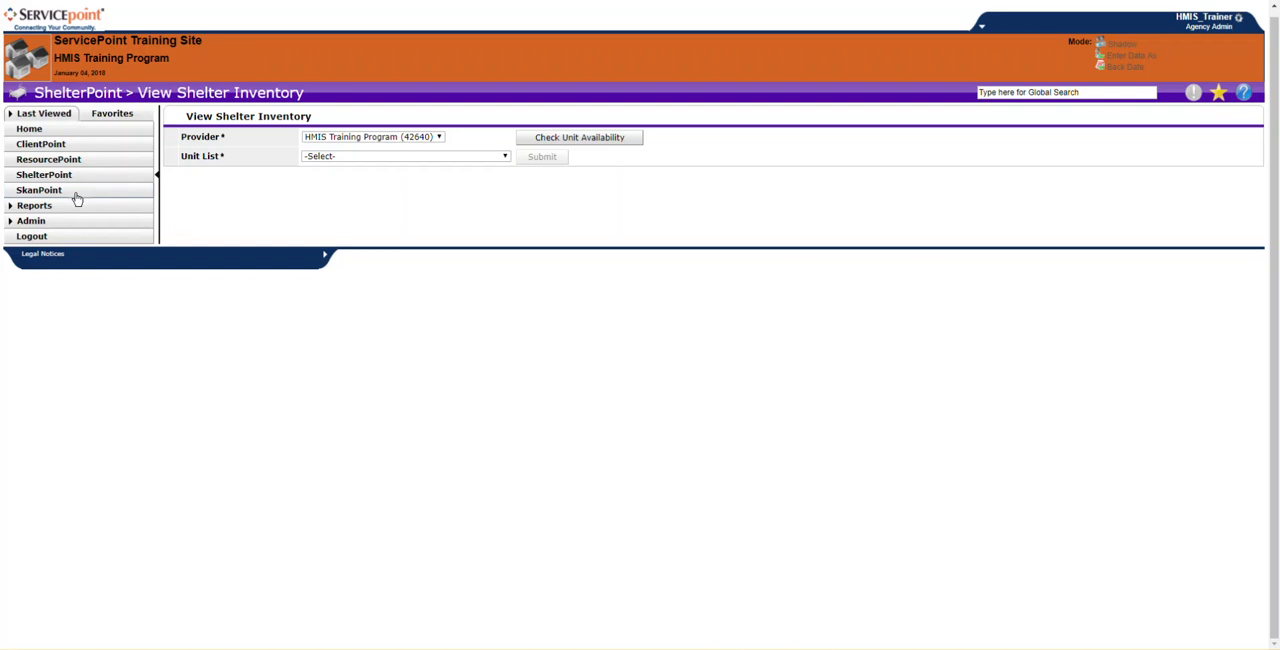
click(40, 190)
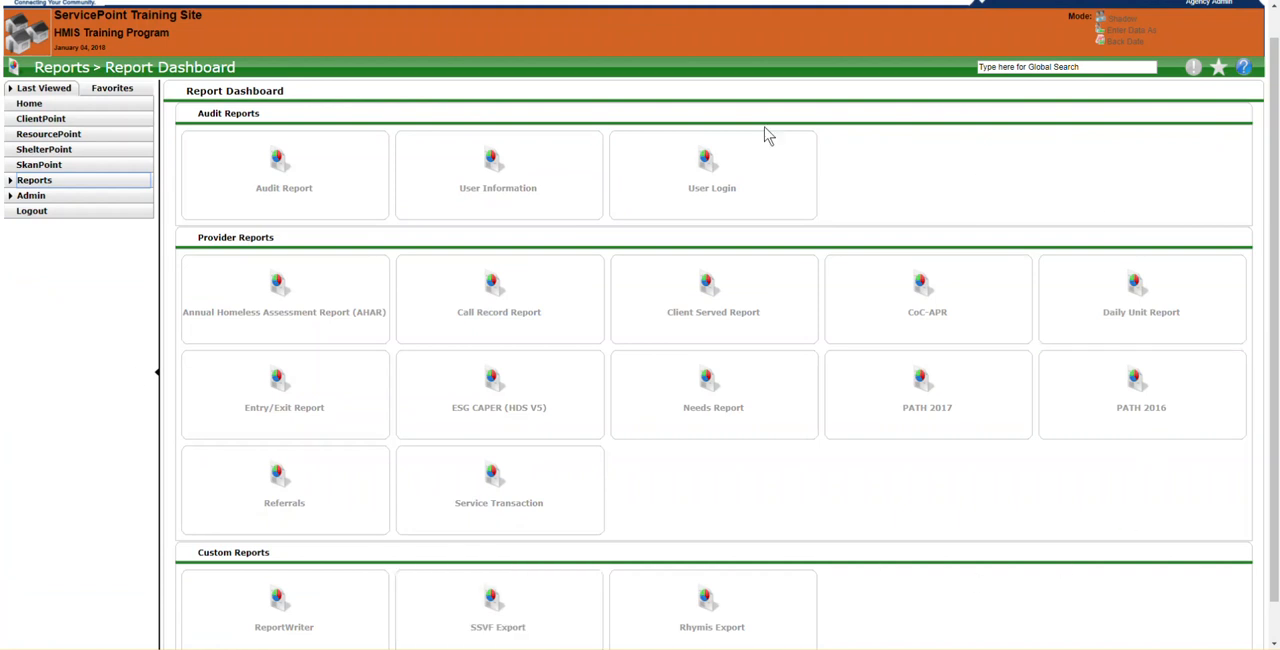
scroll(down, 3)
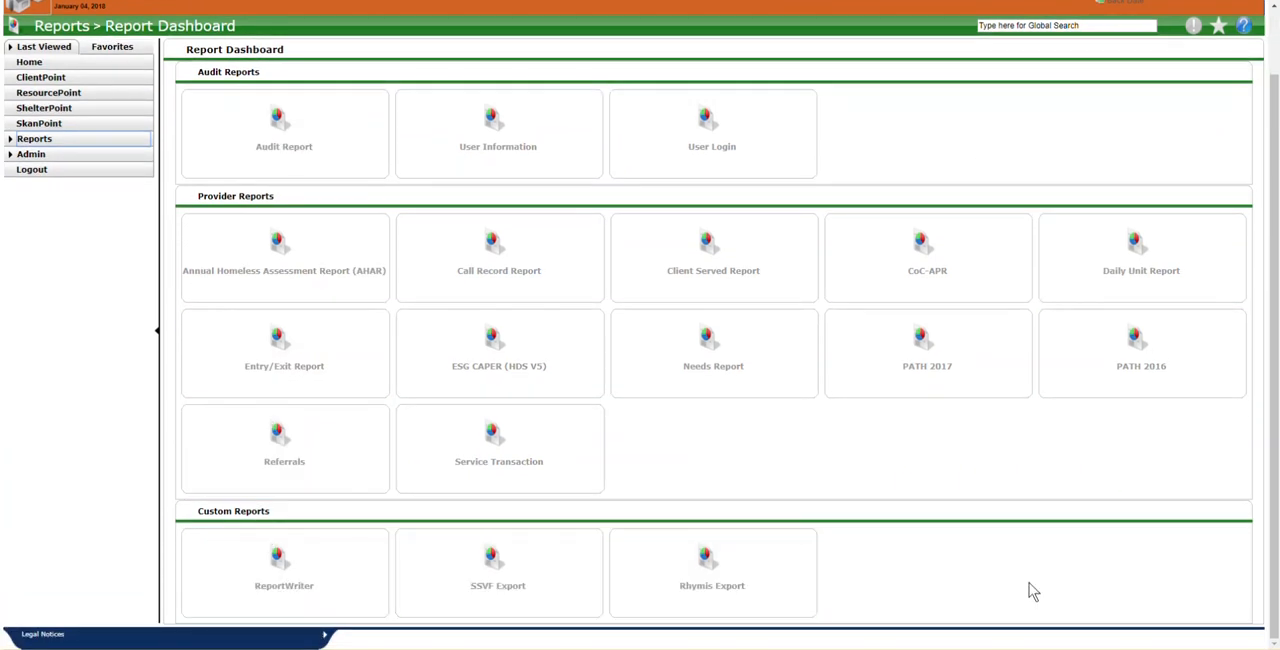
mouse_move(1056, 572)
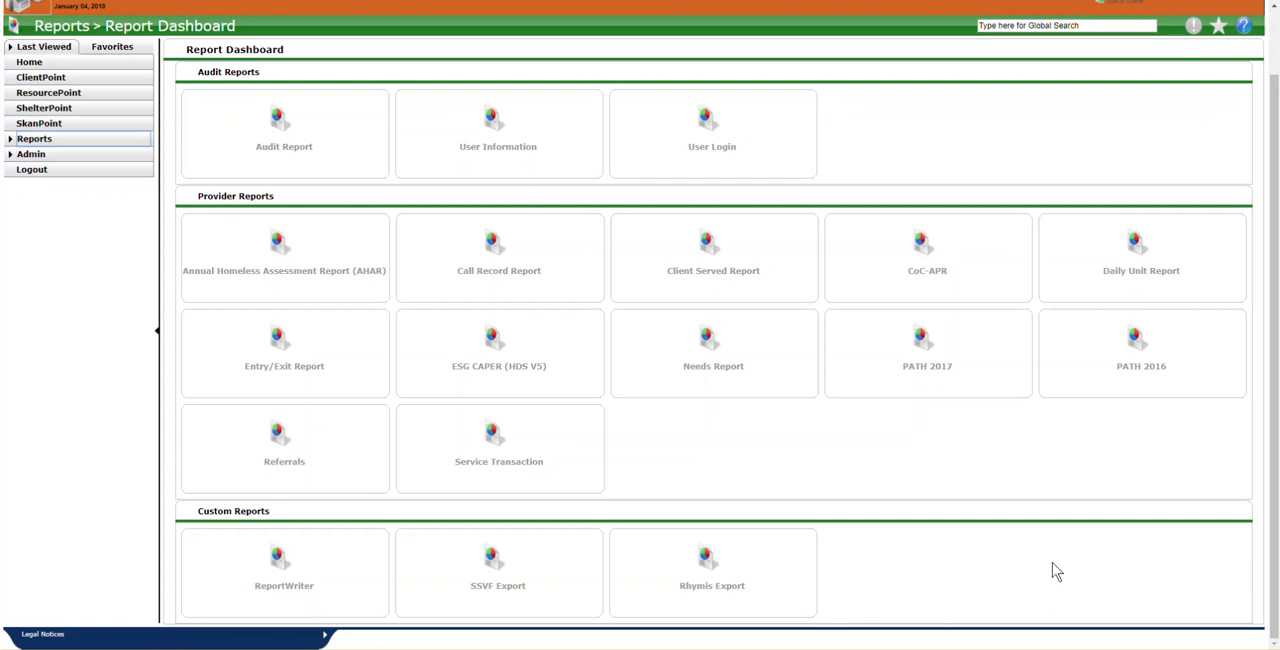
mouse_move(208, 292)
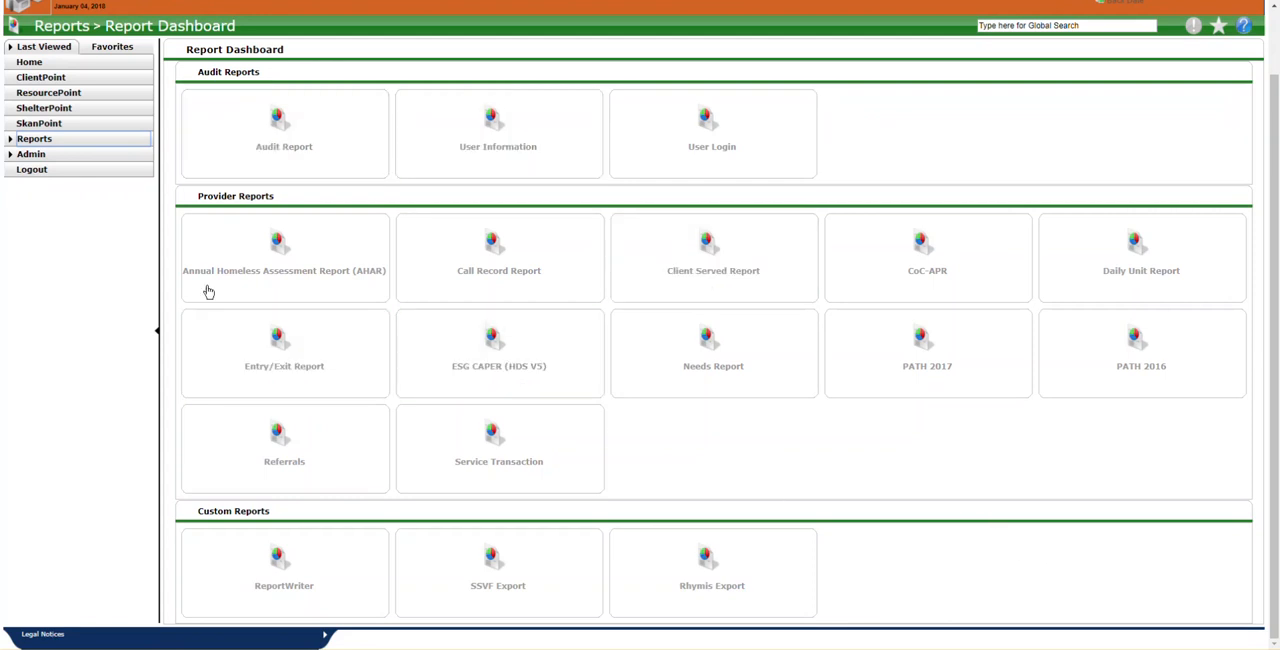
mouse_move(1004, 492)
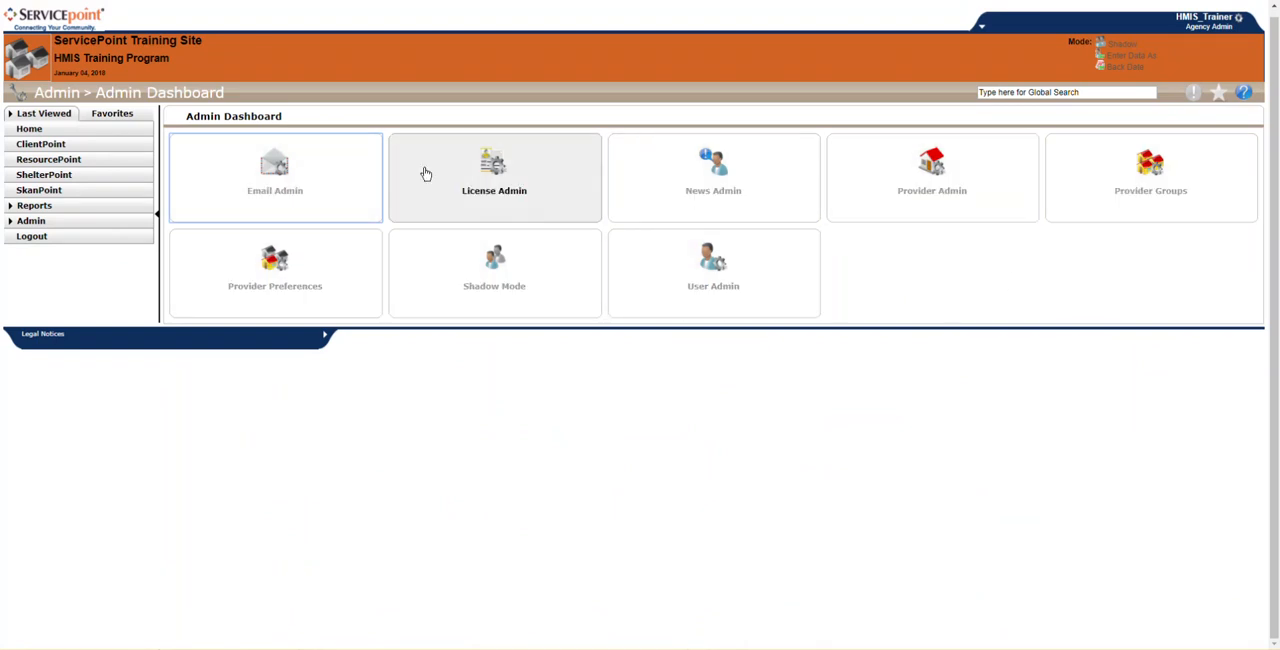
mouse_move(1020, 284)
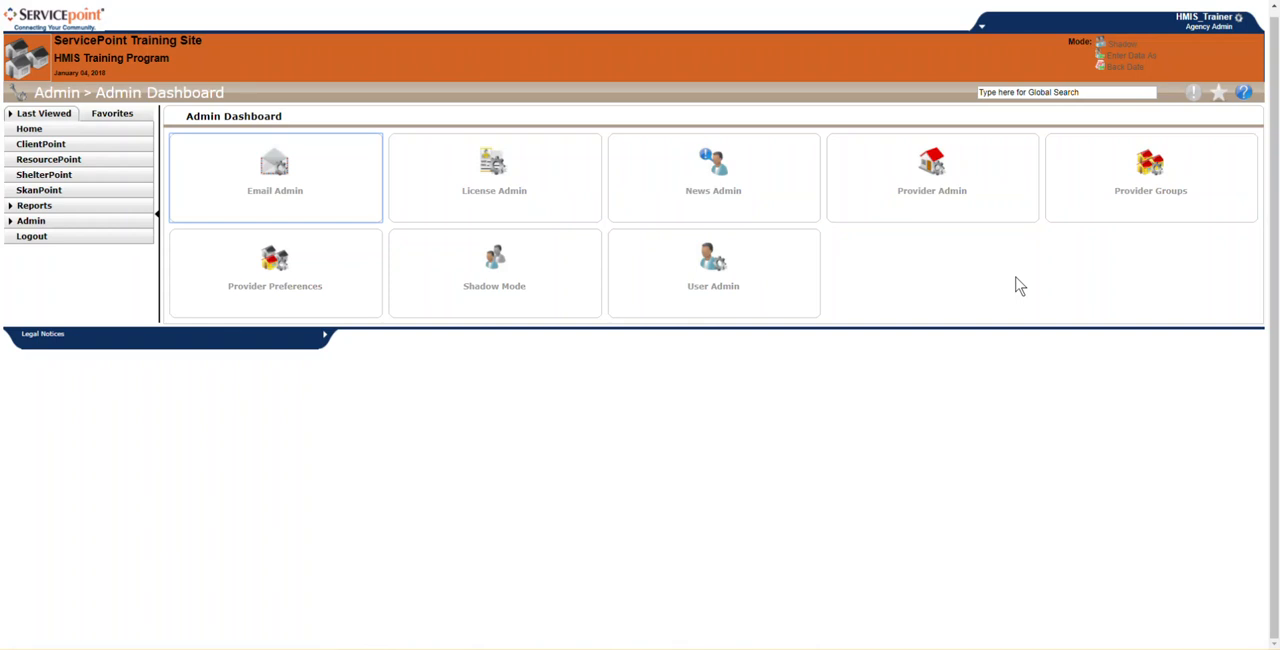
mouse_move(576, 136)
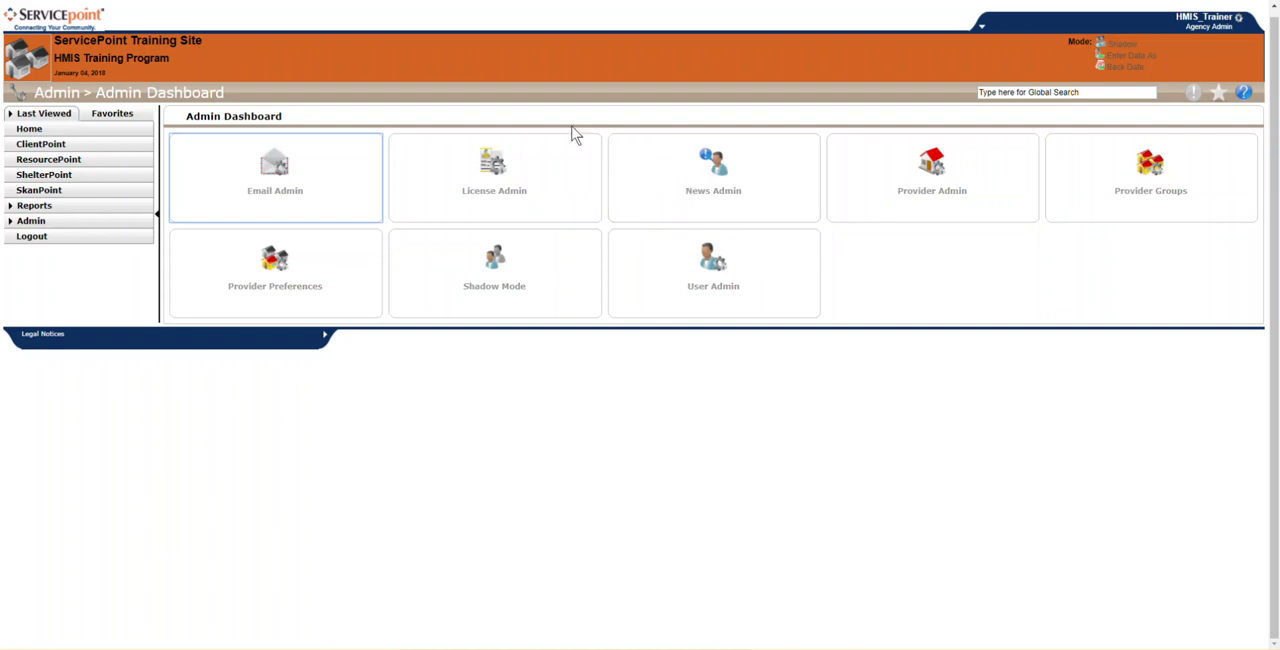
mouse_move(96, 136)
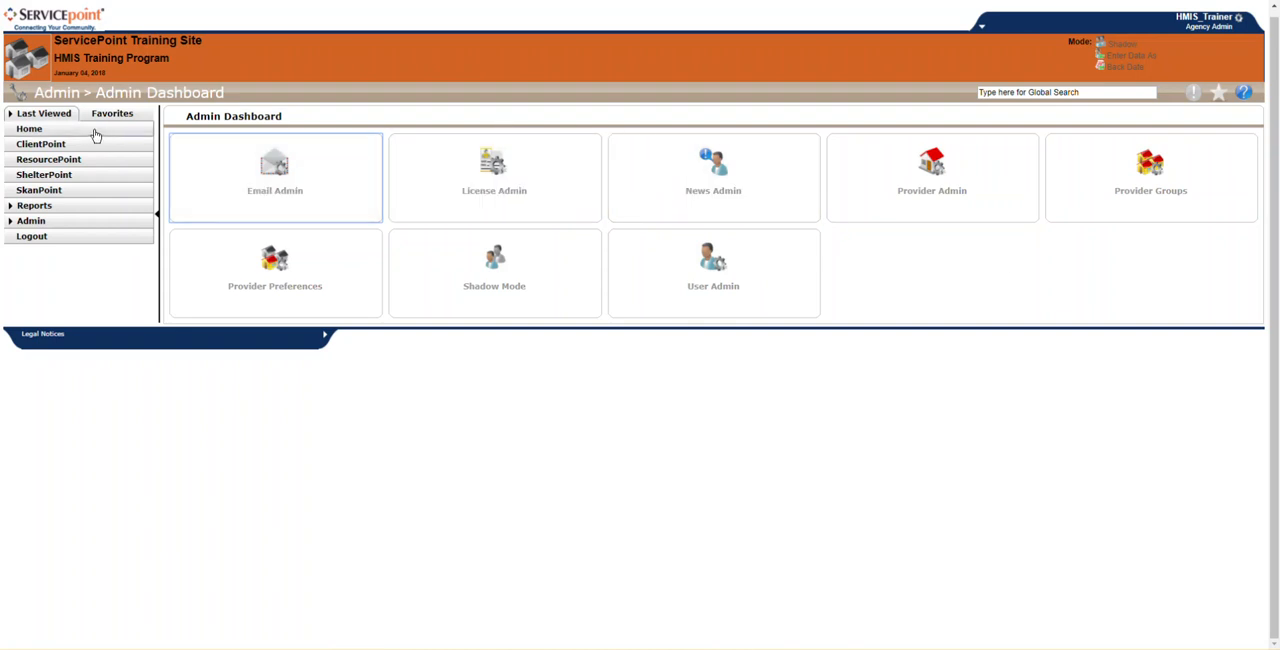
mouse_move(66, 140)
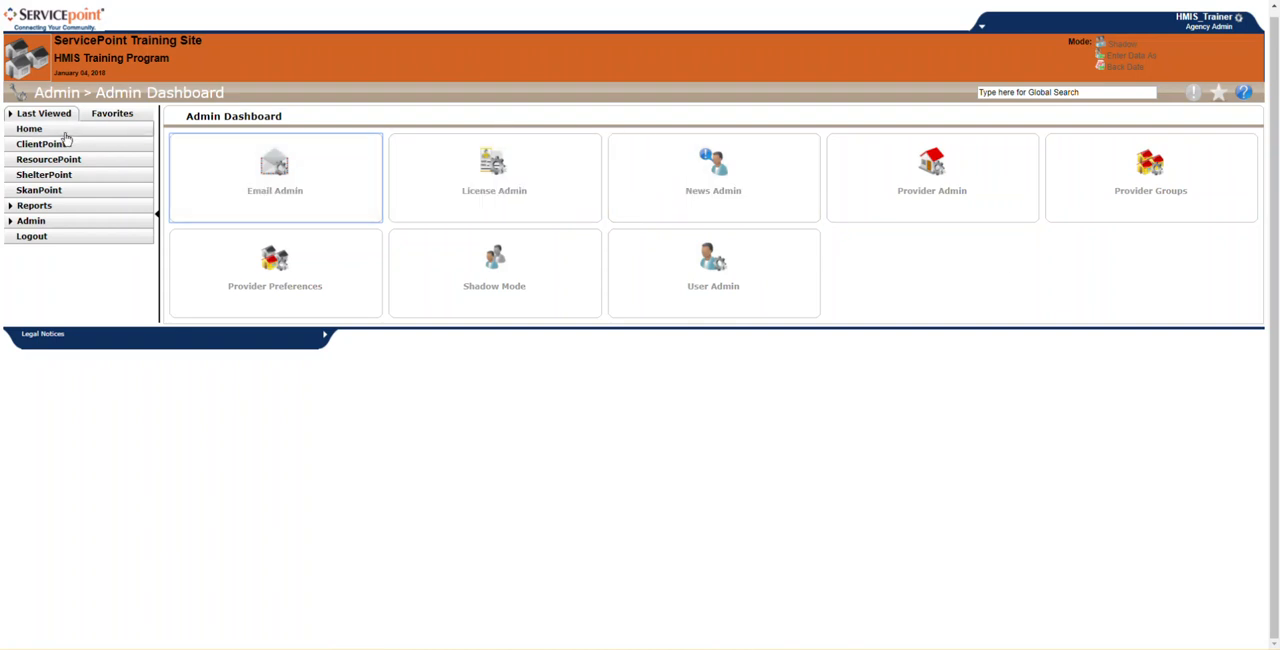
click(28, 128)
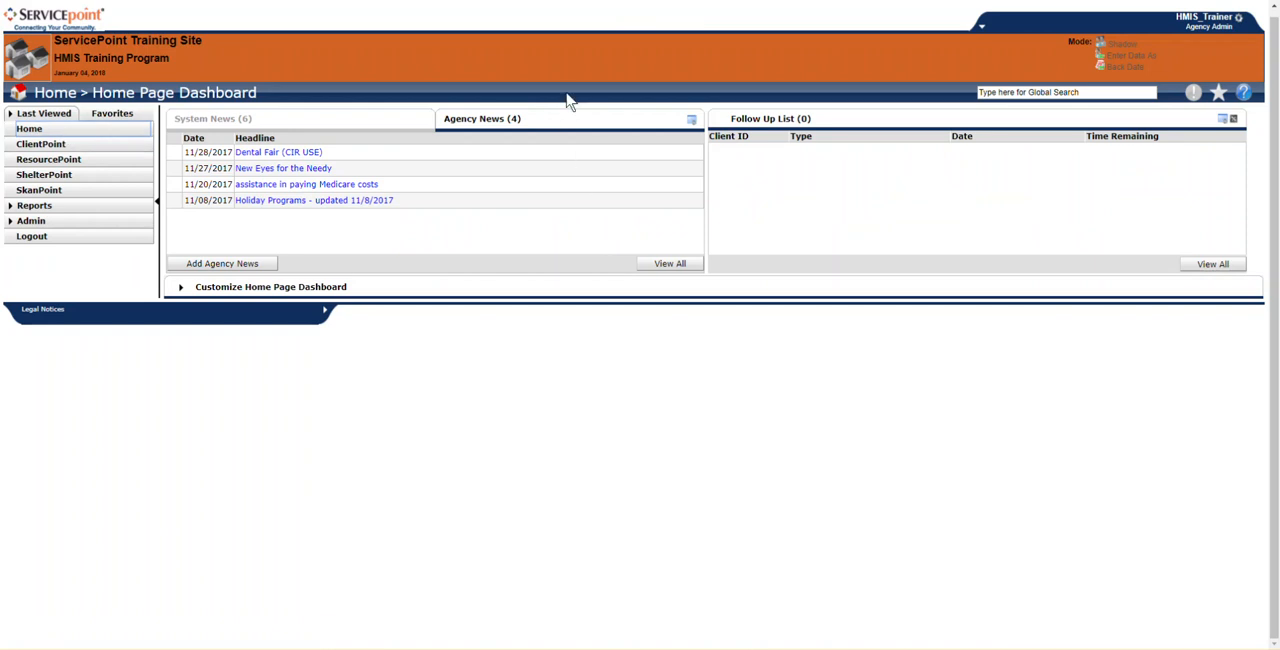
mouse_move(1258, 104)
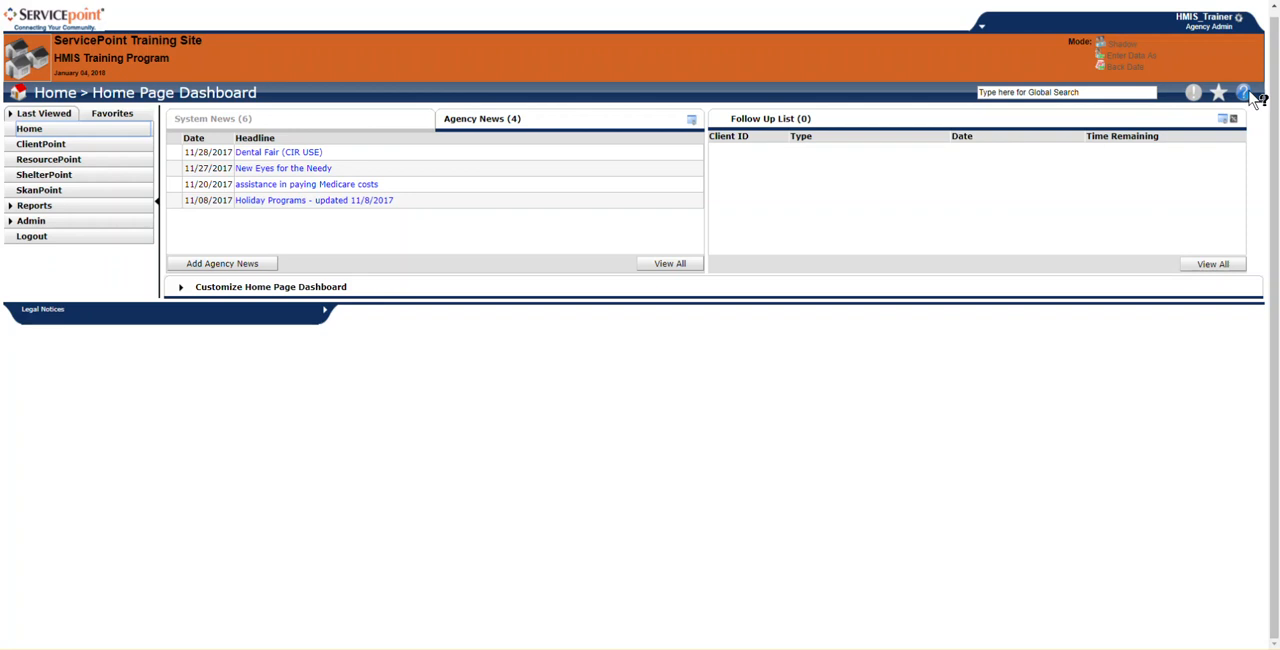
mouse_move(1252, 92)
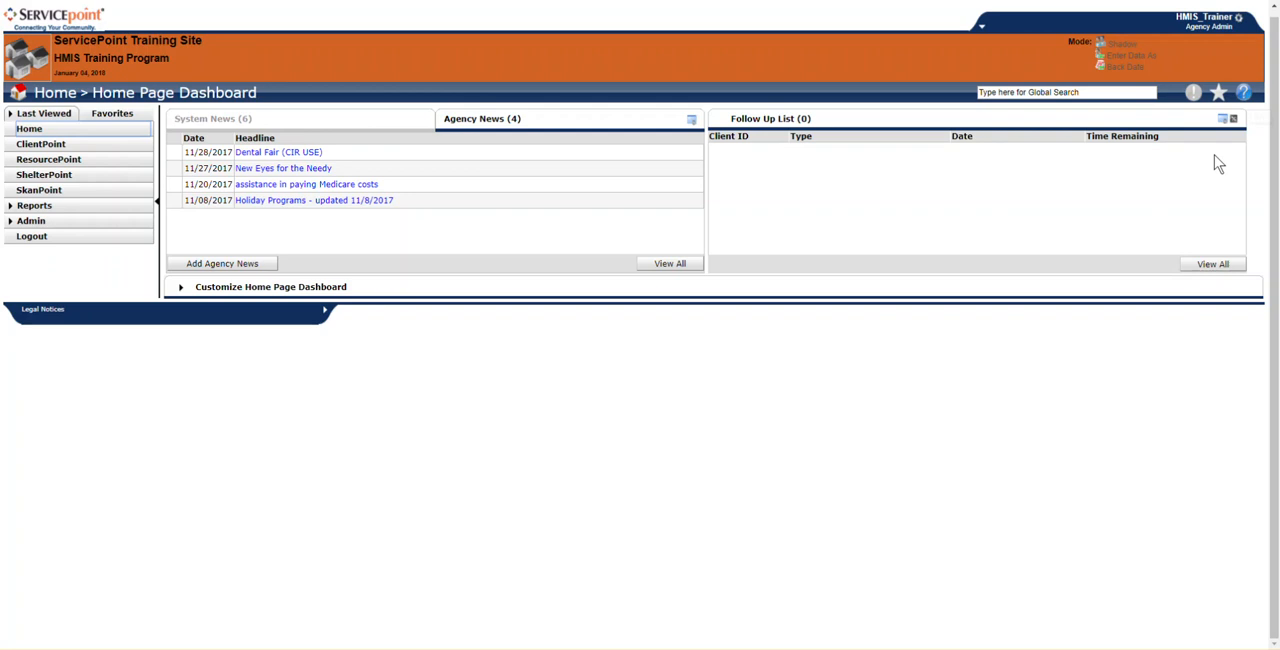
mouse_move(1220, 92)
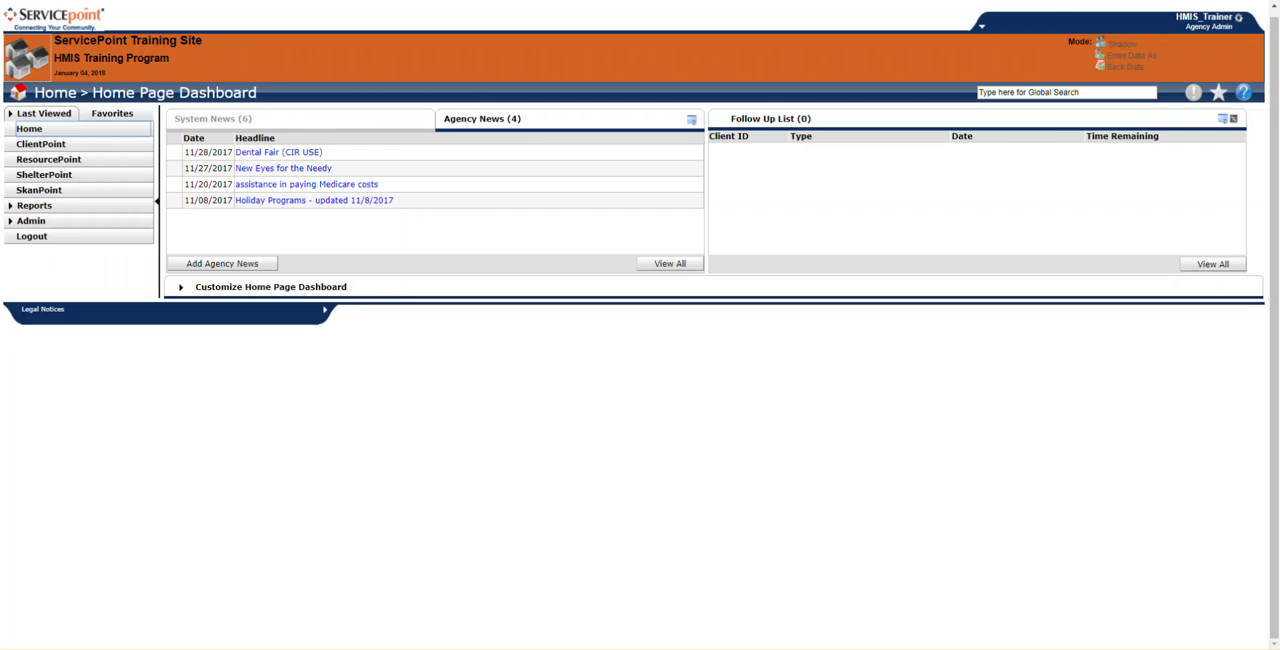
Show the Favorites side panel with the saved Client Profile (78) entry
click(112, 112)
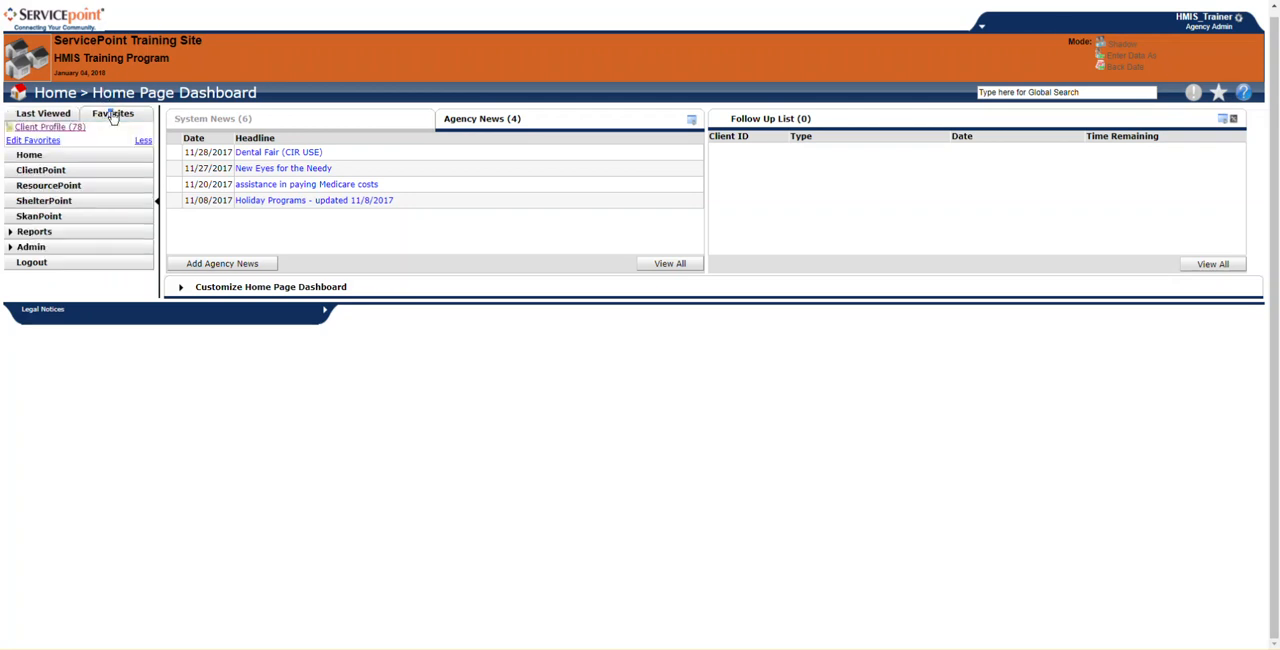
click(112, 112)
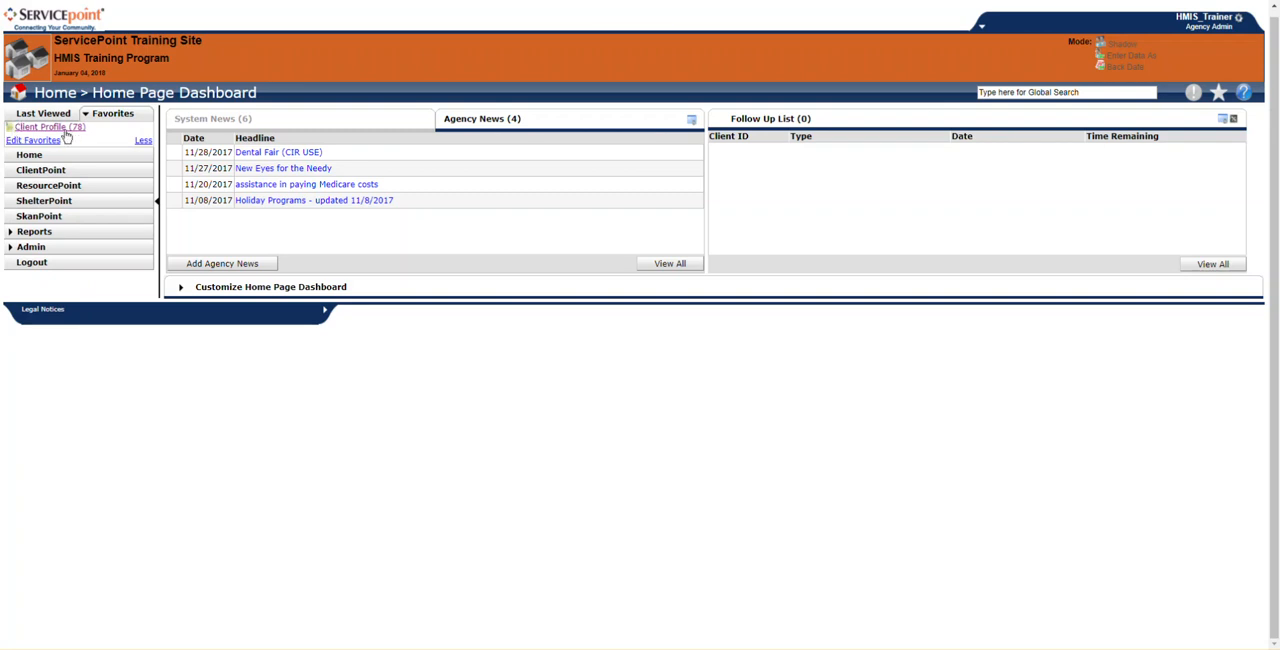
mouse_move(1222, 108)
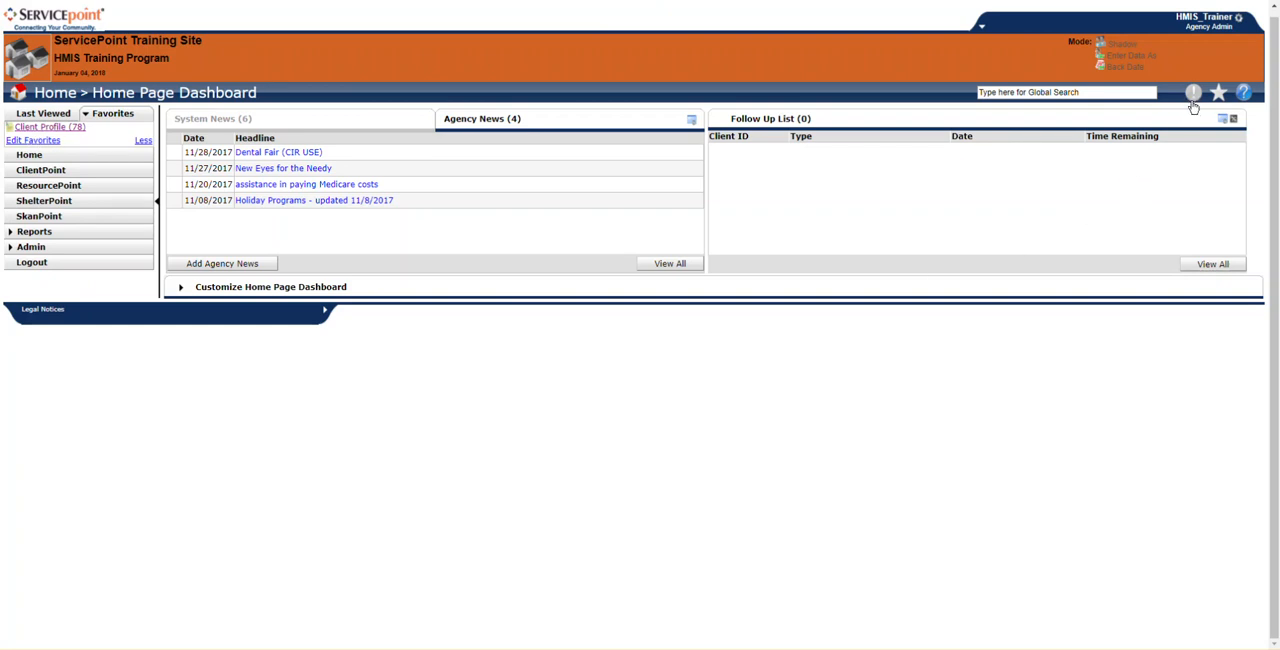
mouse_move(1192, 92)
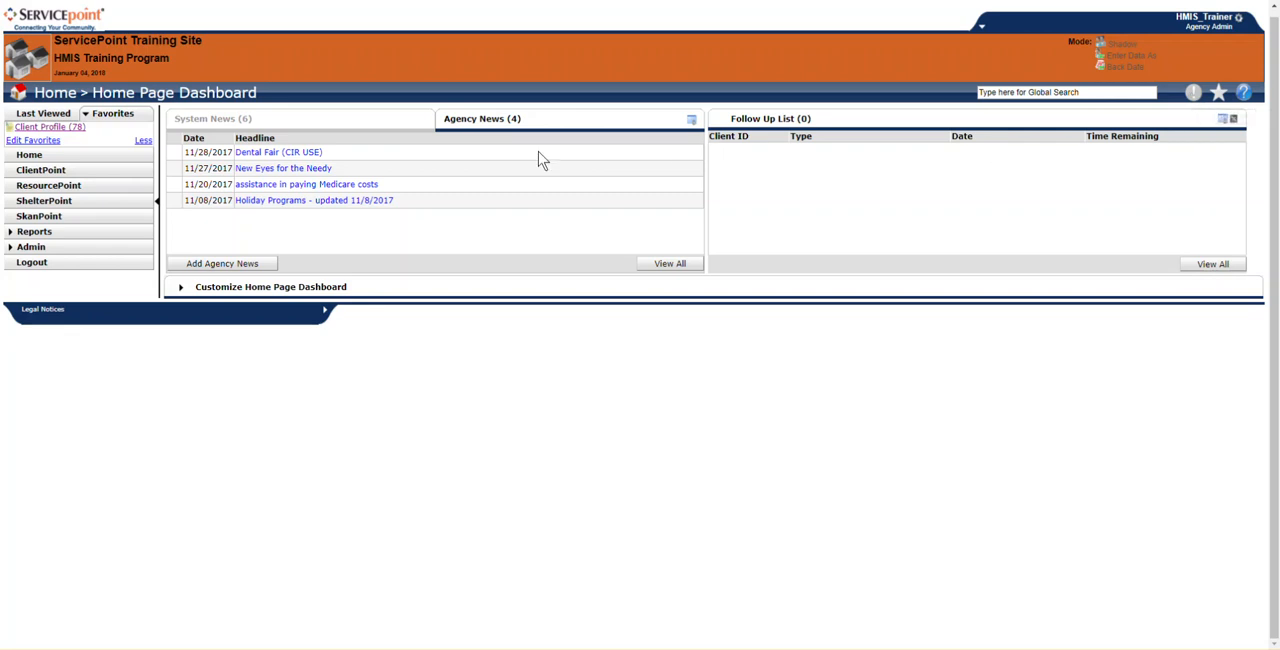
mouse_move(548, 124)
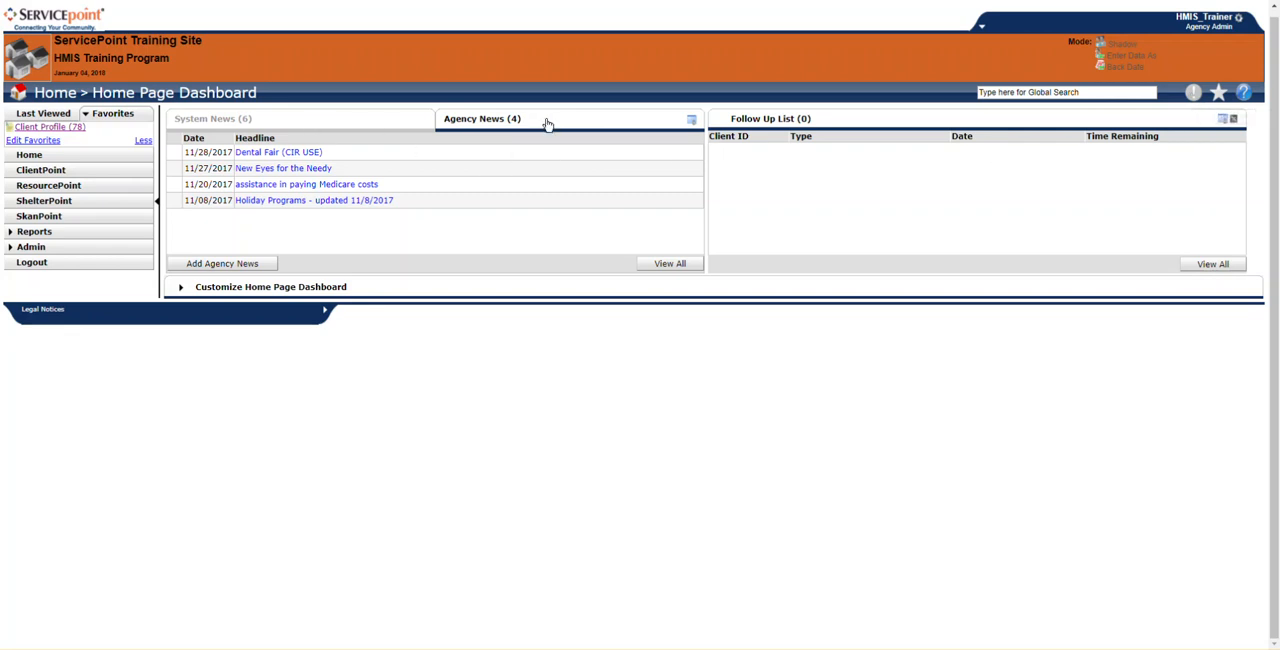
mouse_move(1194, 104)
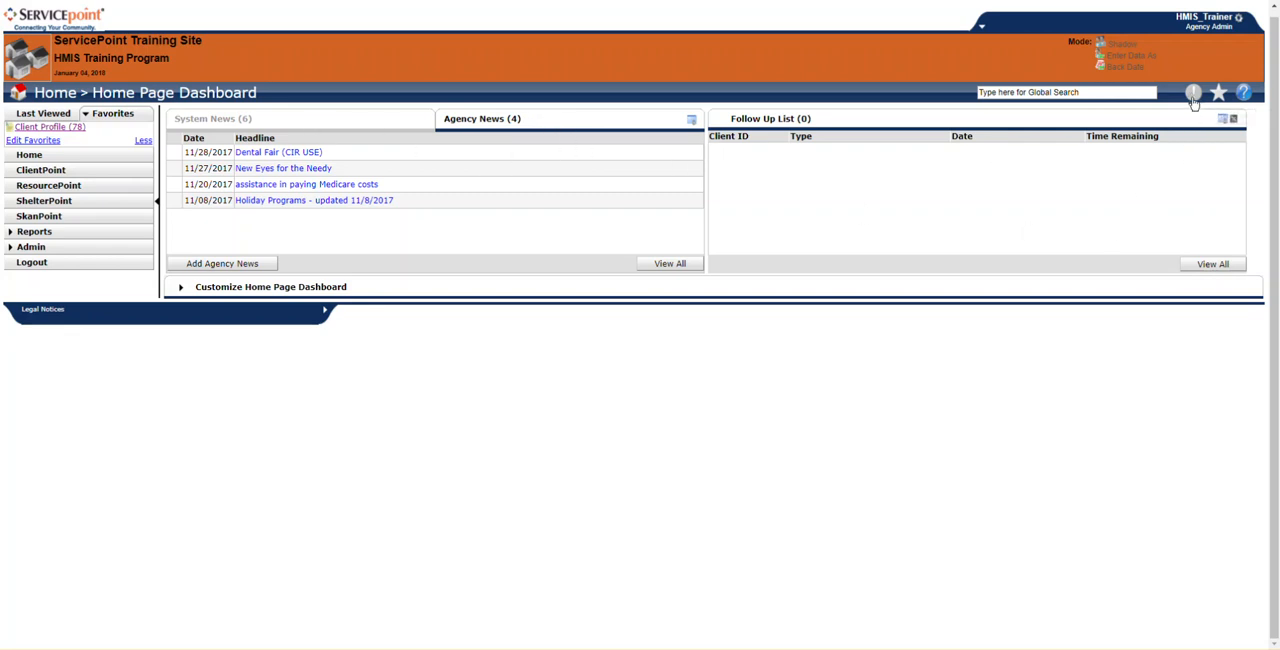
mouse_move(1192, 92)
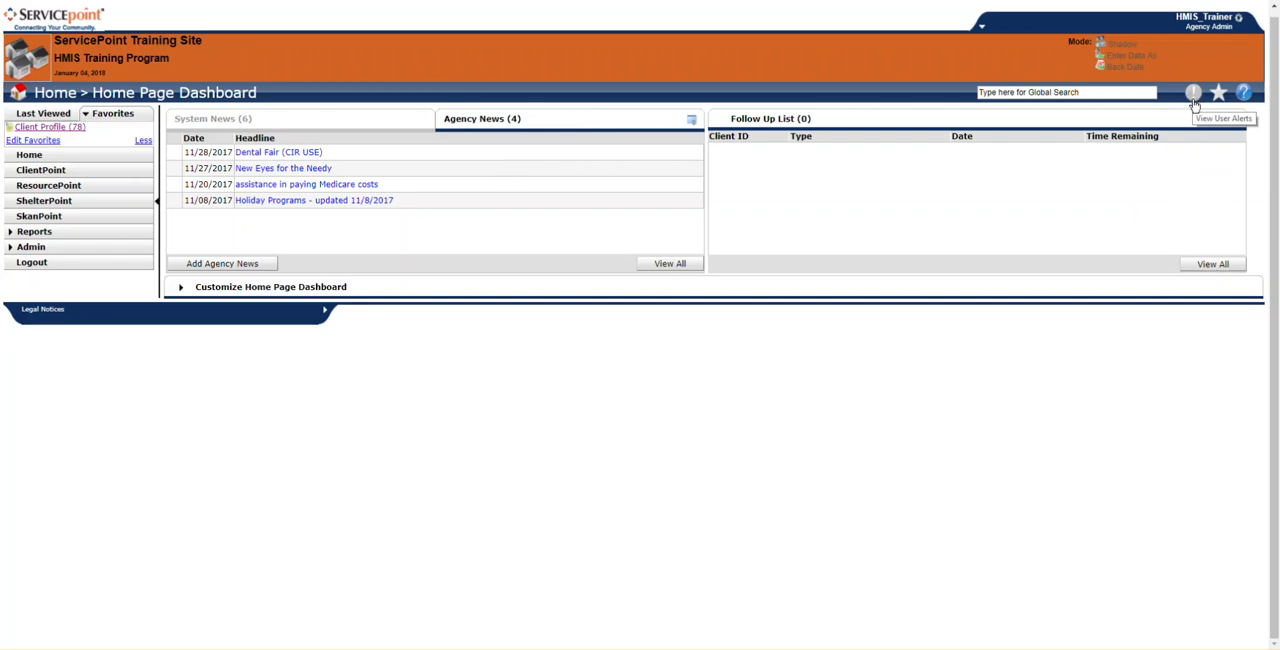
mouse_move(1198, 122)
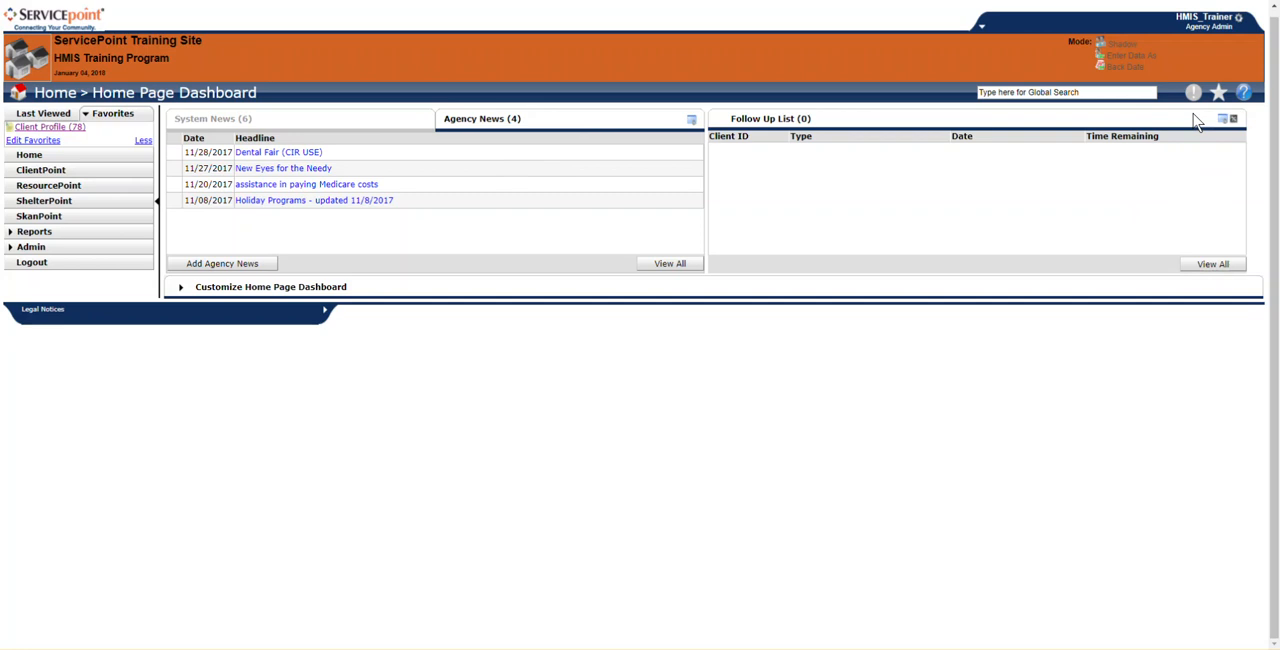
mouse_move(620, 76)
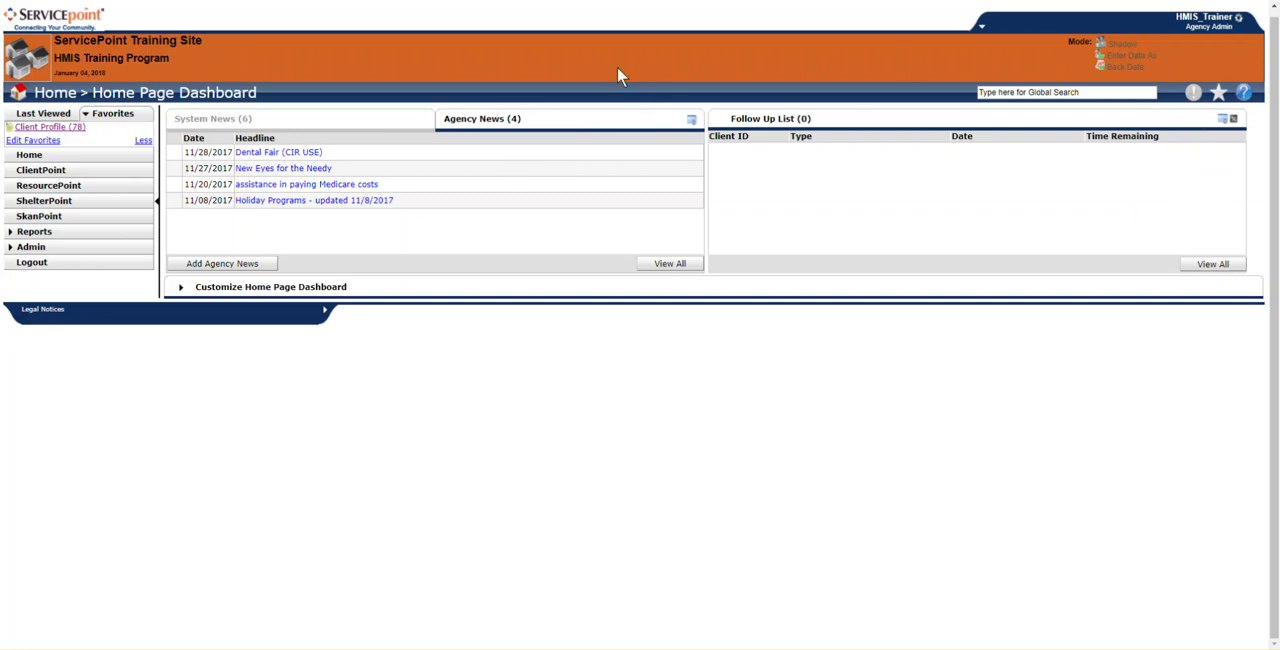
mouse_move(188, 96)
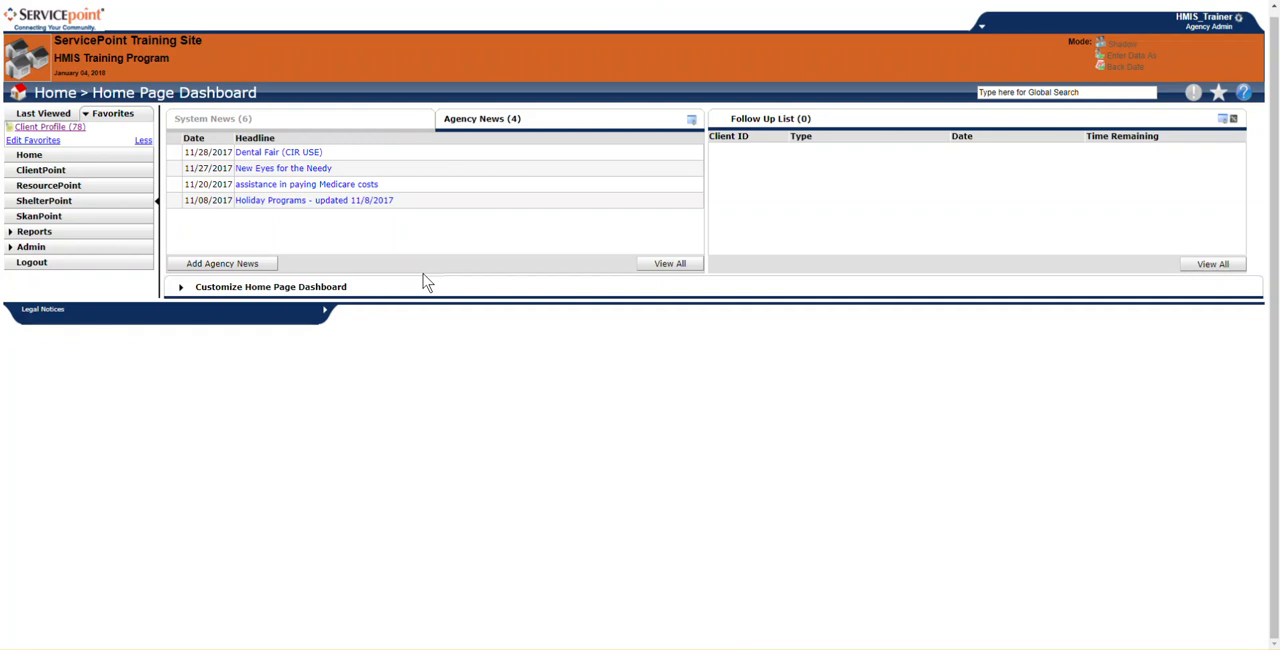
mouse_move(286, 214)
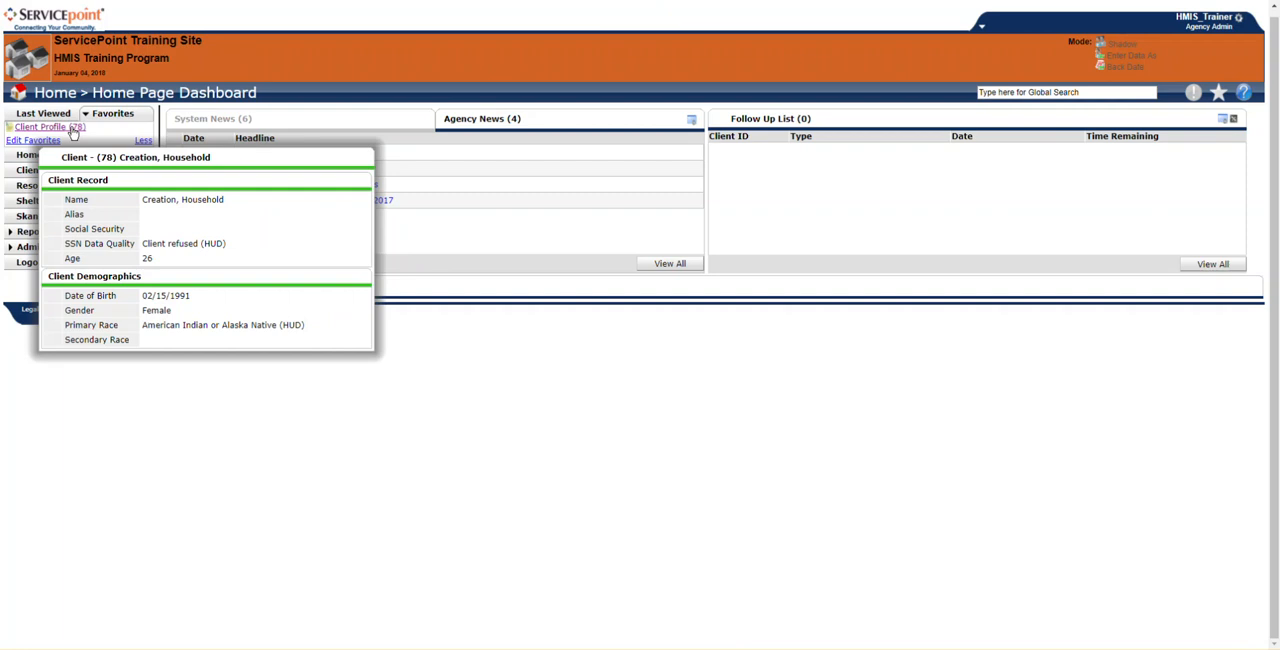
Load client (78) Creation, Household from favorites and view the Summary with entry/exits and household members
click(40, 128)
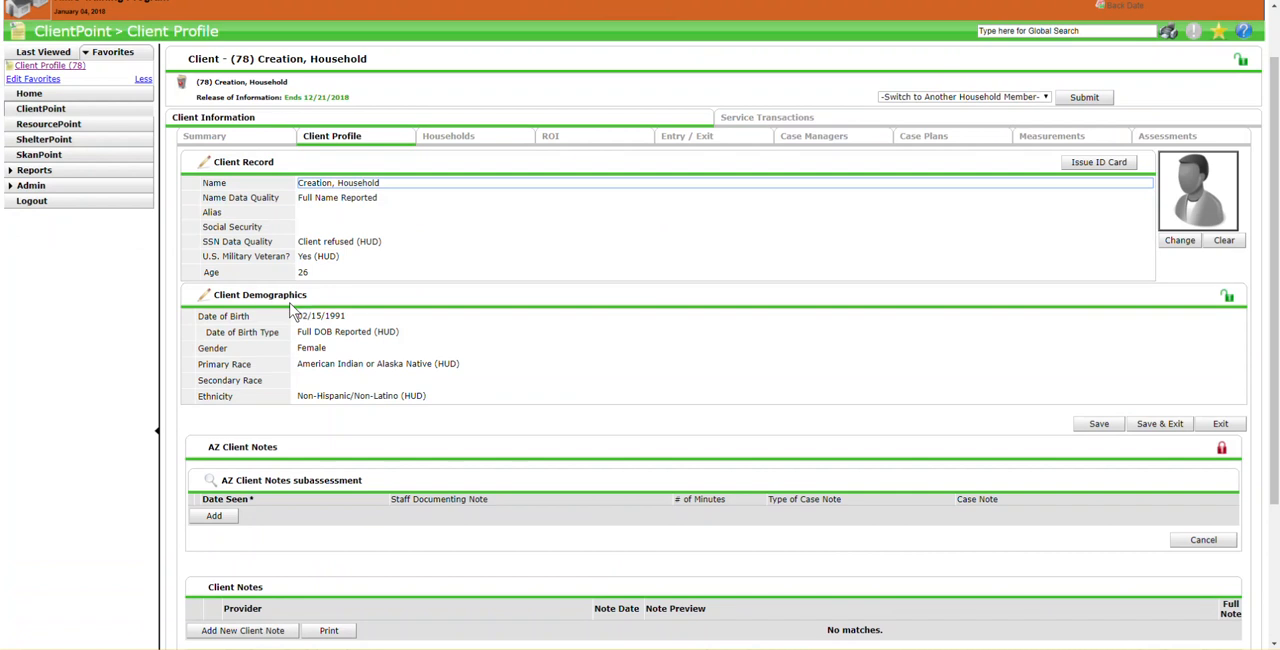
mouse_move(226, 244)
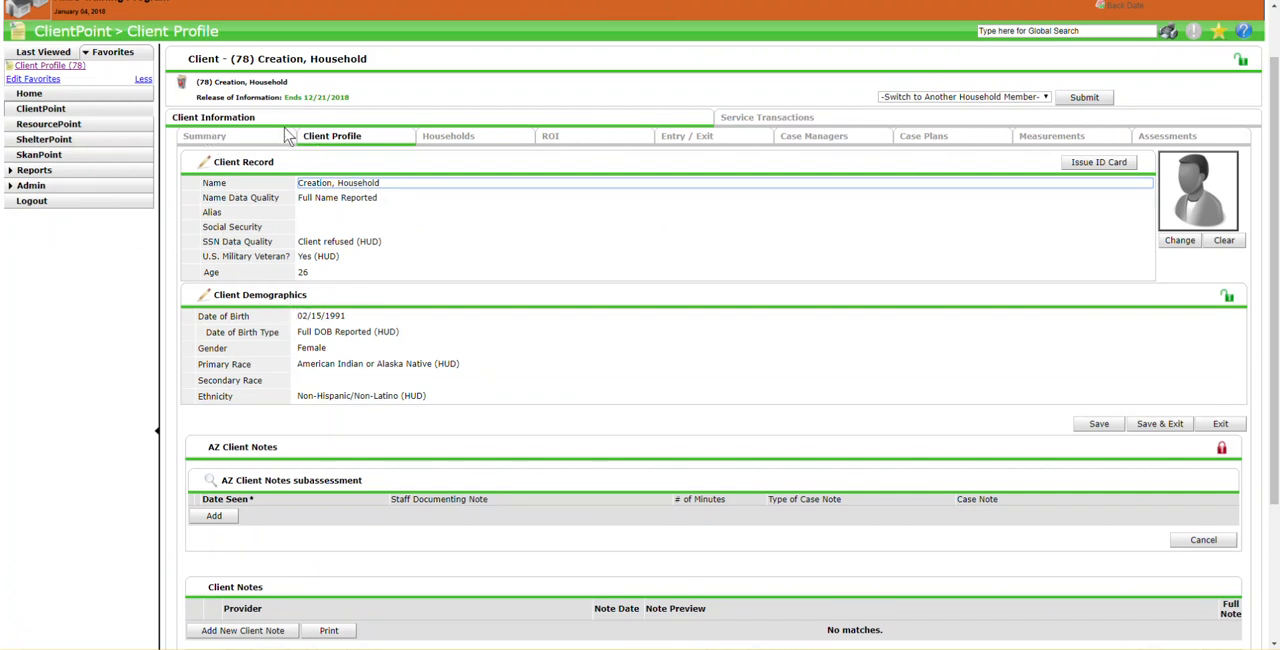
scroll(down, 3)
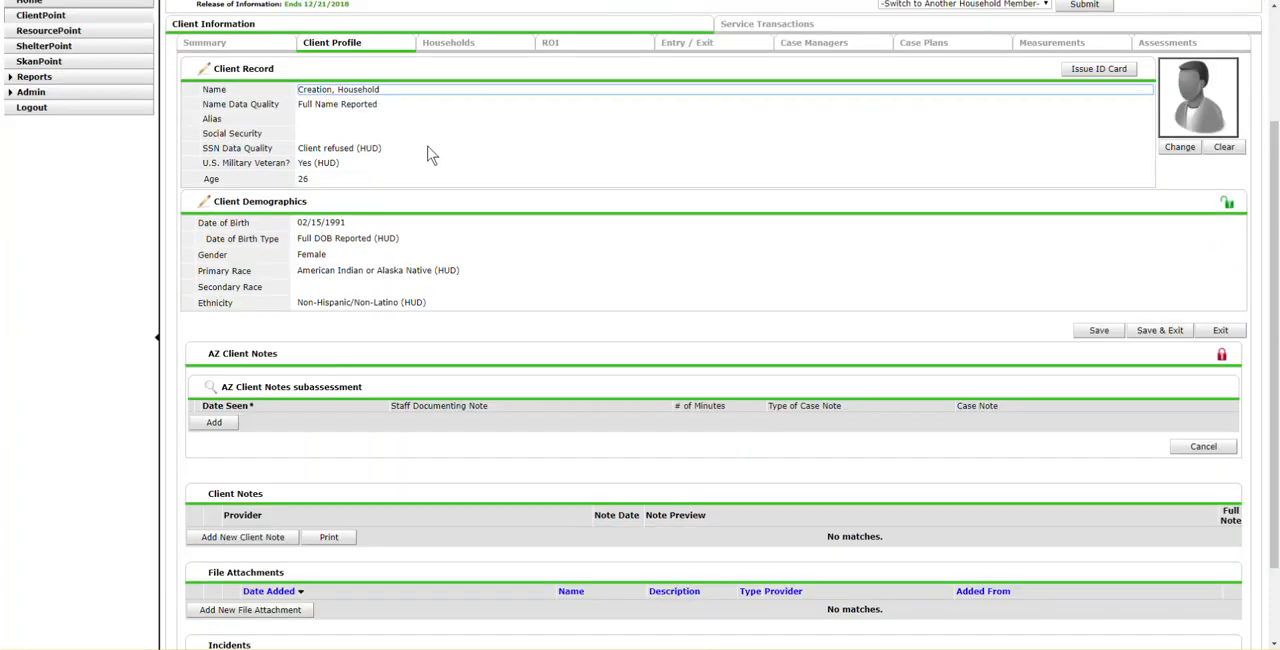
scroll(up, 3)
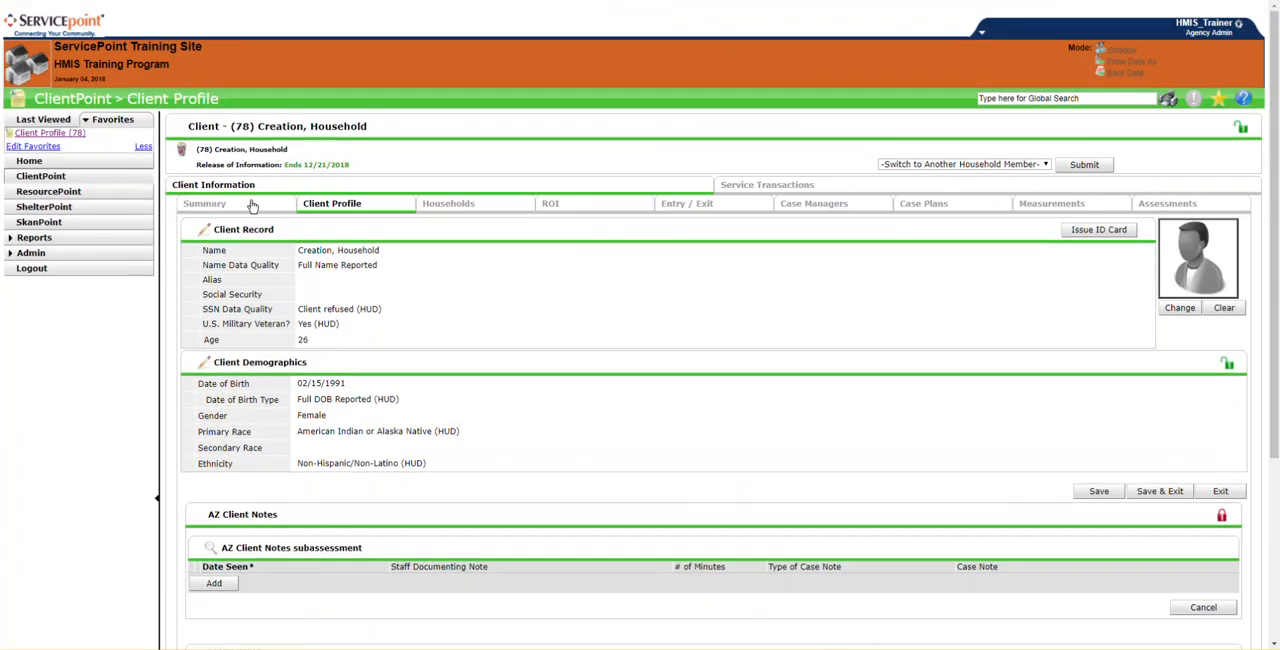
scroll(down, 3)
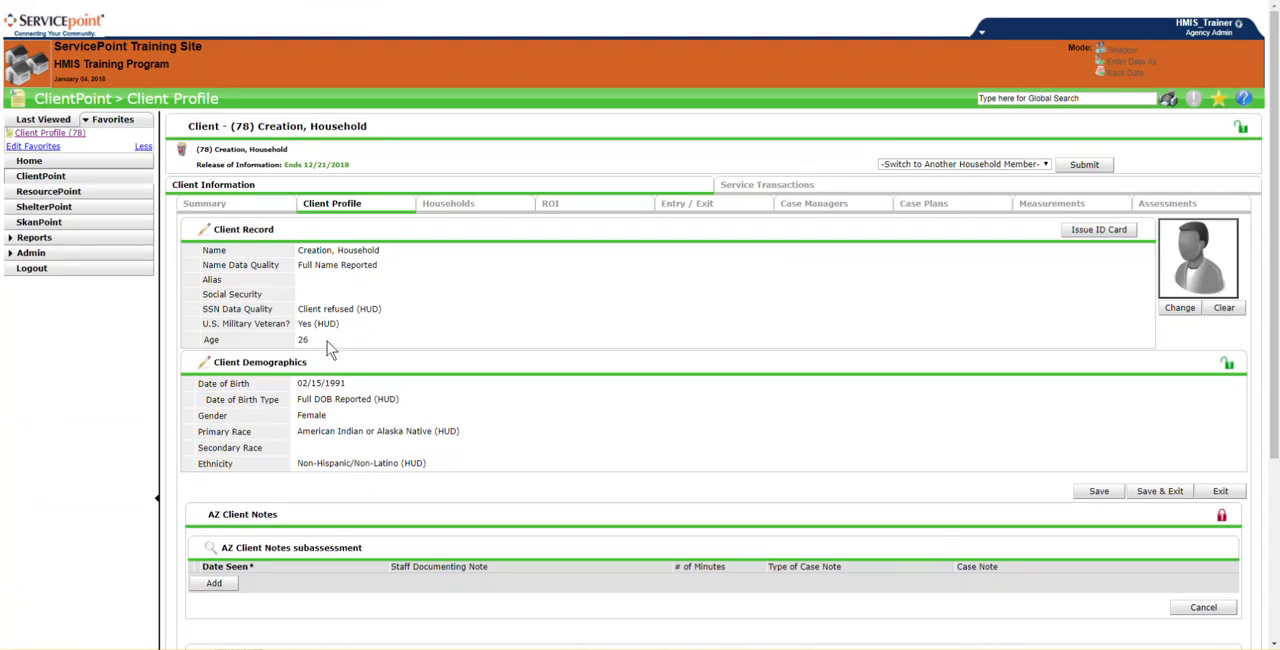
mouse_move(236, 210)
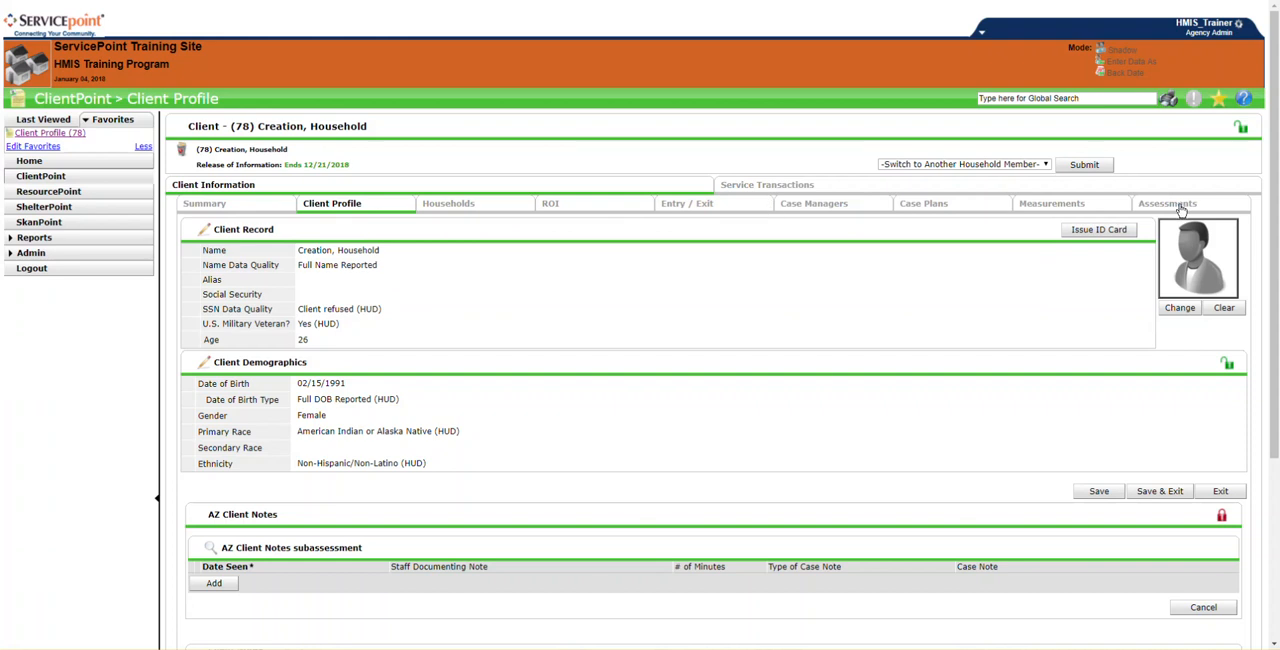
click(204, 204)
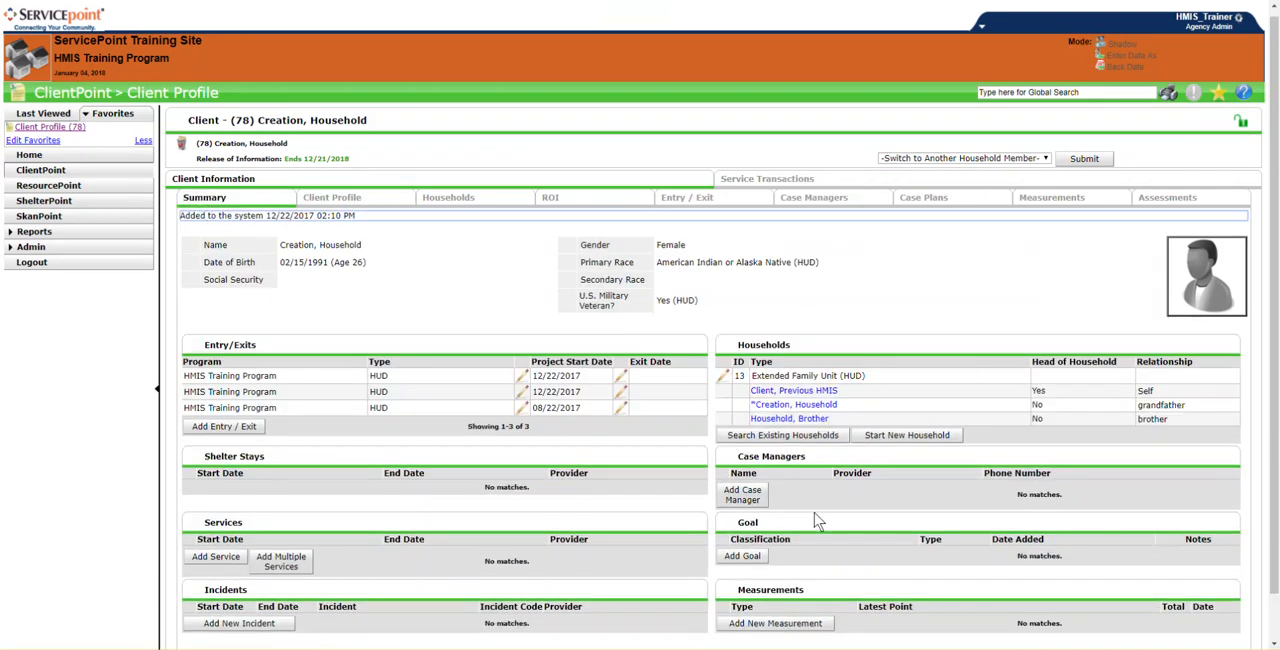
mouse_move(1112, 202)
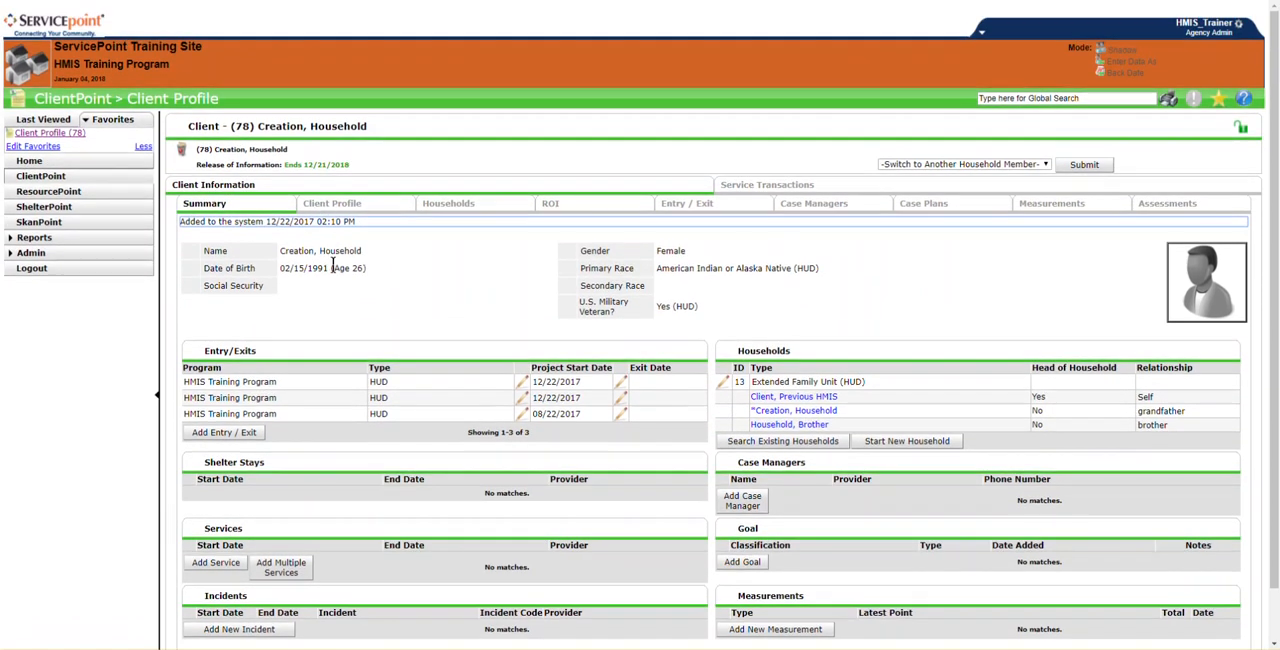
Review the Client Profile tab's record, demographics, notes, file attachments and incidents sections
click(332, 204)
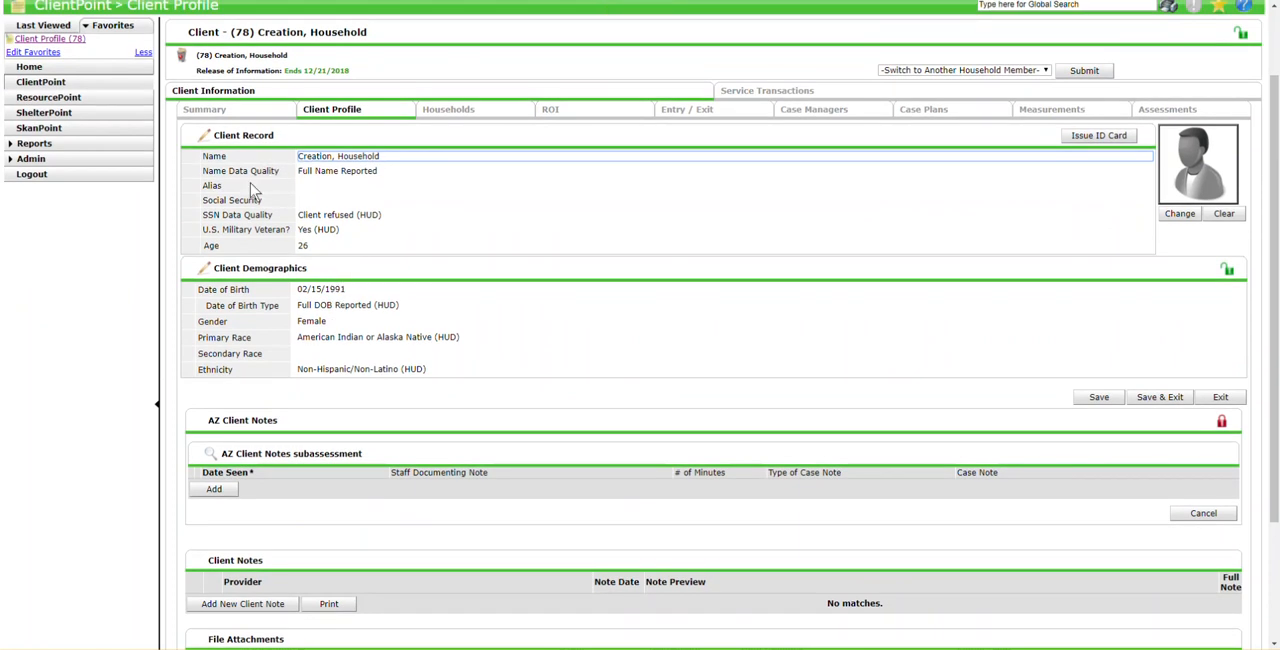
scroll(down, 3)
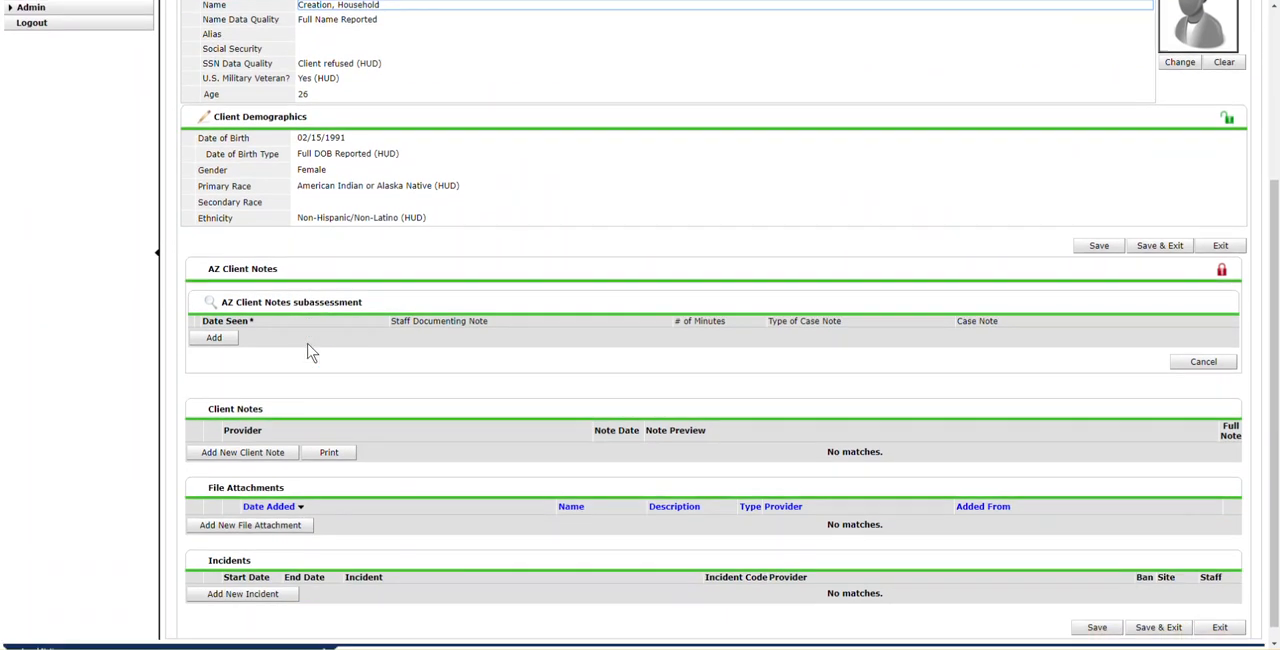
scroll(down, 3)
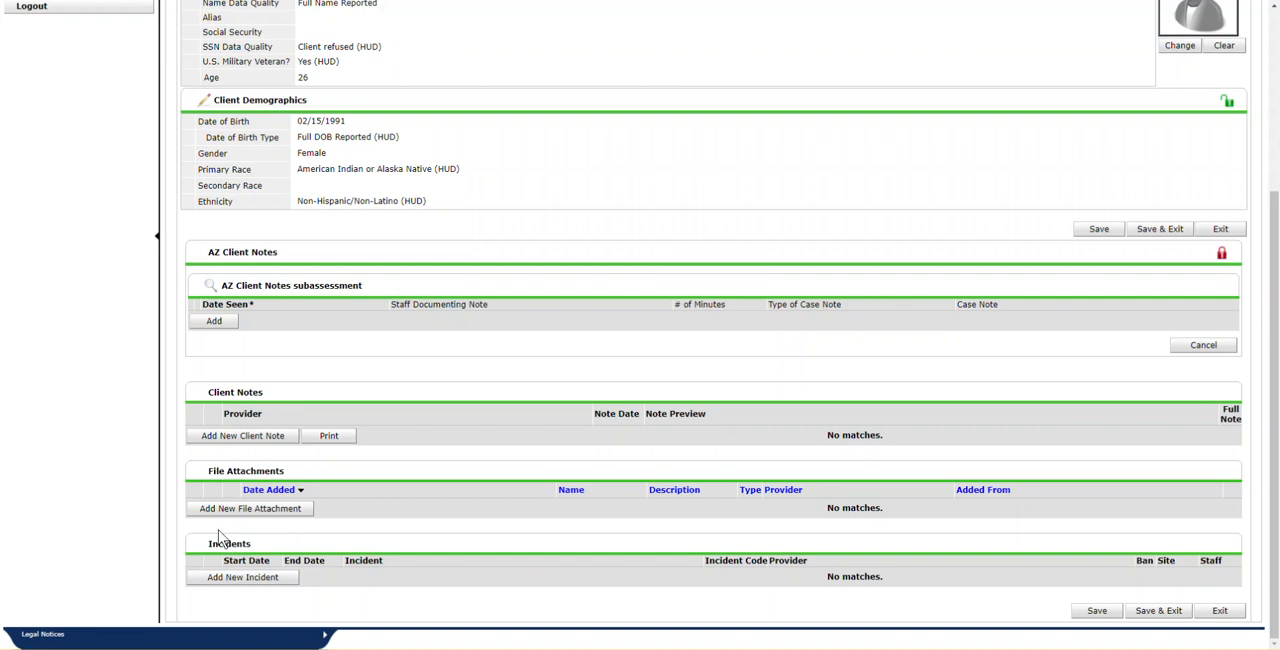
scroll(up, 3)
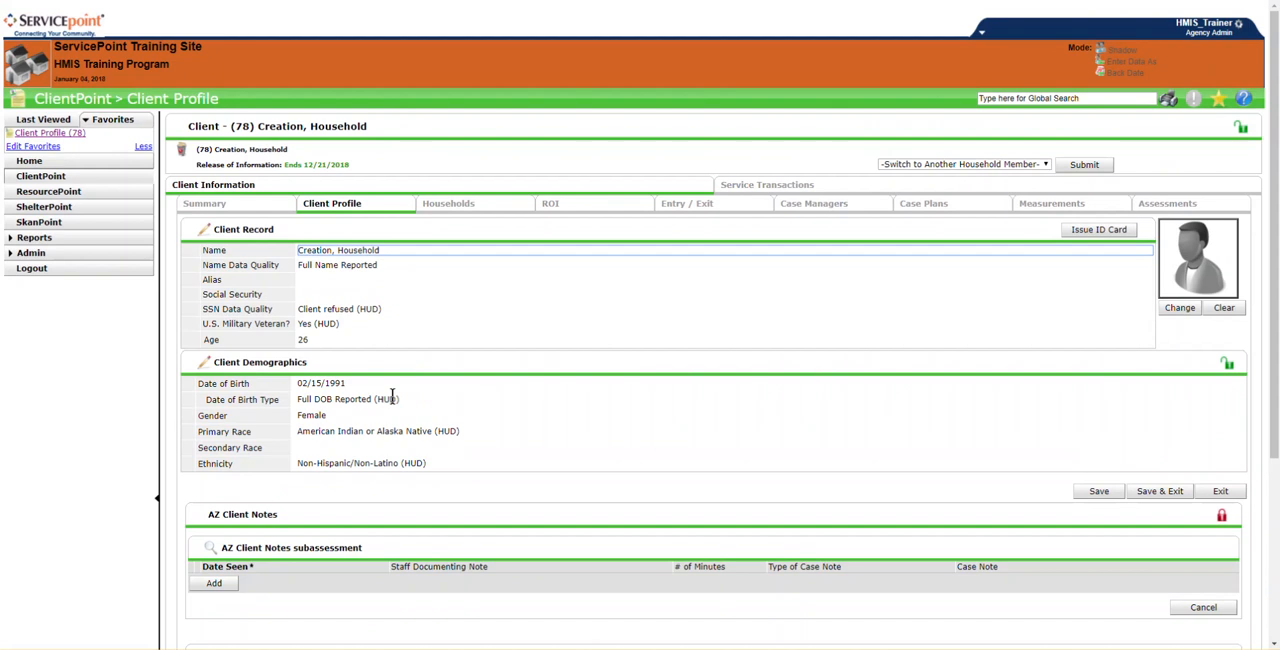
View the client's household members, then their release of information records
click(448, 204)
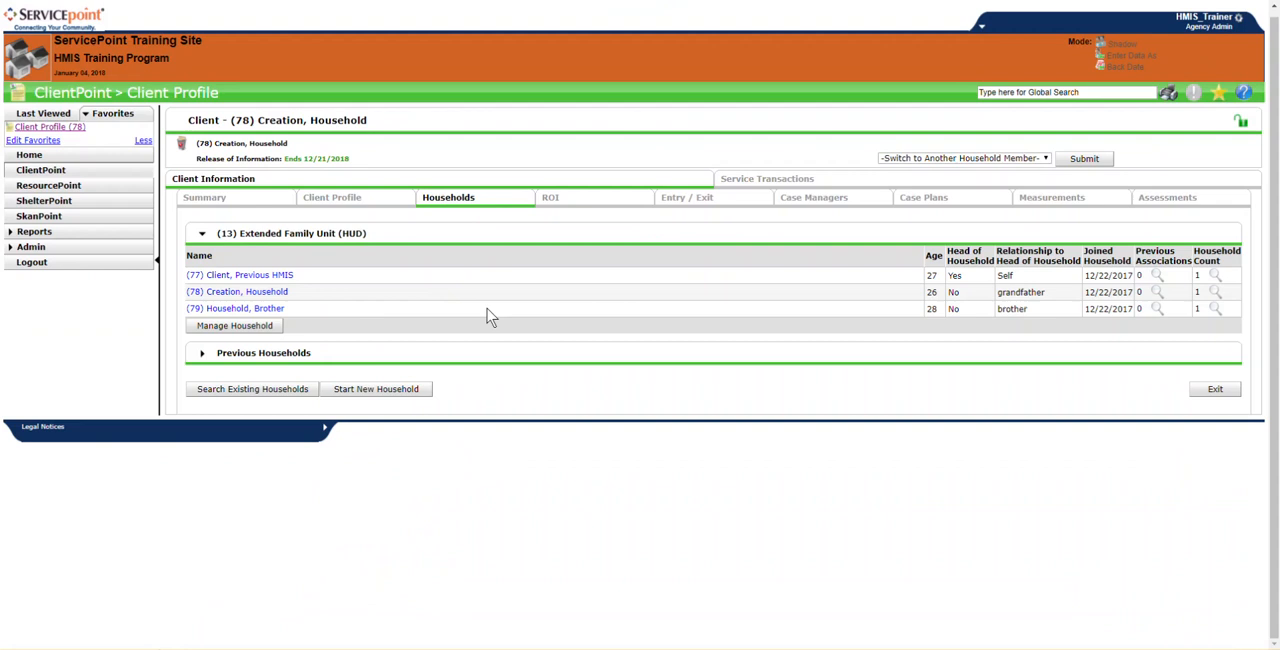
mouse_move(176, 258)
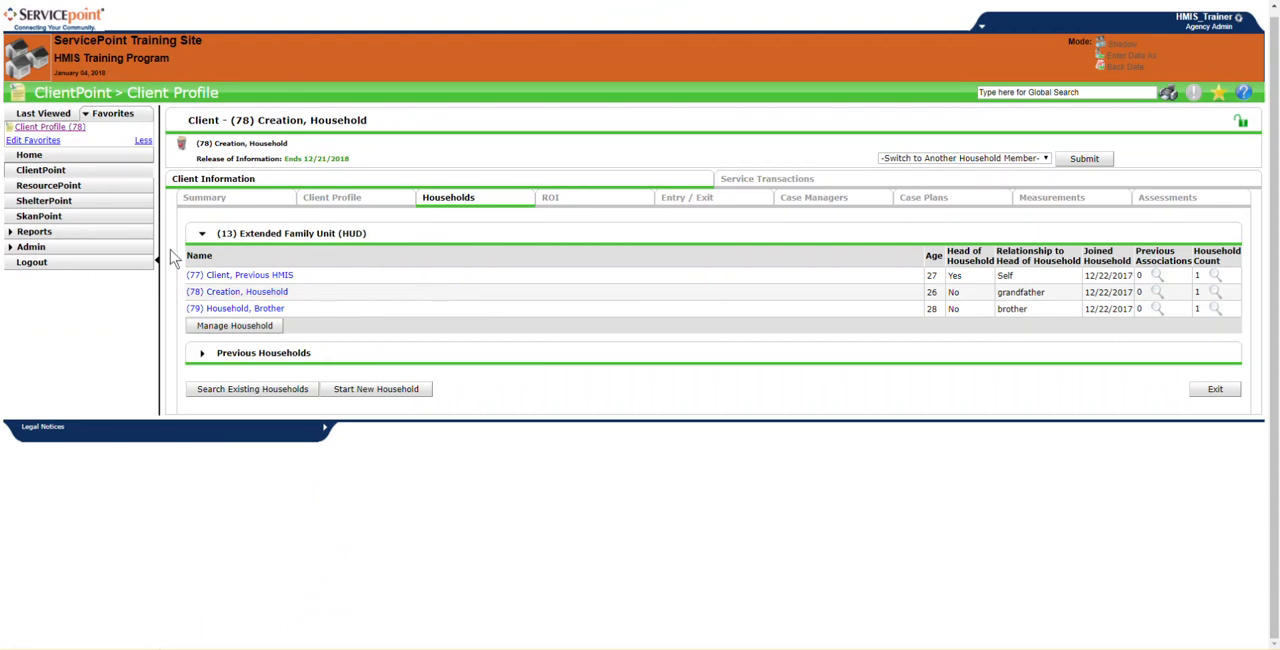
mouse_move(500, 292)
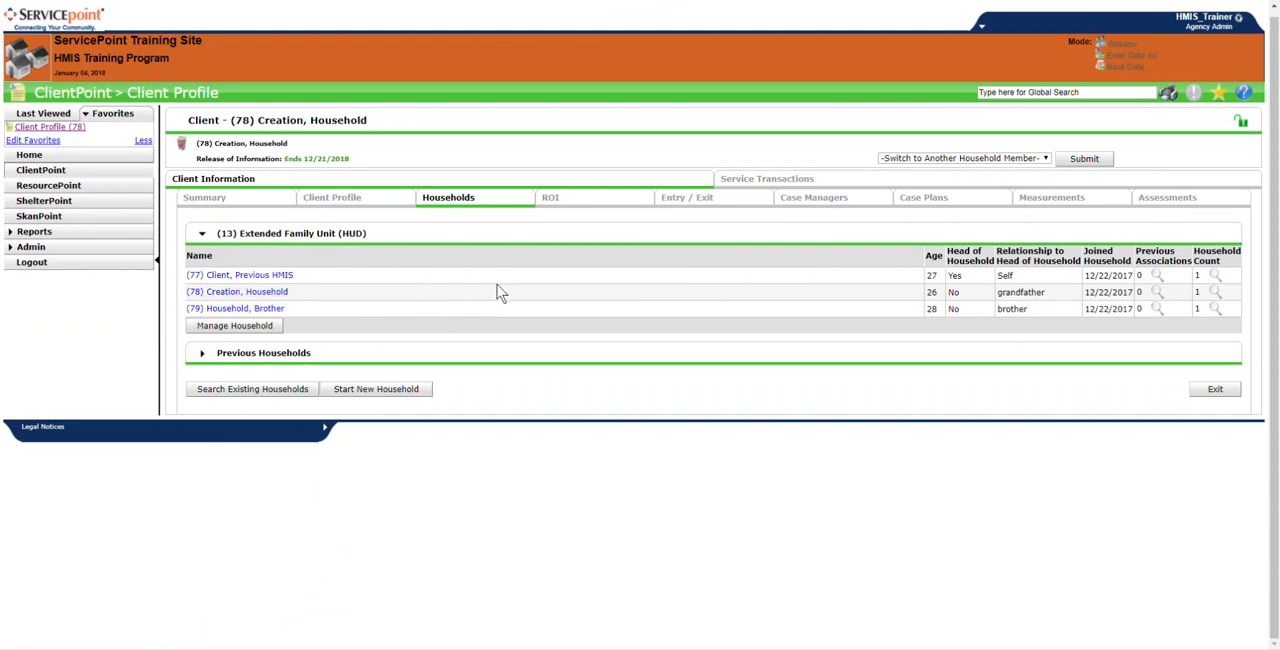
click(550, 196)
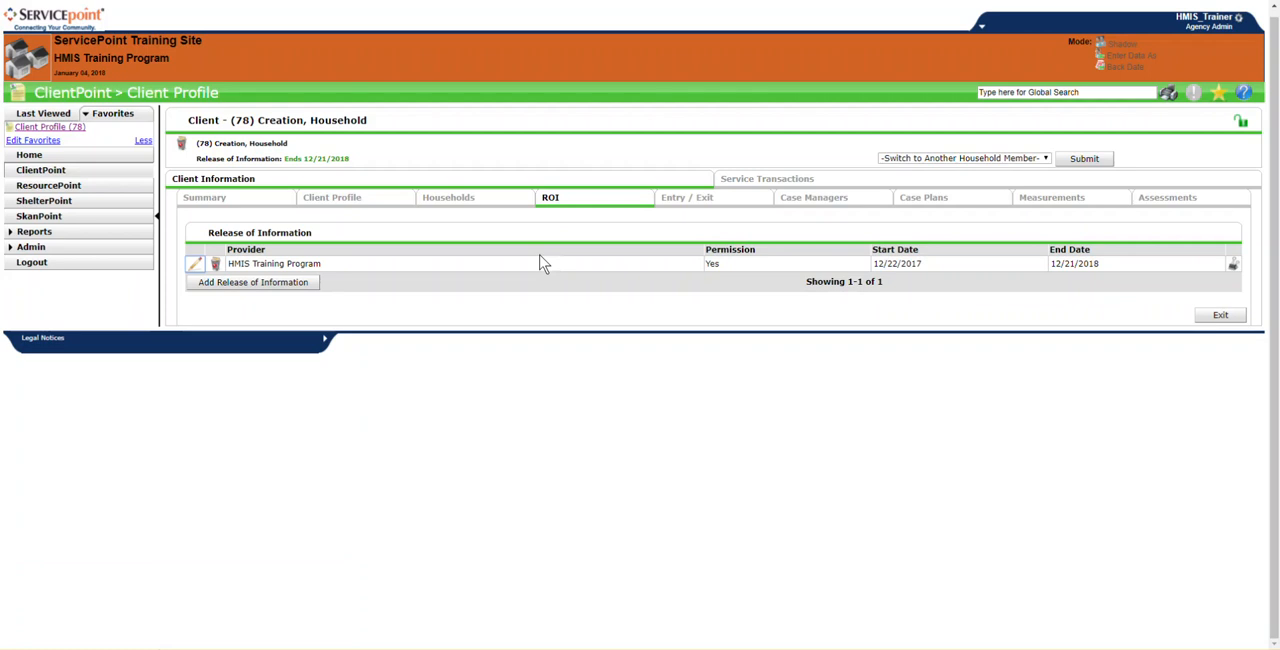
Review the client's entry/exits, case managers and case plans sections in turn
click(686, 196)
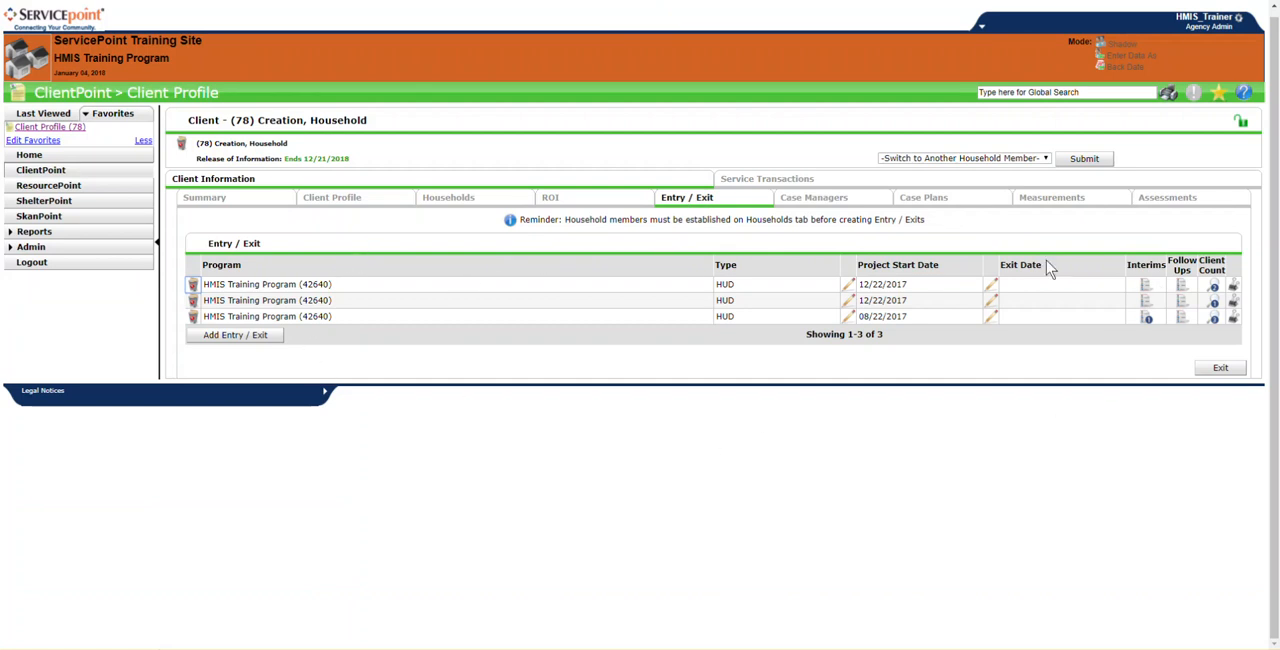
mouse_move(1184, 258)
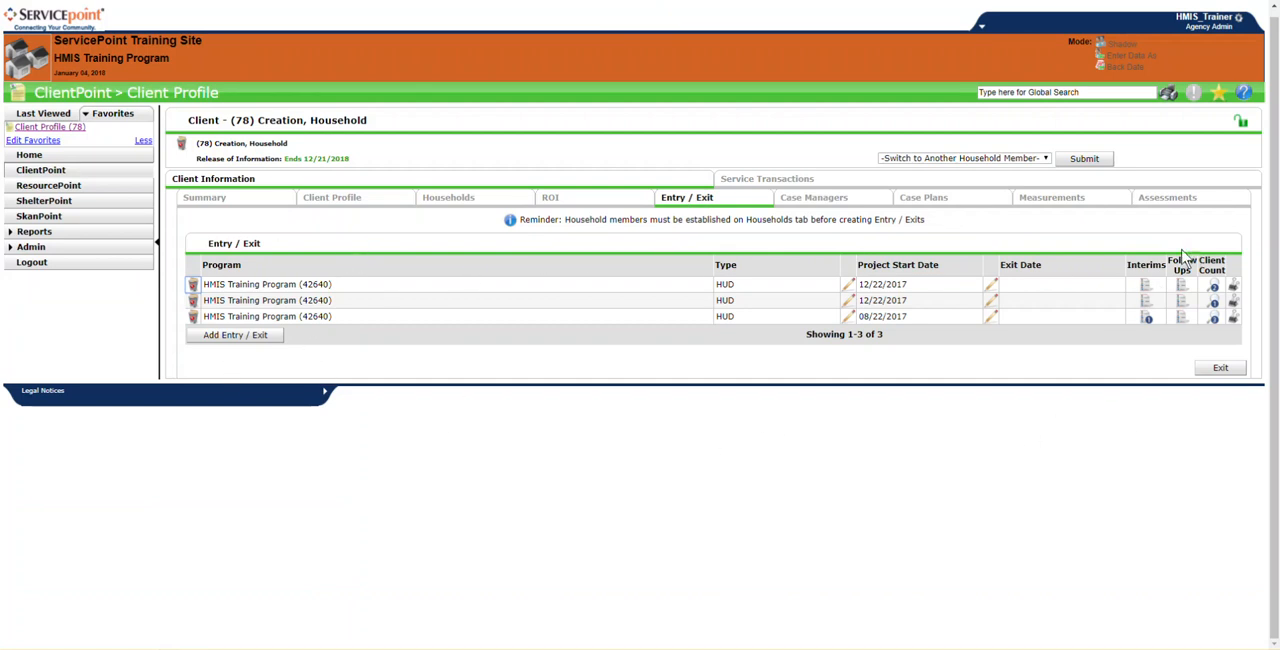
click(812, 196)
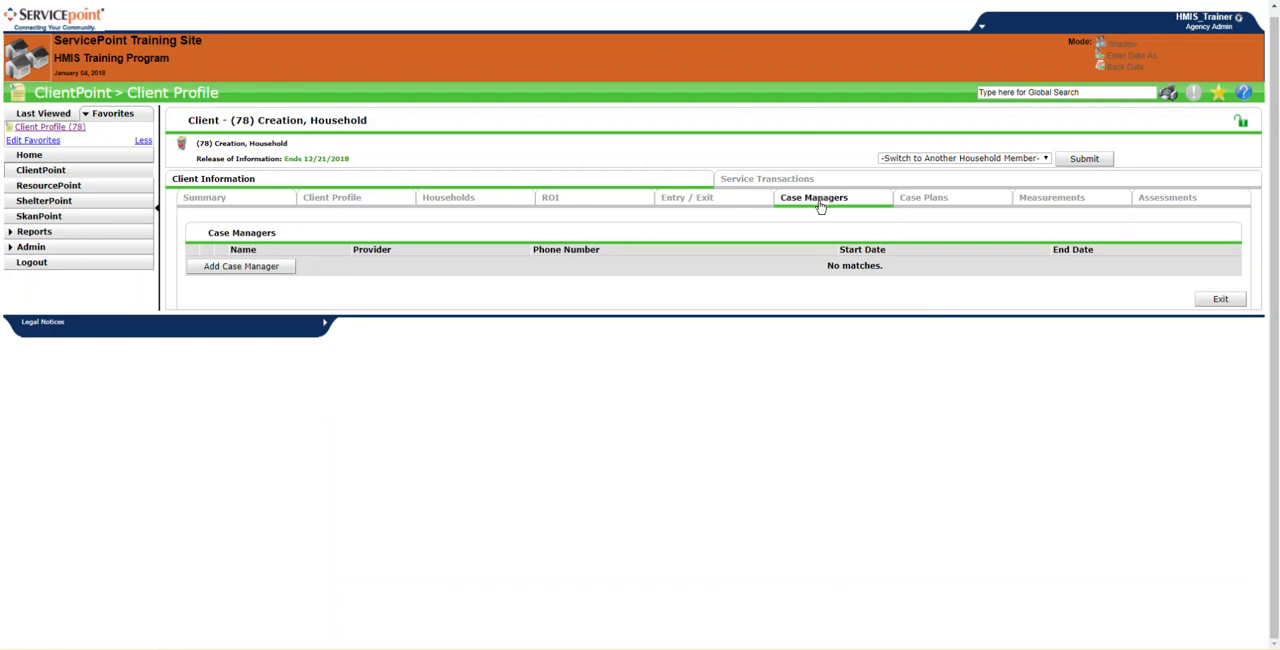
mouse_move(538, 300)
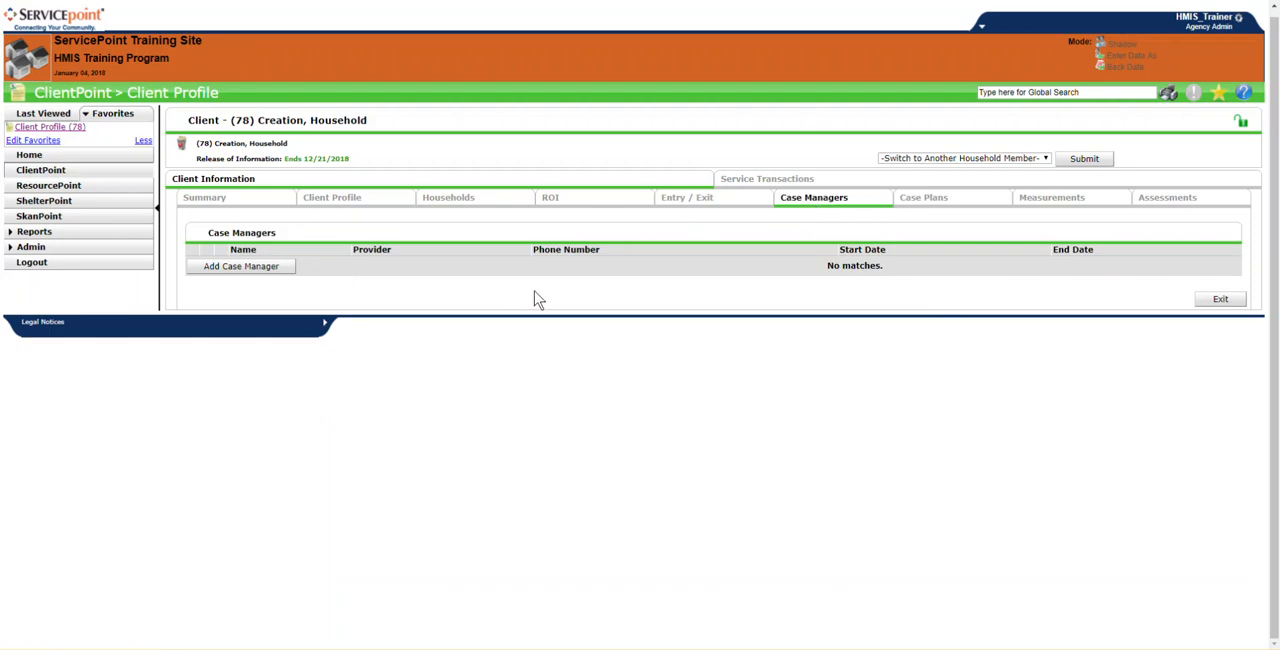
click(924, 196)
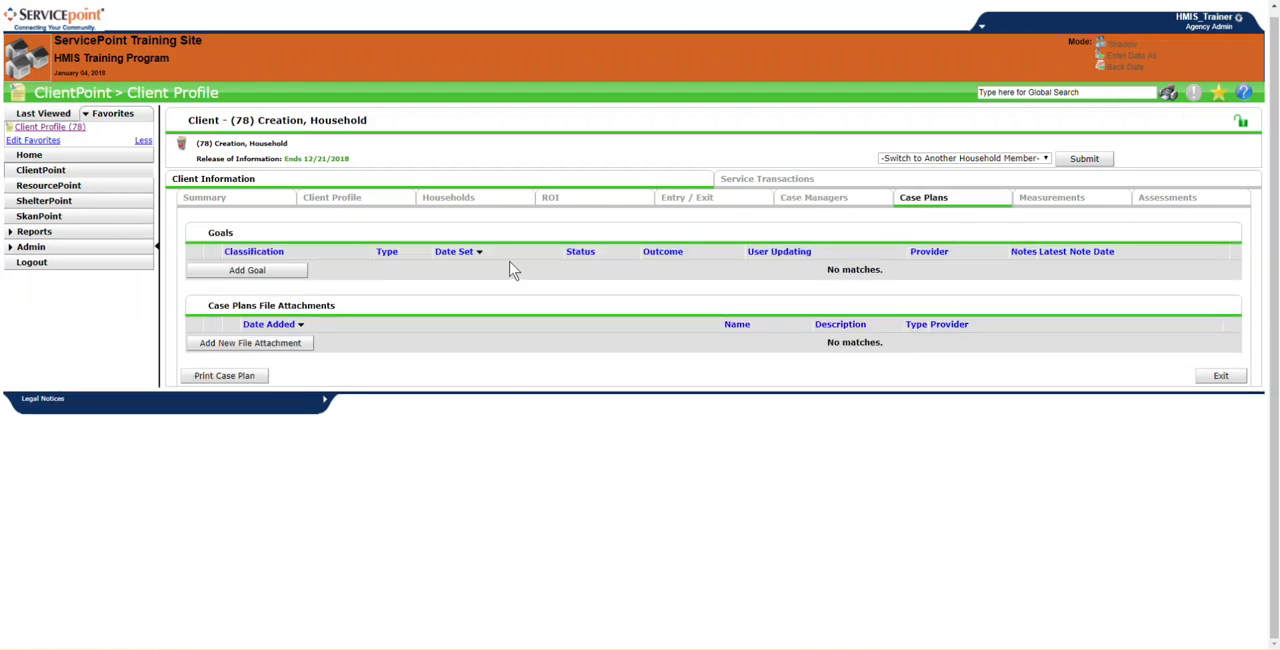
mouse_move(356, 320)
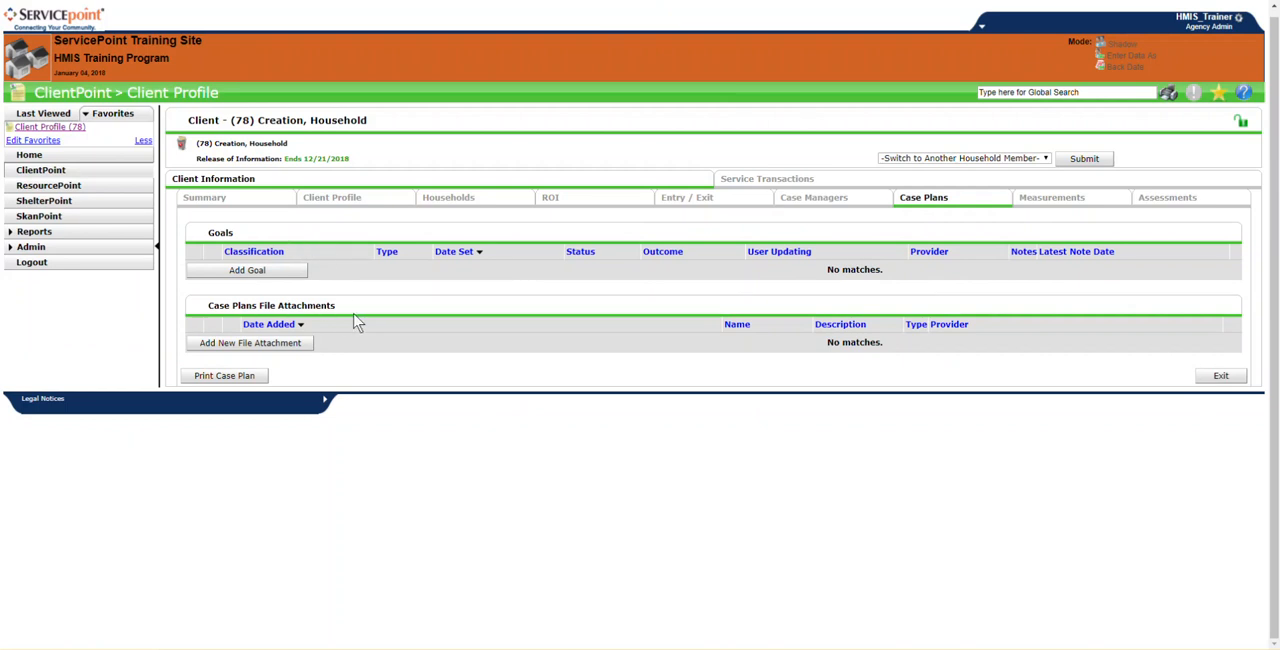
mouse_move(1060, 208)
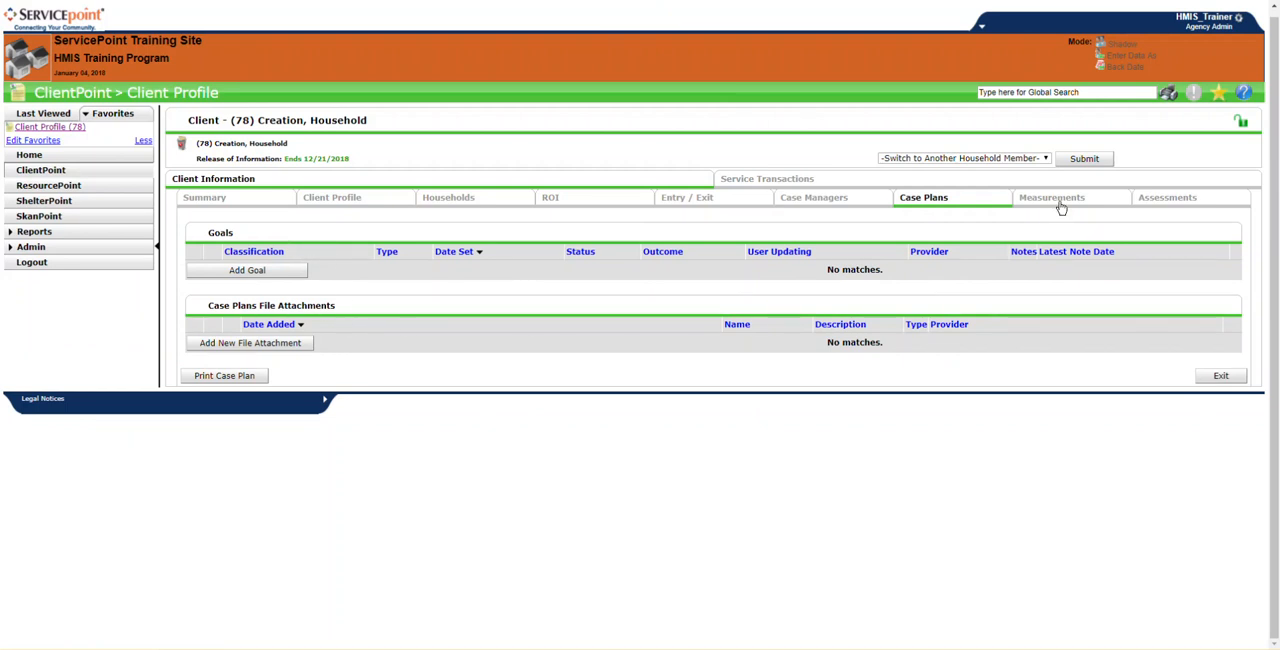
View the client's measurements and dismiss the Add New Measurement form unsaved
click(1052, 196)
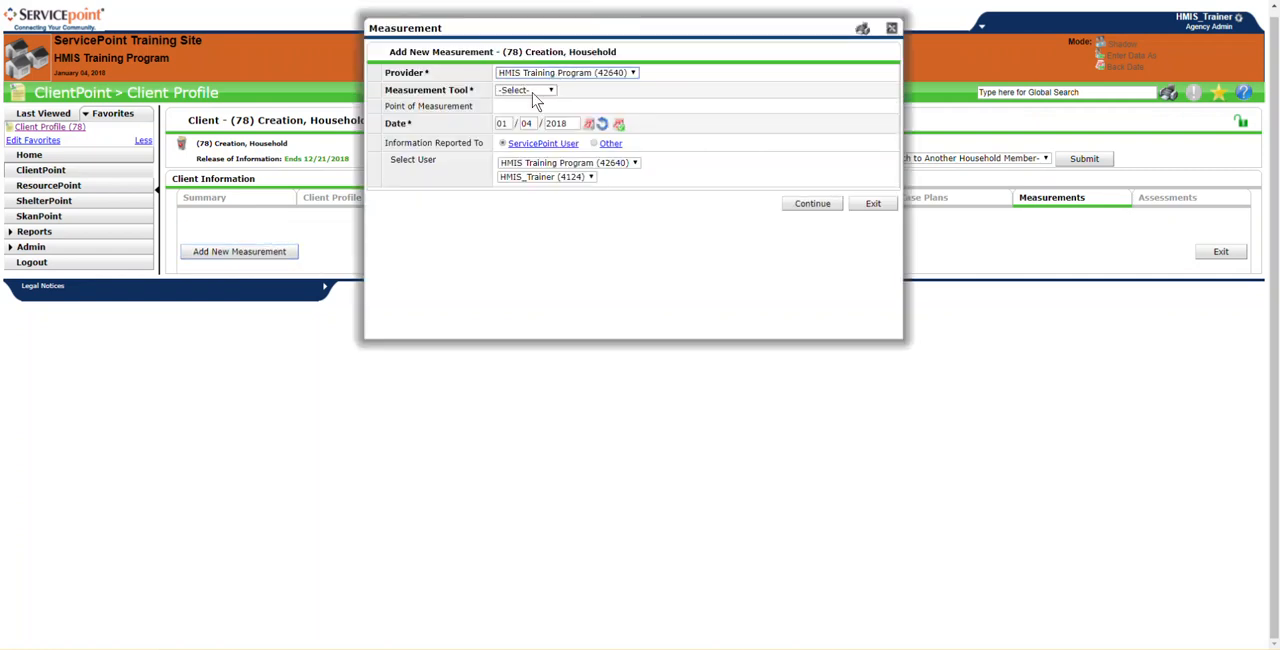
click(872, 204)
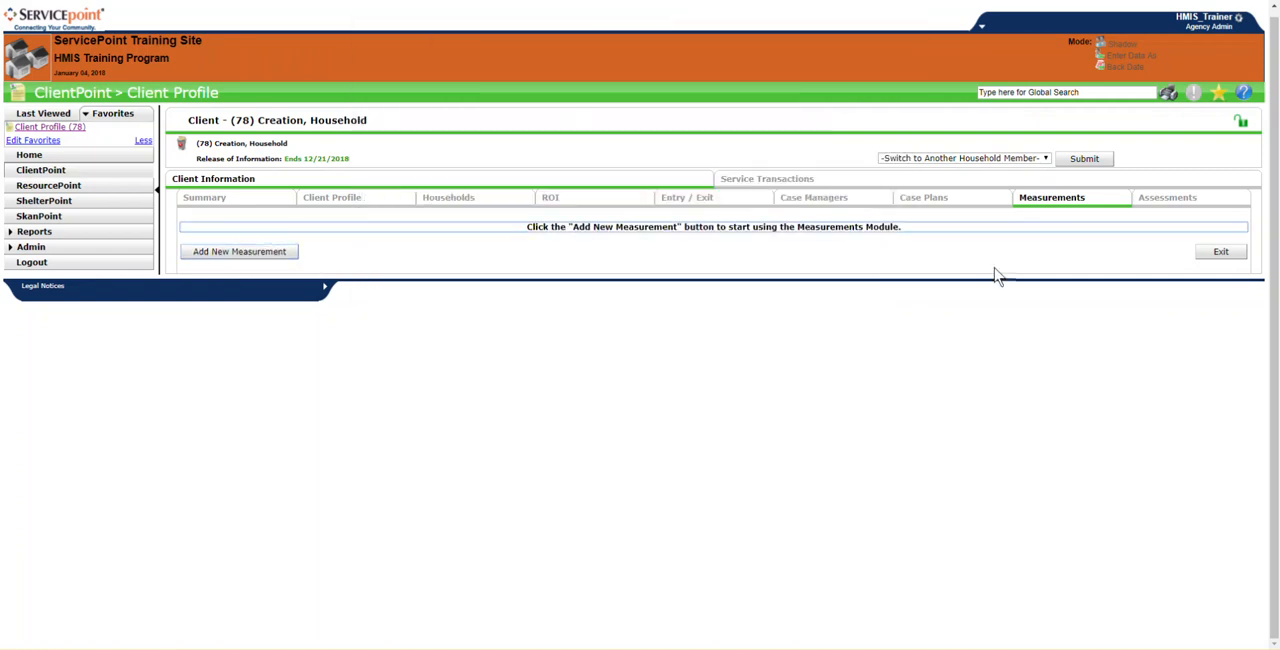
mouse_move(1048, 260)
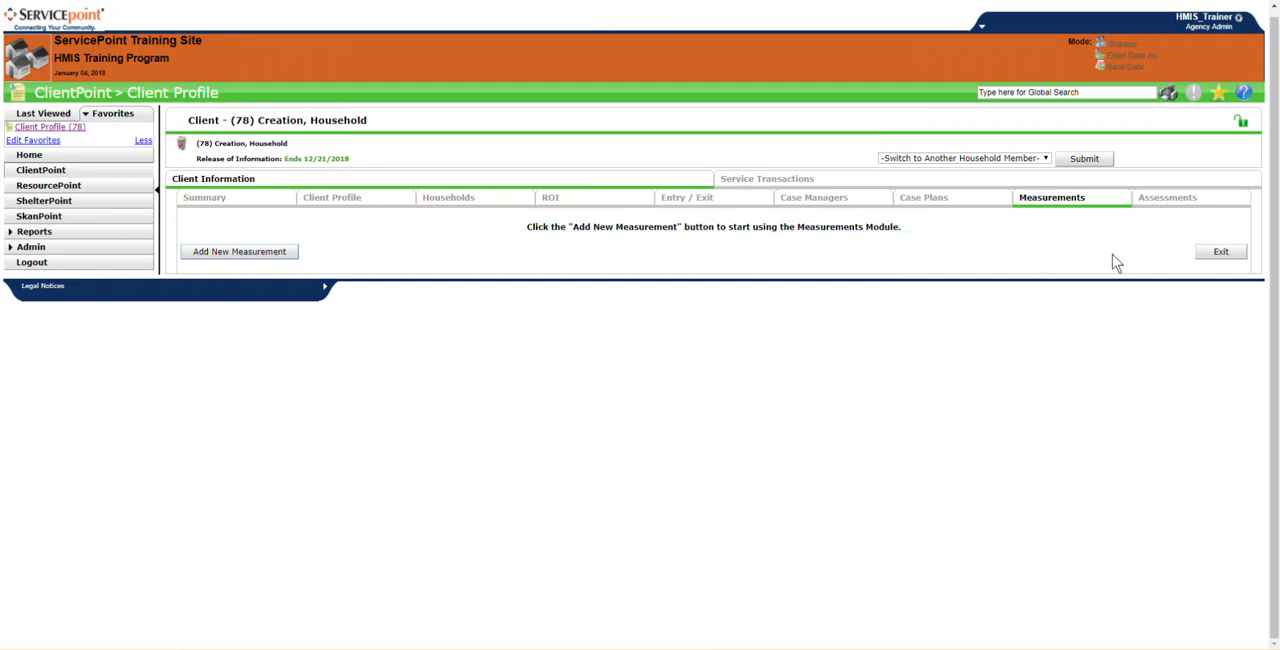
mouse_move(1168, 200)
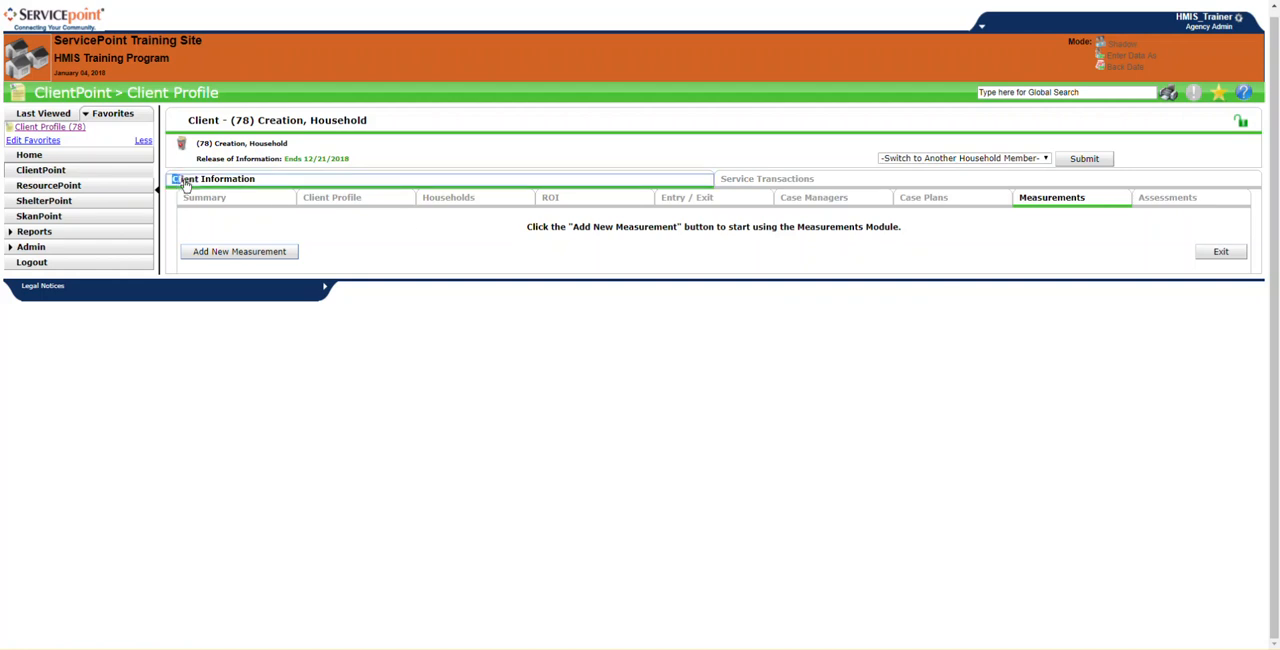
mouse_move(778, 182)
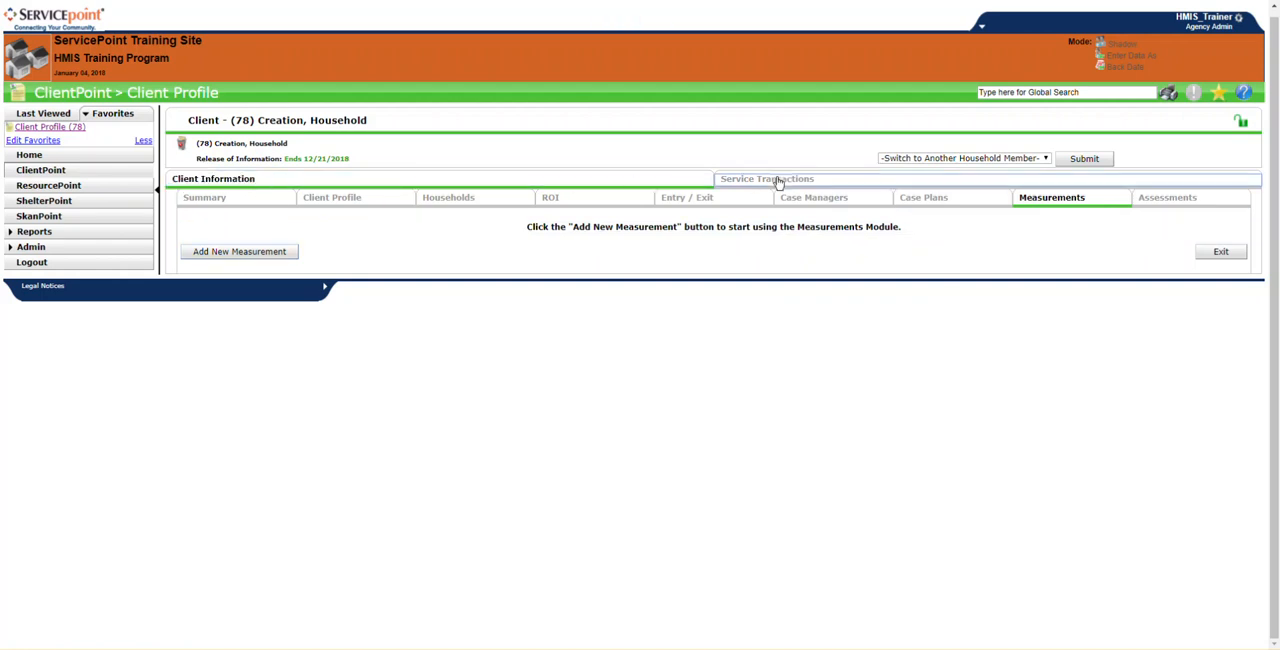
Switch to the client's Service Transaction Dashboard
click(768, 178)
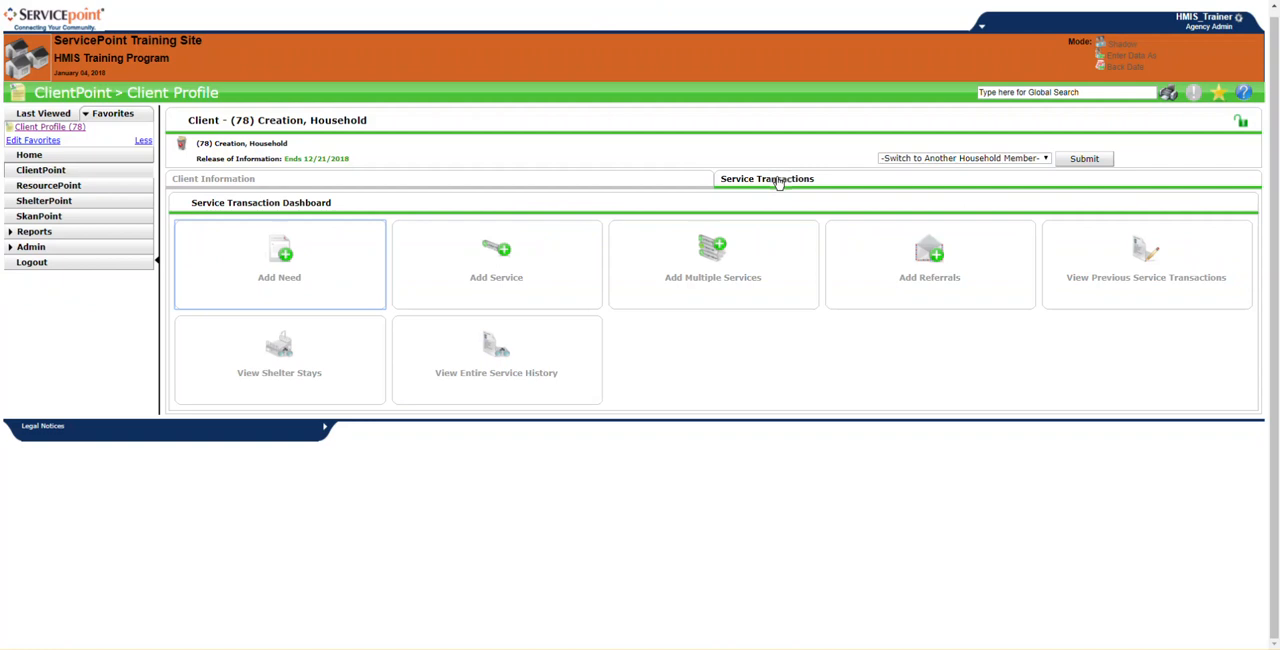
mouse_move(756, 160)
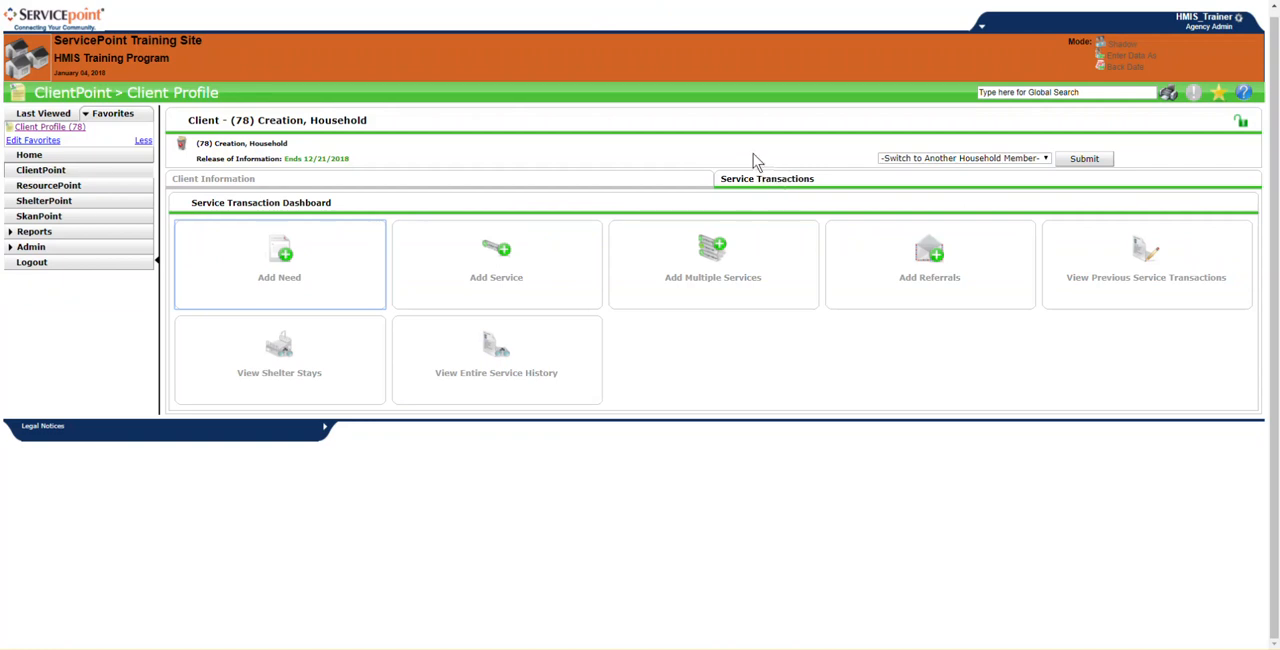
mouse_move(528, 108)
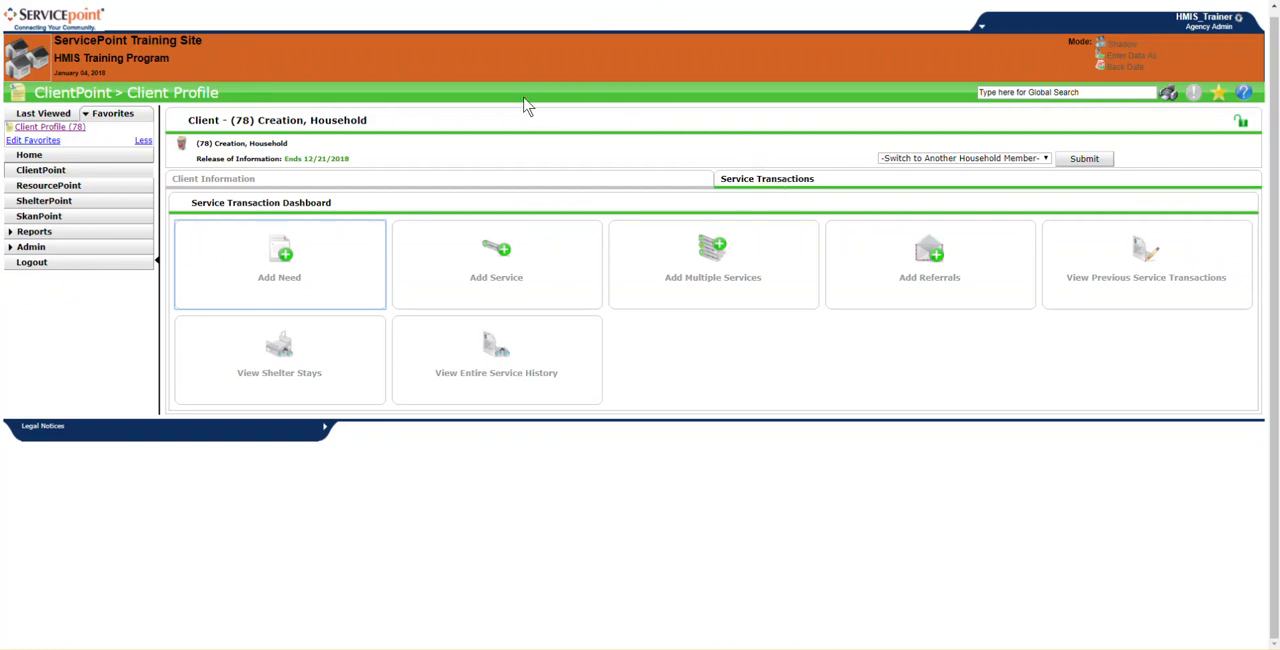
mouse_move(560, 258)
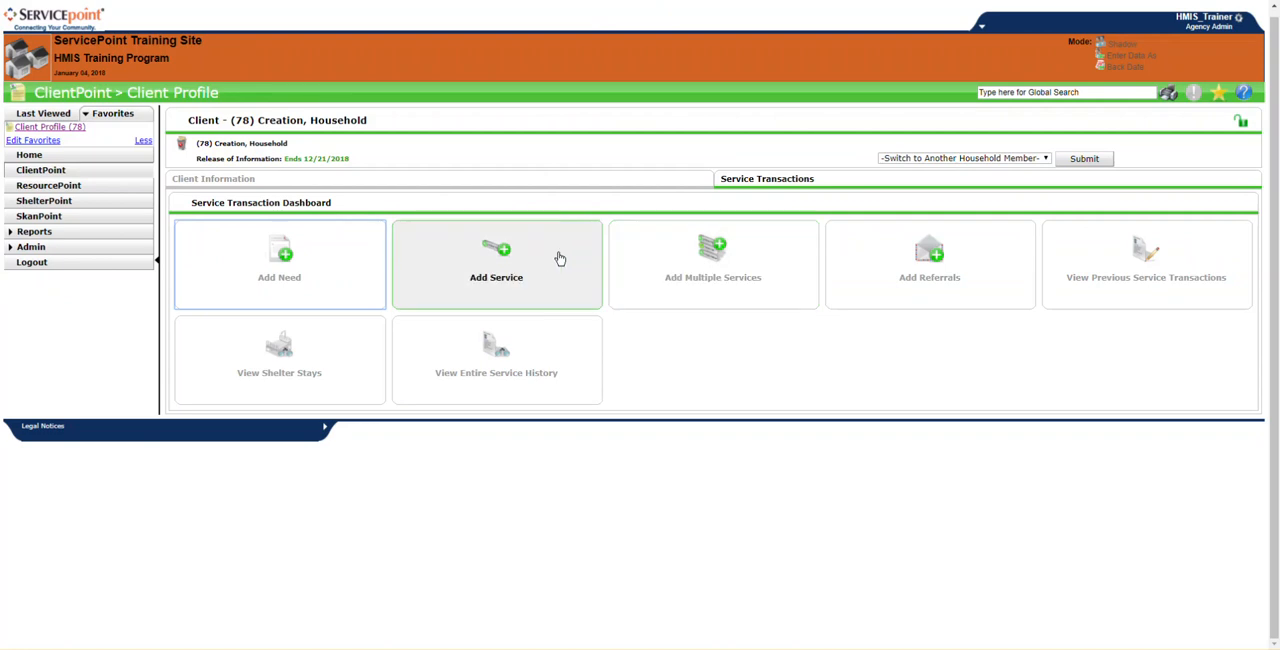
mouse_move(928, 276)
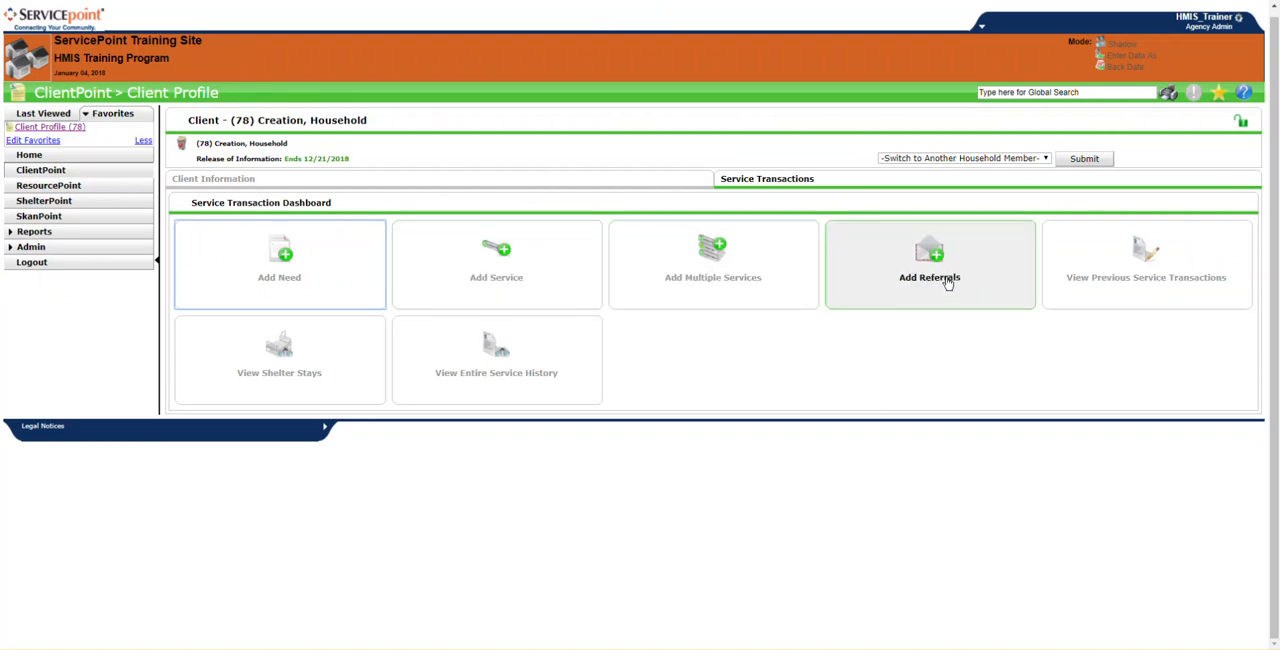
mouse_move(894, 372)
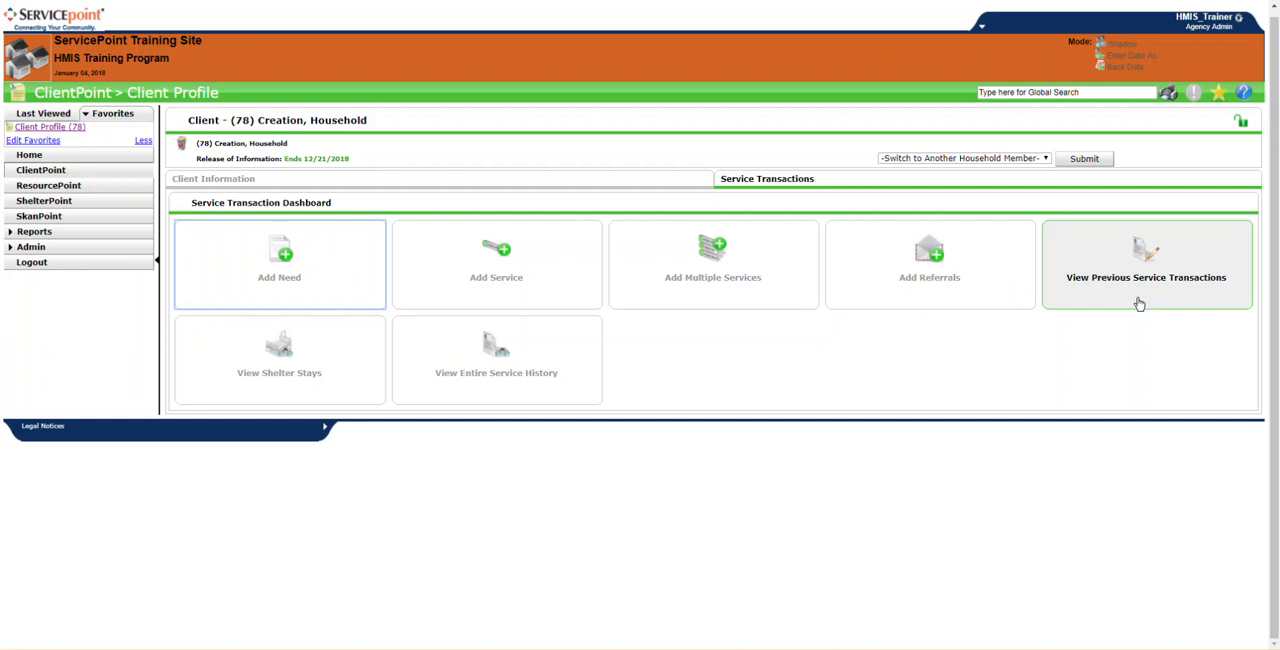
mouse_move(1120, 300)
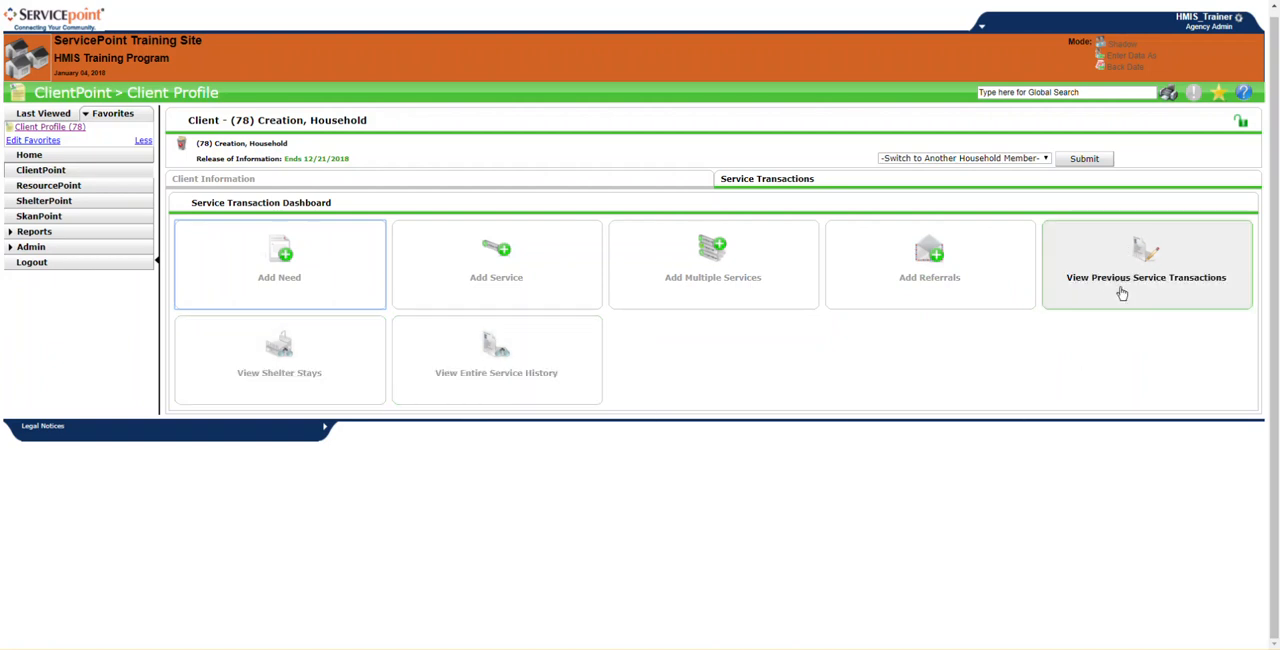
mouse_move(1096, 360)
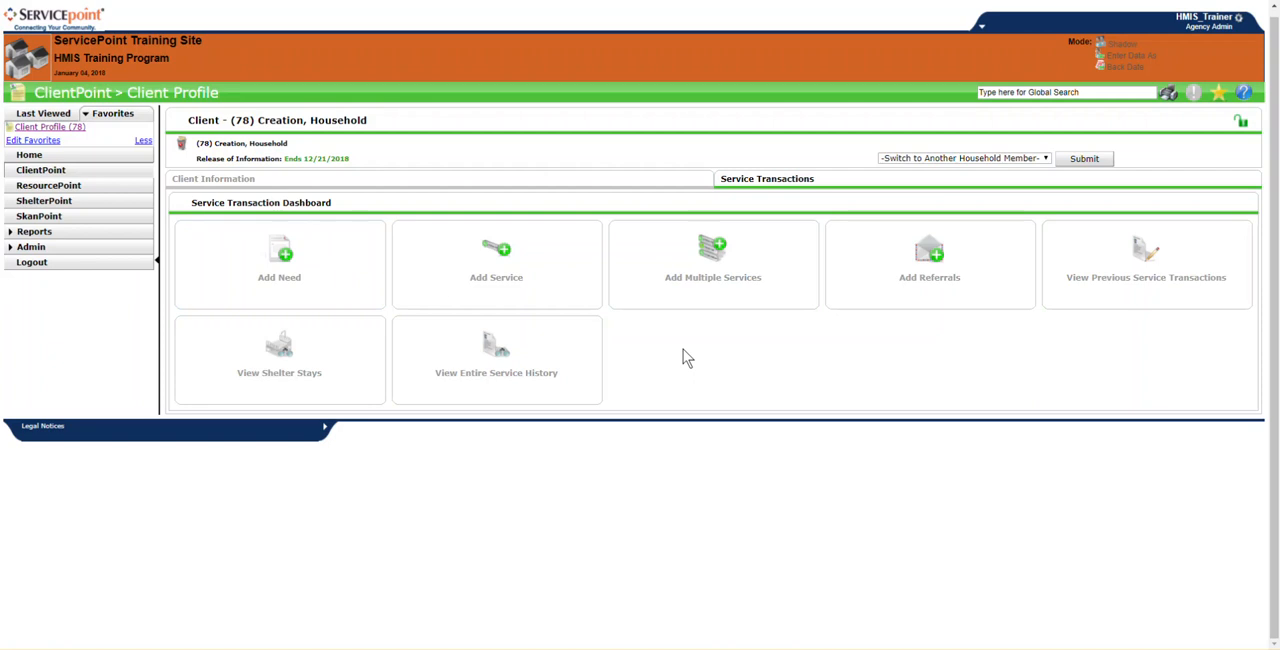
mouse_move(96, 136)
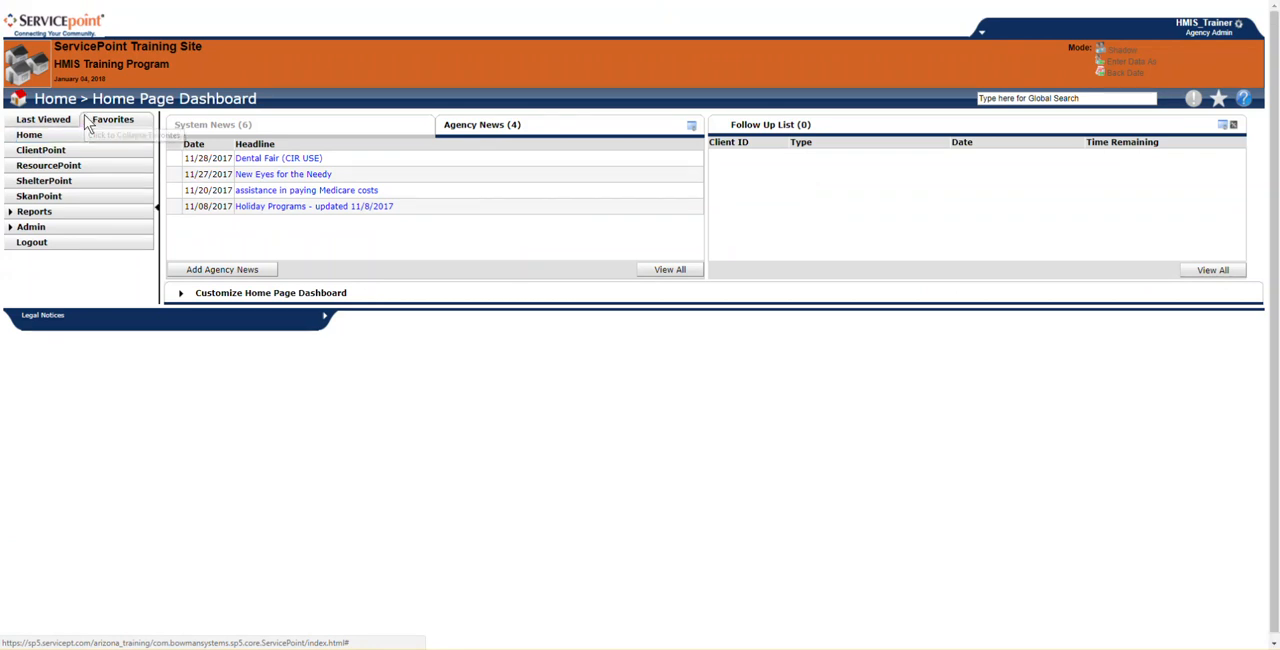
mouse_move(112, 120)
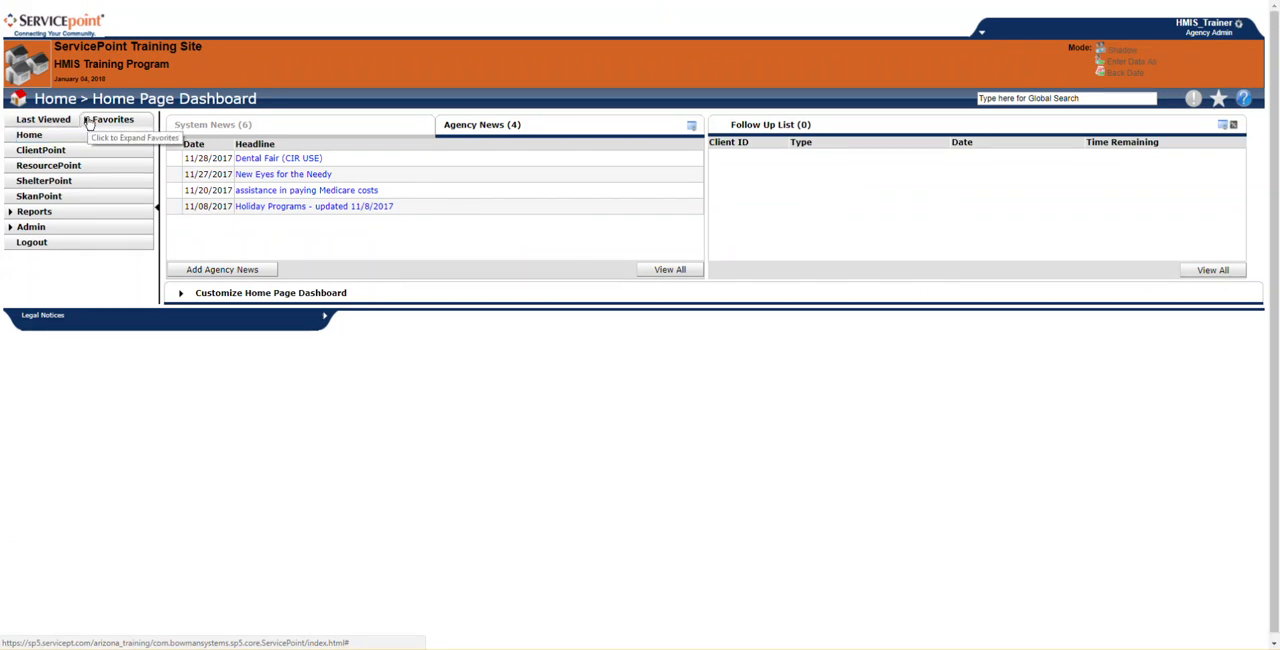